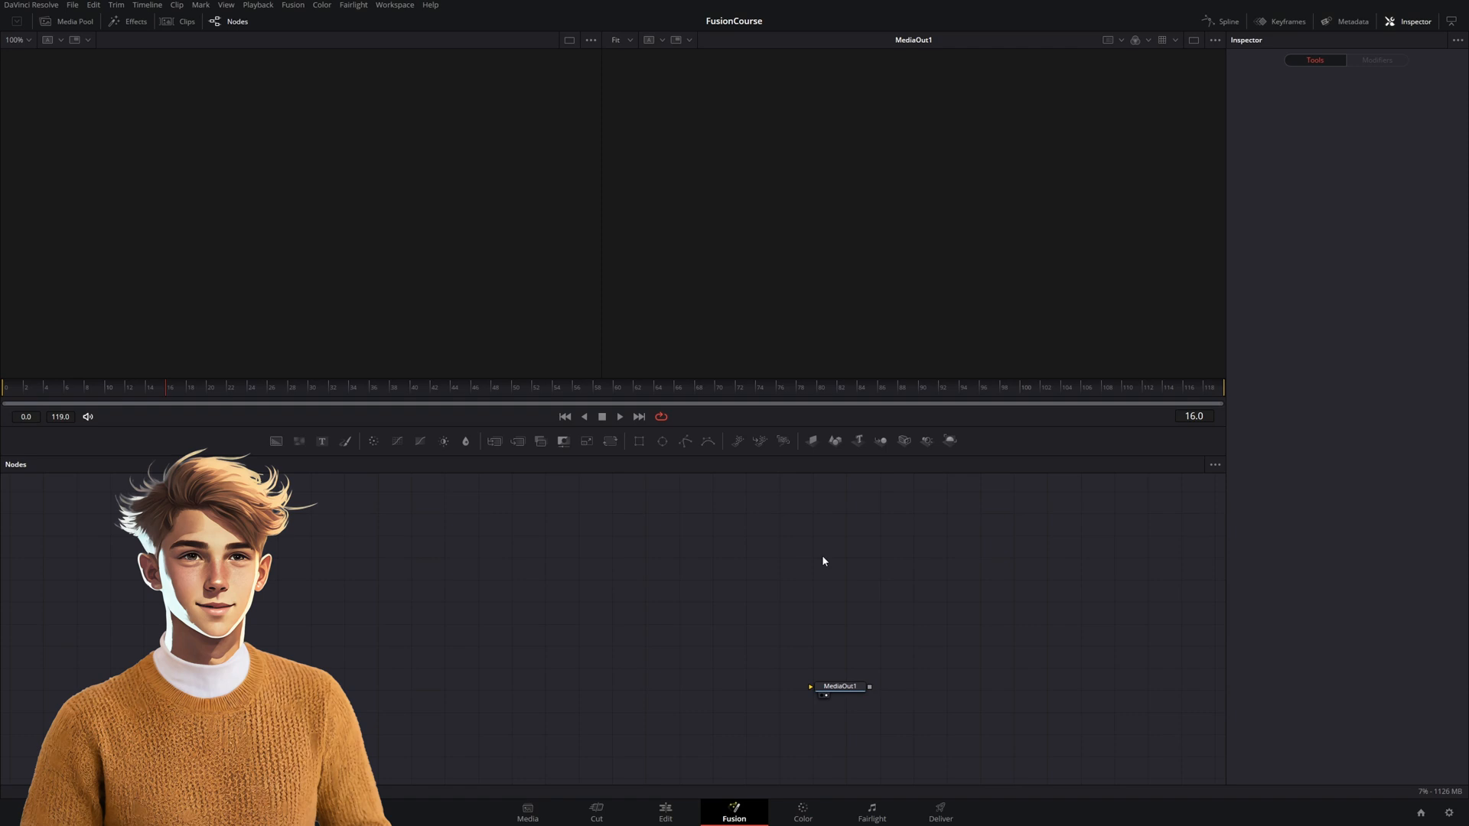
pyautogui.moveTo(616, 582)
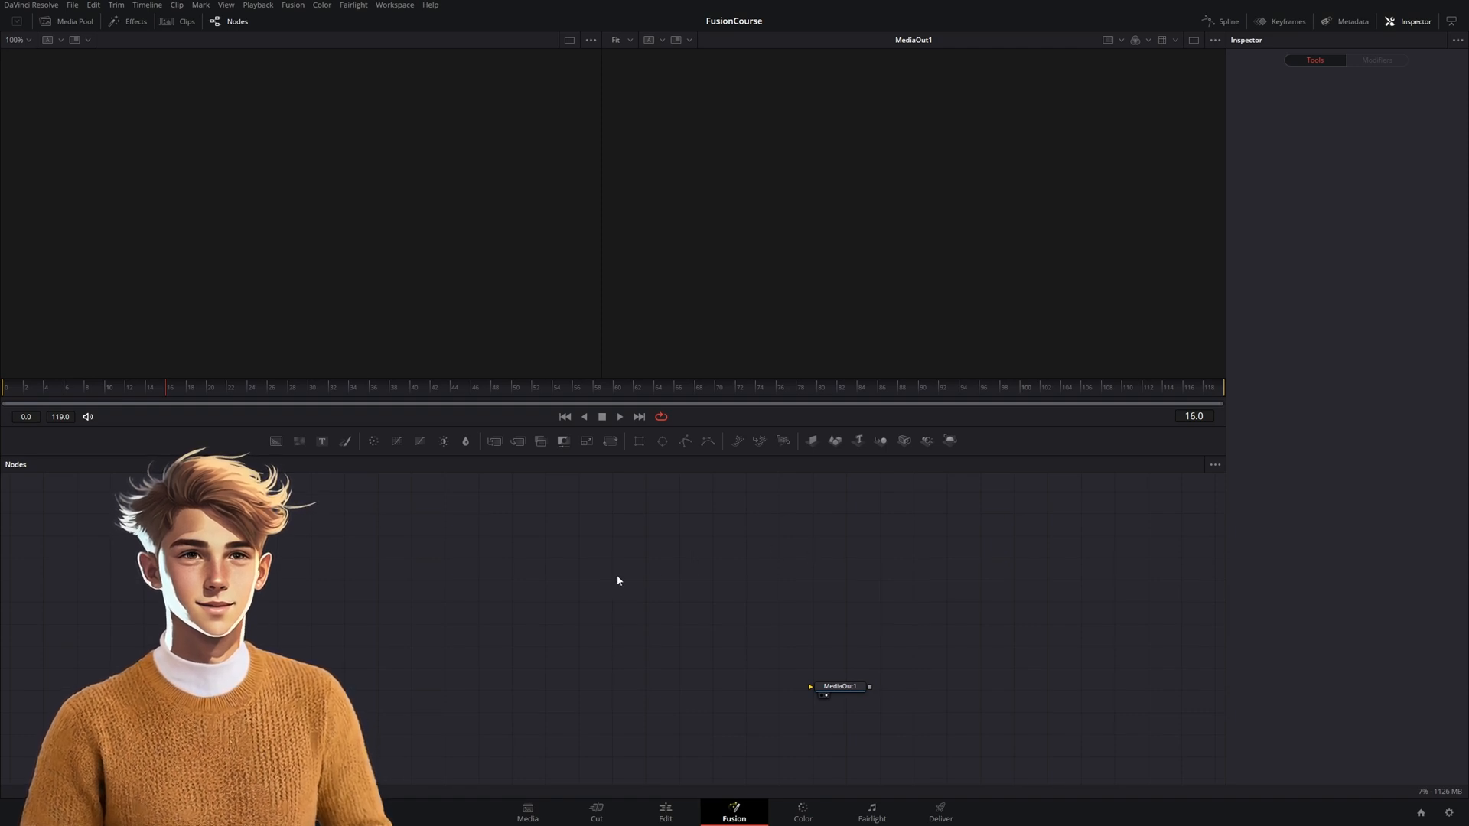
pyautogui.moveTo(465, 557)
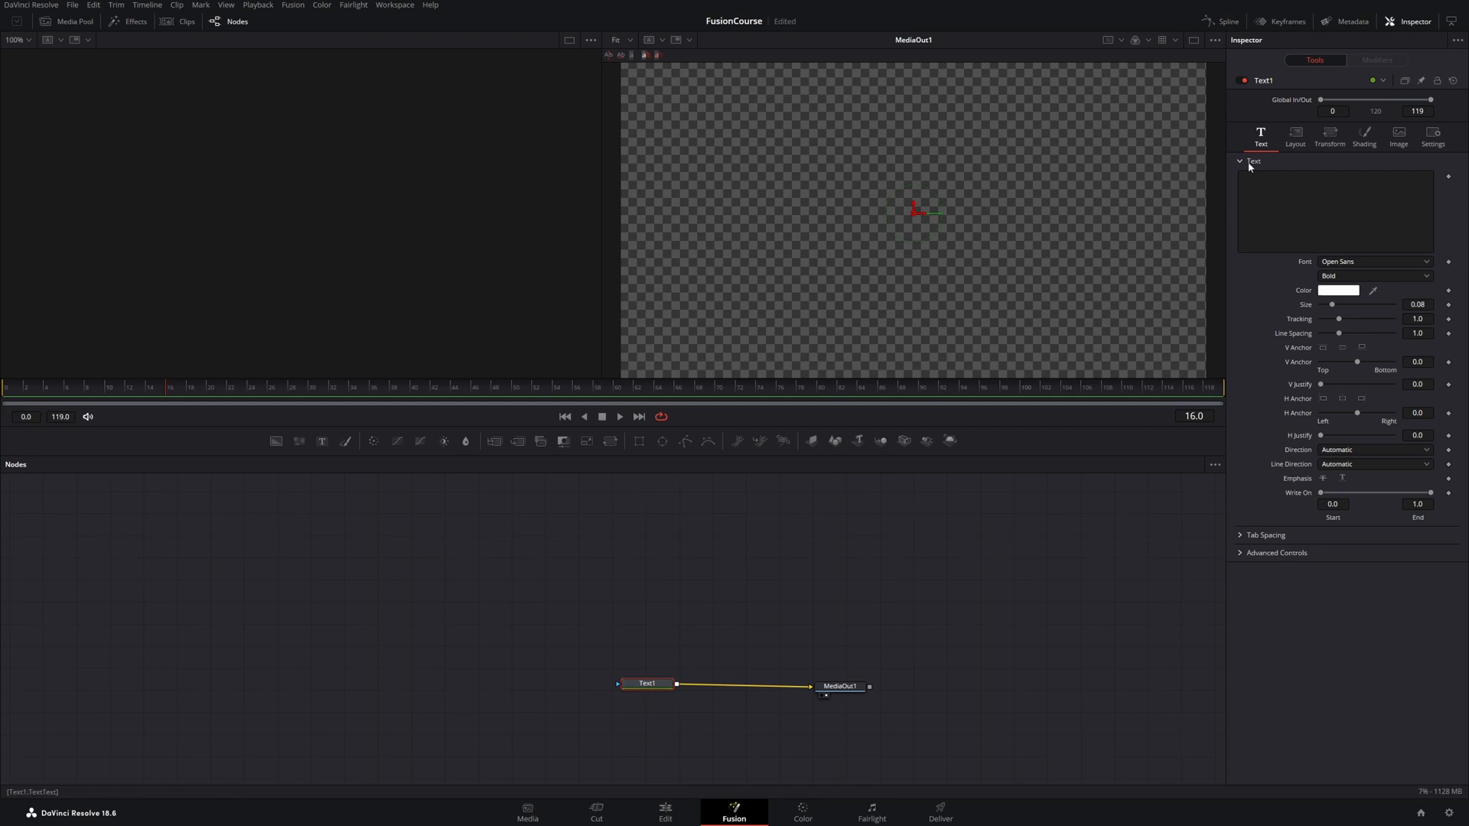
# Step: Enter 'Hello this is a text tutorial' into the Styled Text field
pyautogui.click(1334, 211)
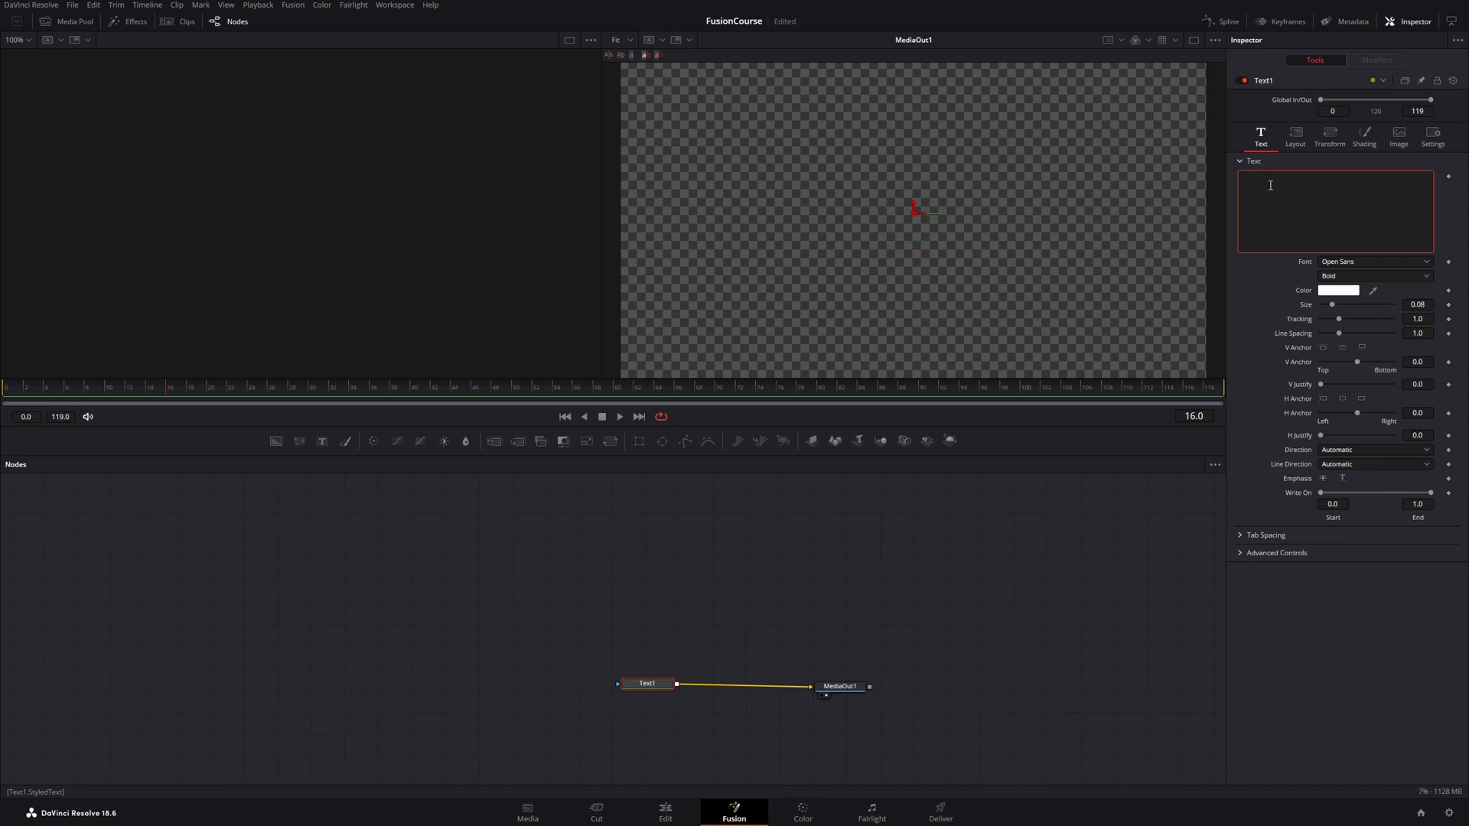
pyautogui.write('Hello this')
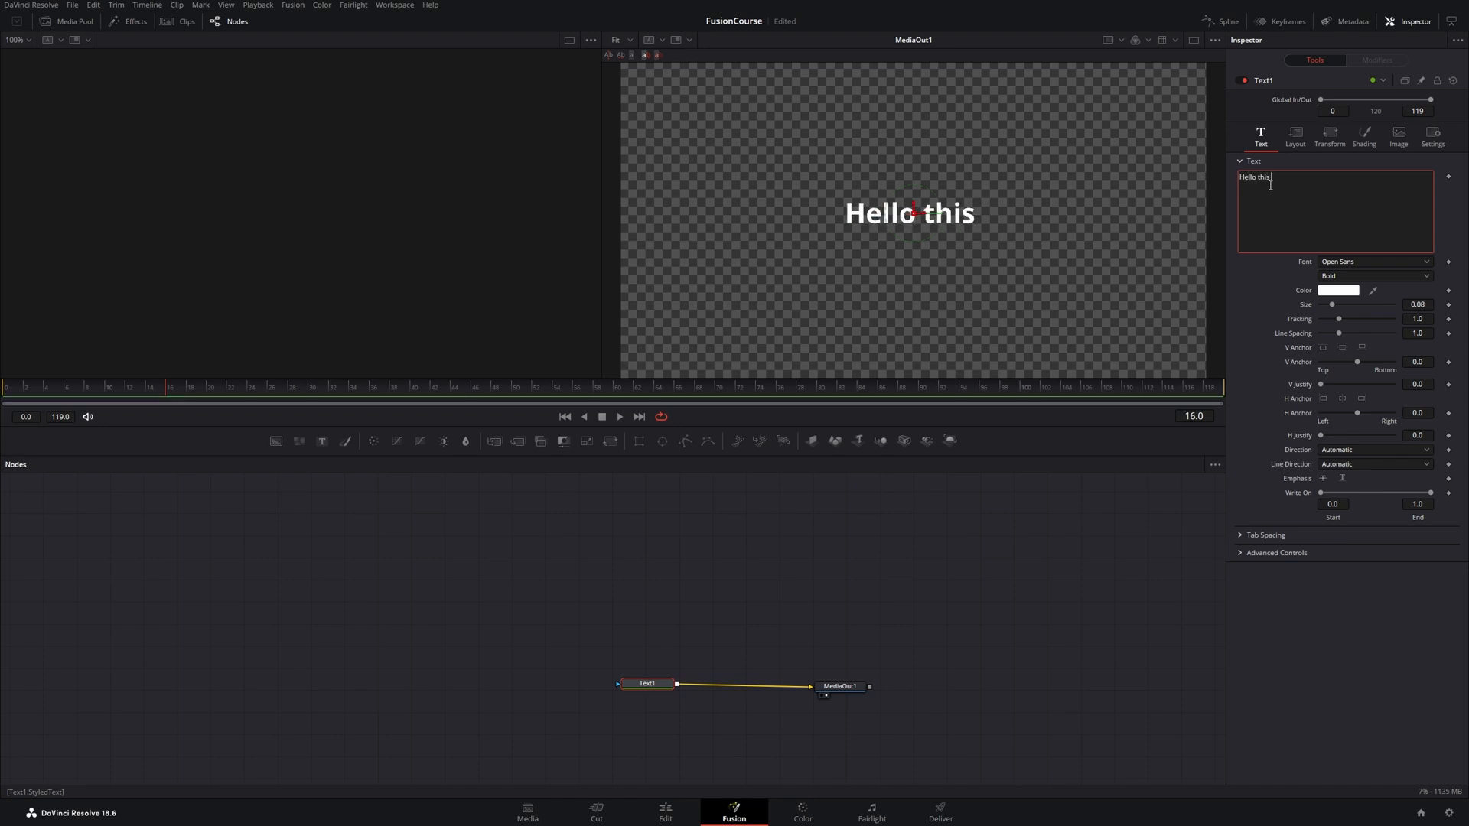
pyautogui.write('is a text tut')
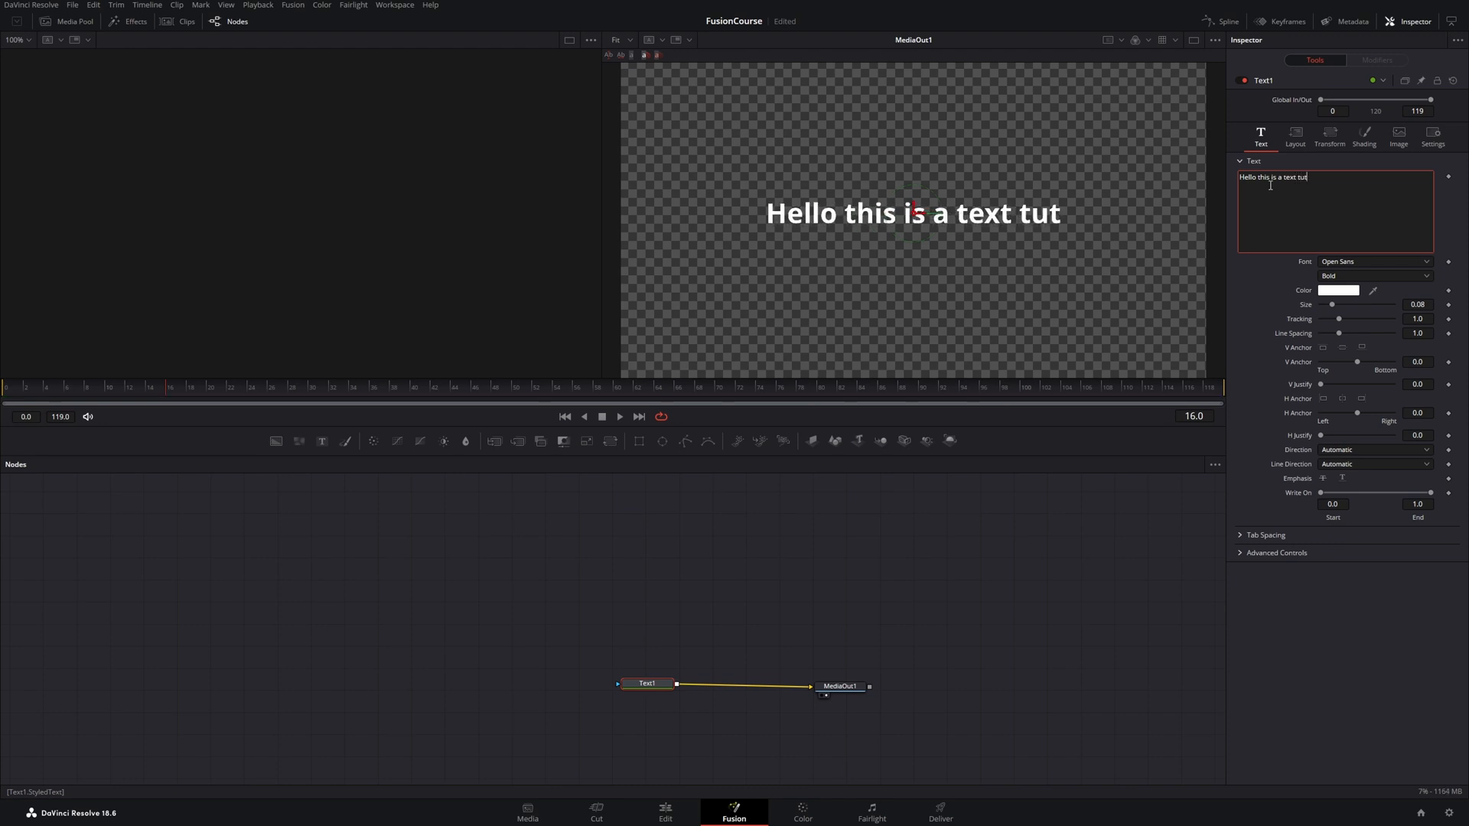
pyautogui.write('orial')
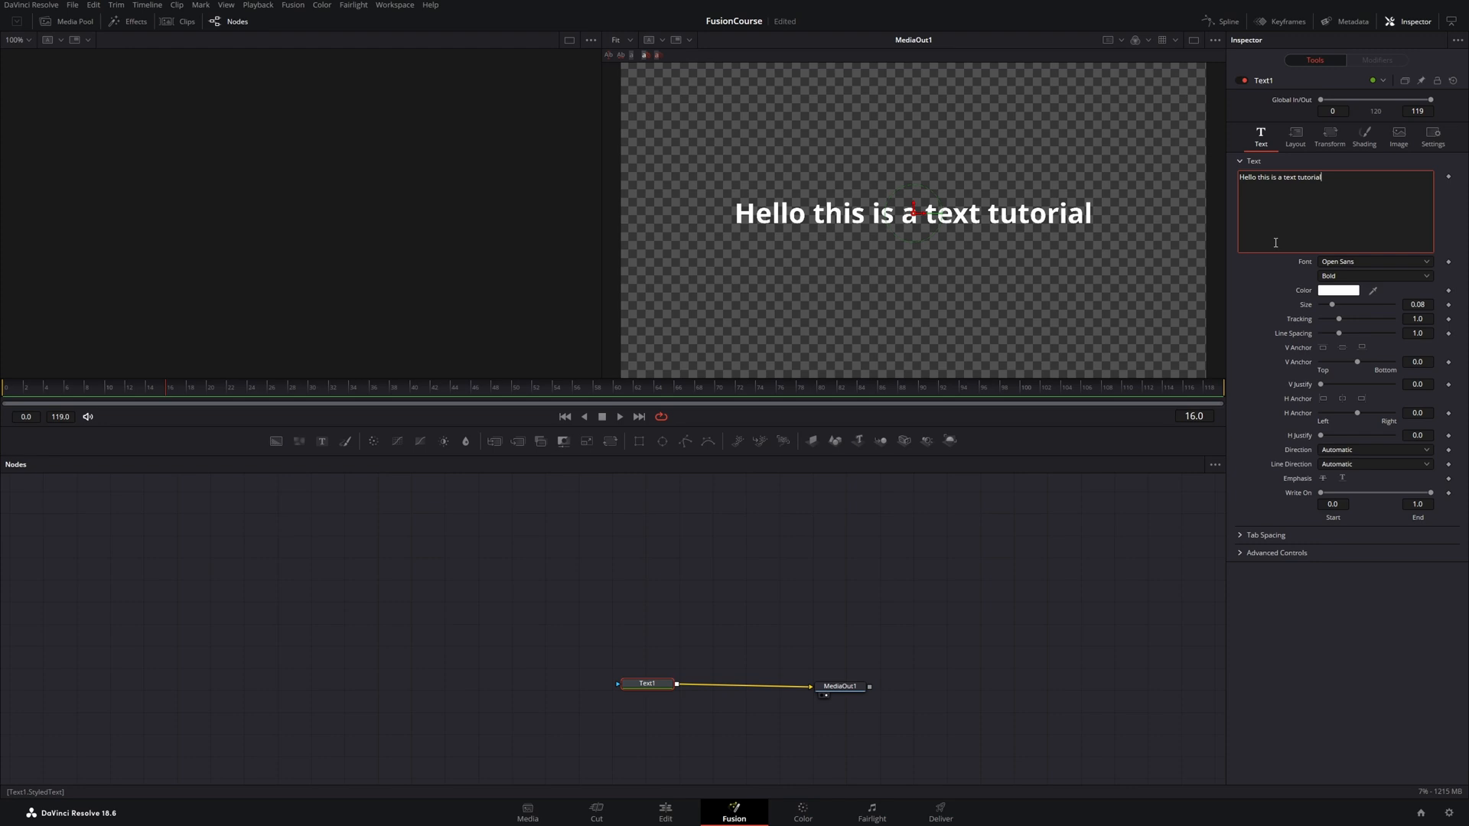
pyautogui.moveTo(1458, 177)
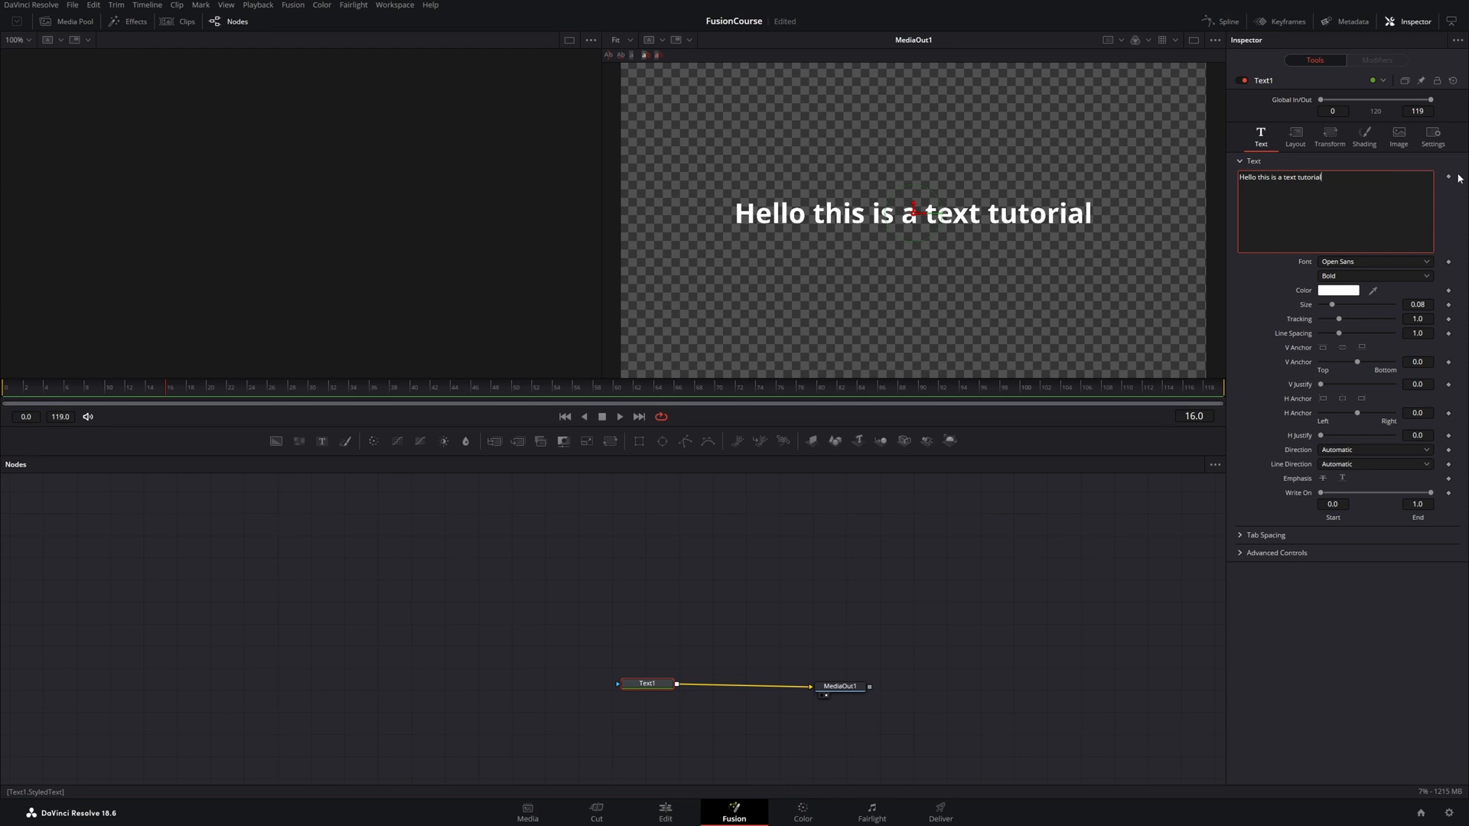
# Step: Keyframe Styled Text, then at frame 20 append 'for beginners' to the title
pyautogui.click(119, 387)
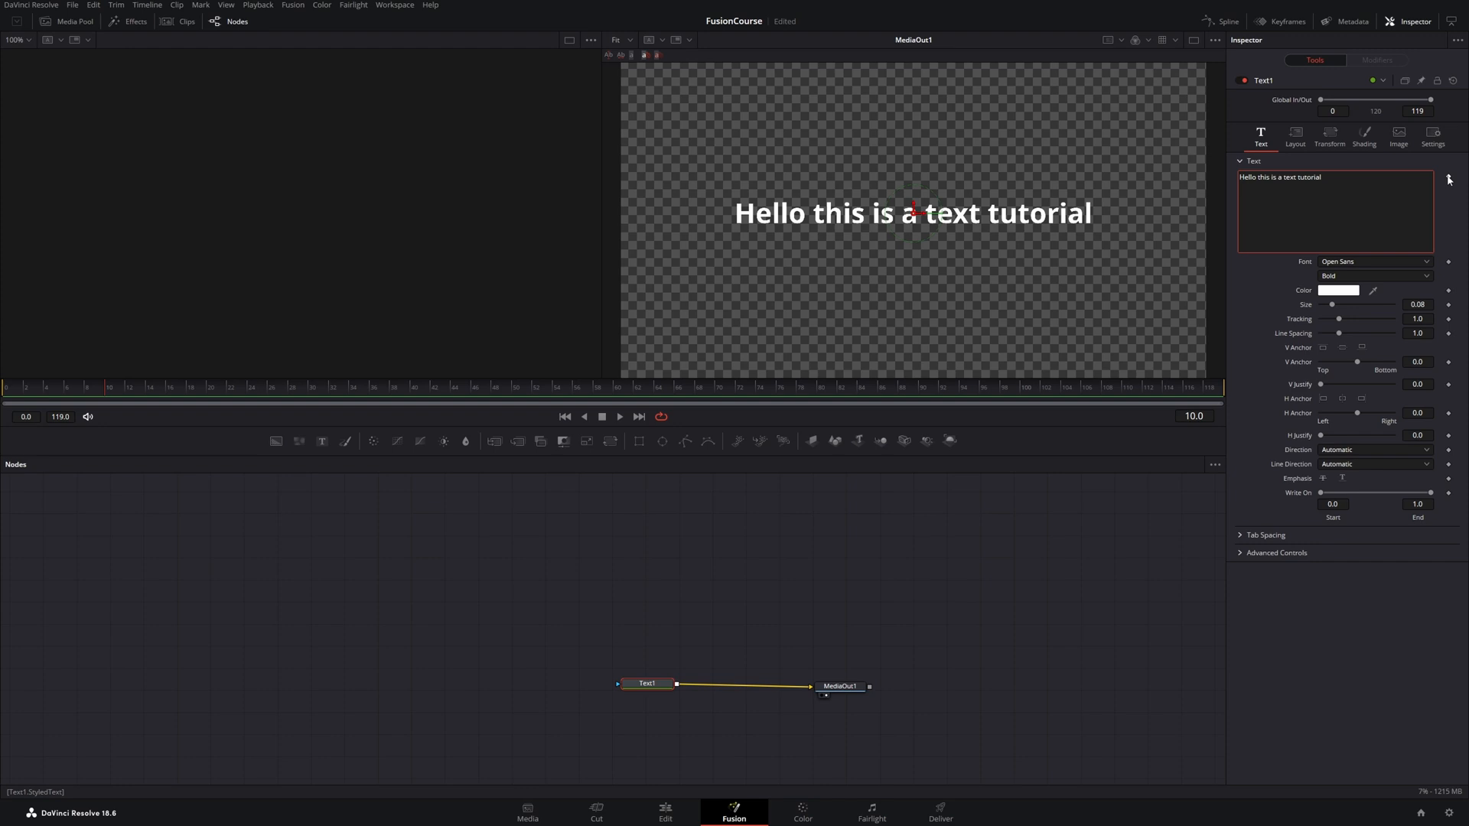
pyautogui.click(194, 386)
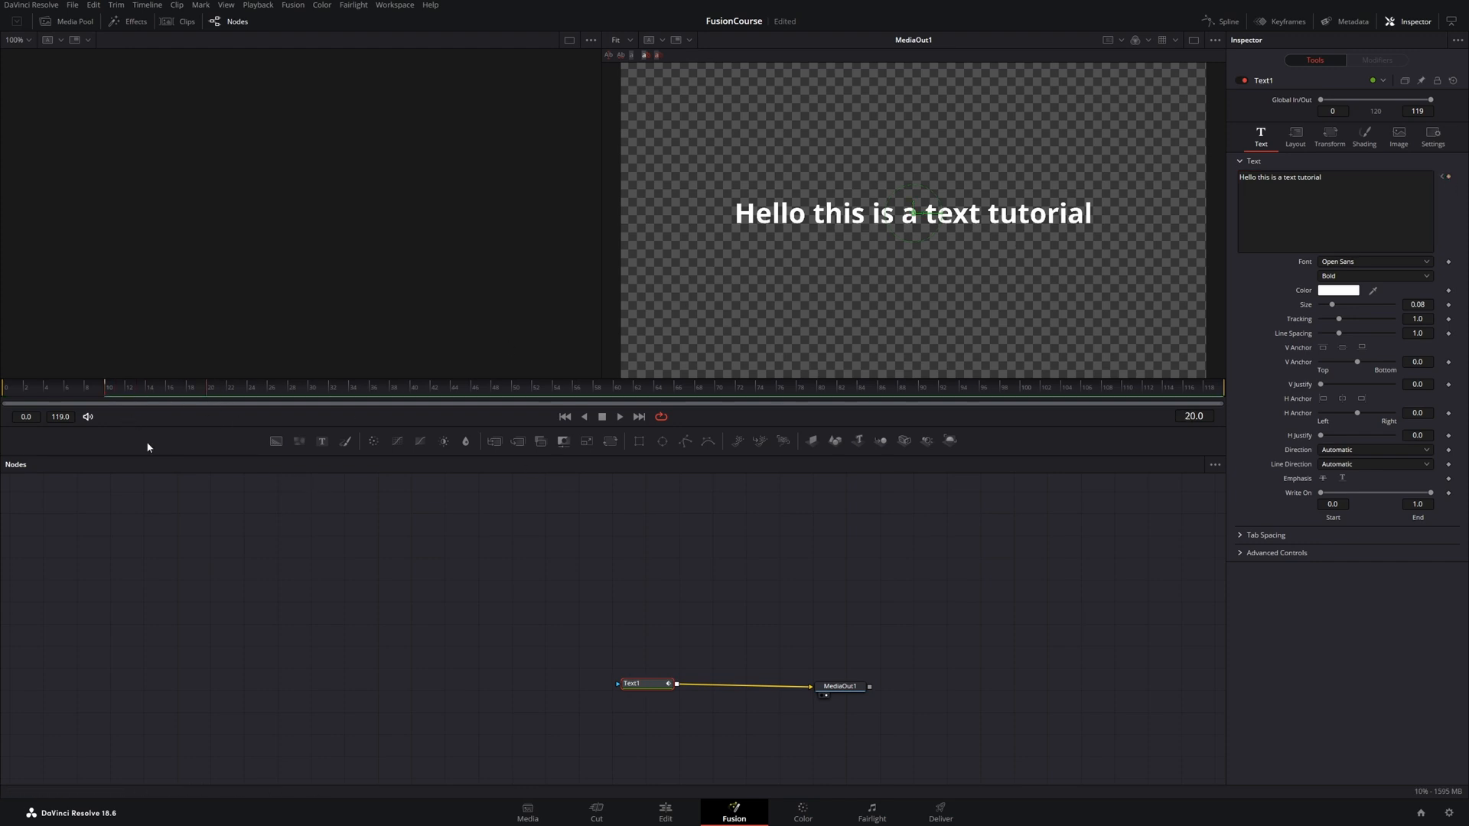
pyautogui.click(1302, 177)
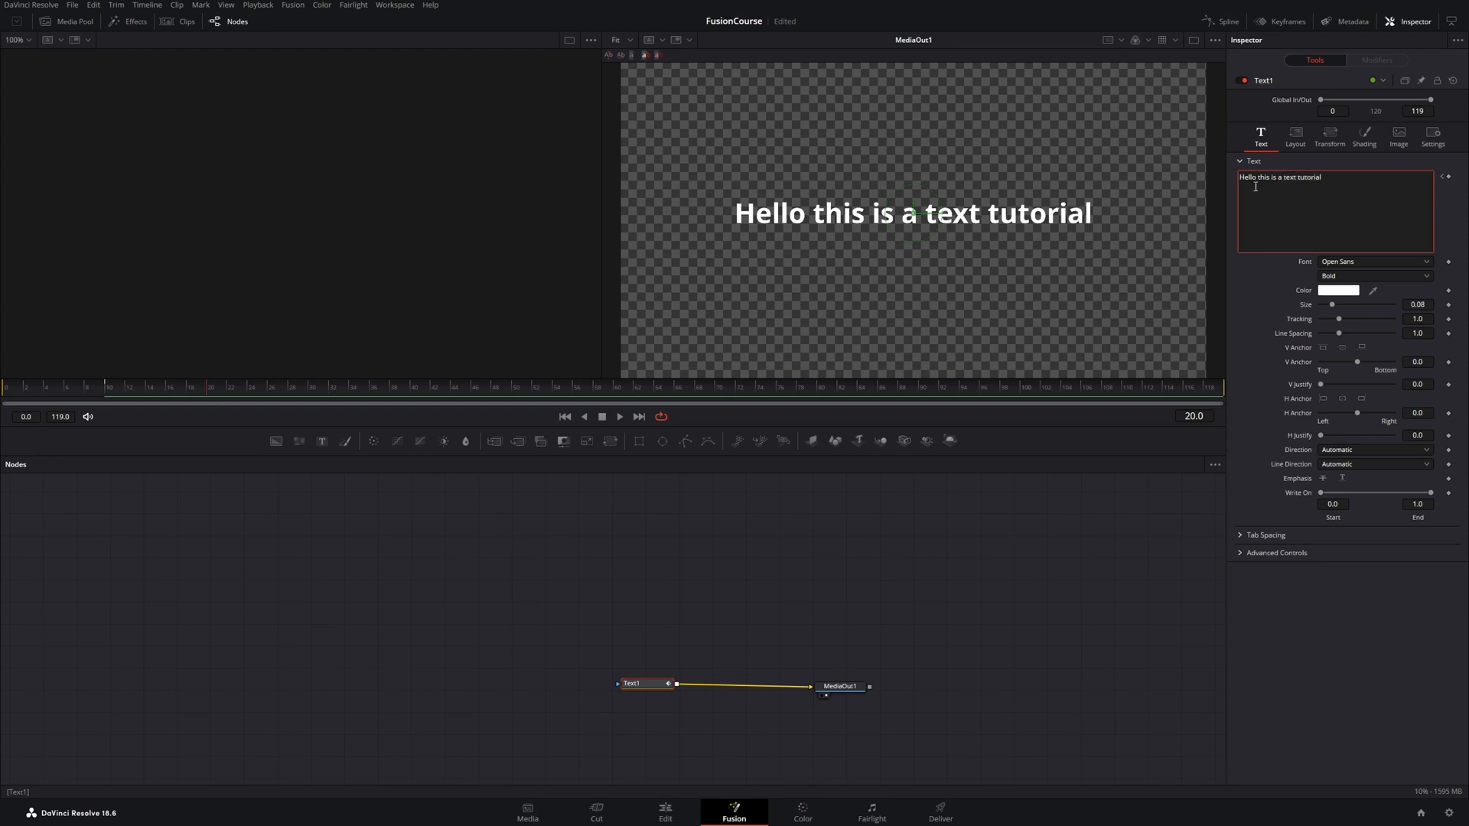
pyautogui.write('f')
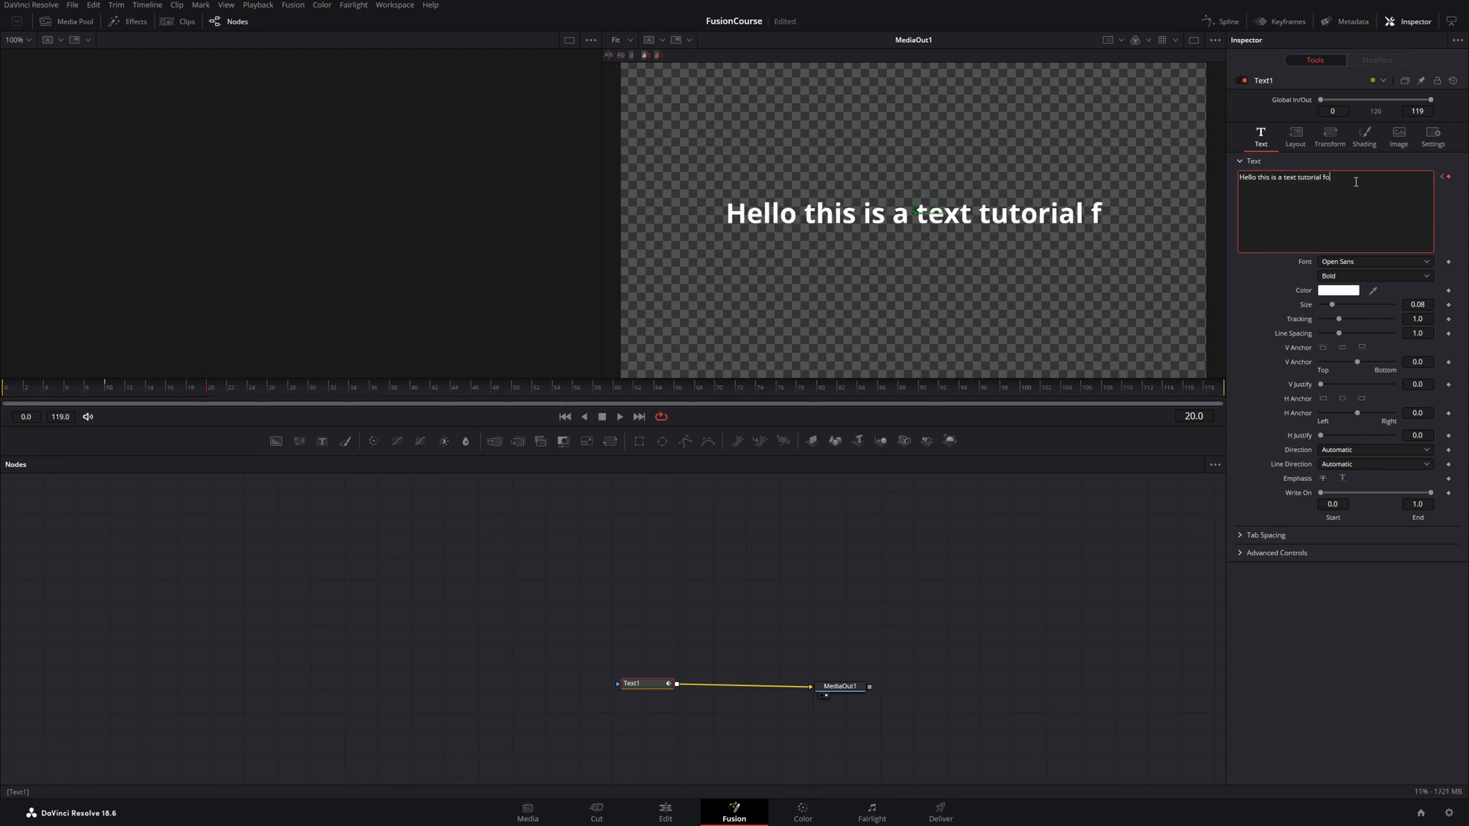
pyautogui.write('or begin')
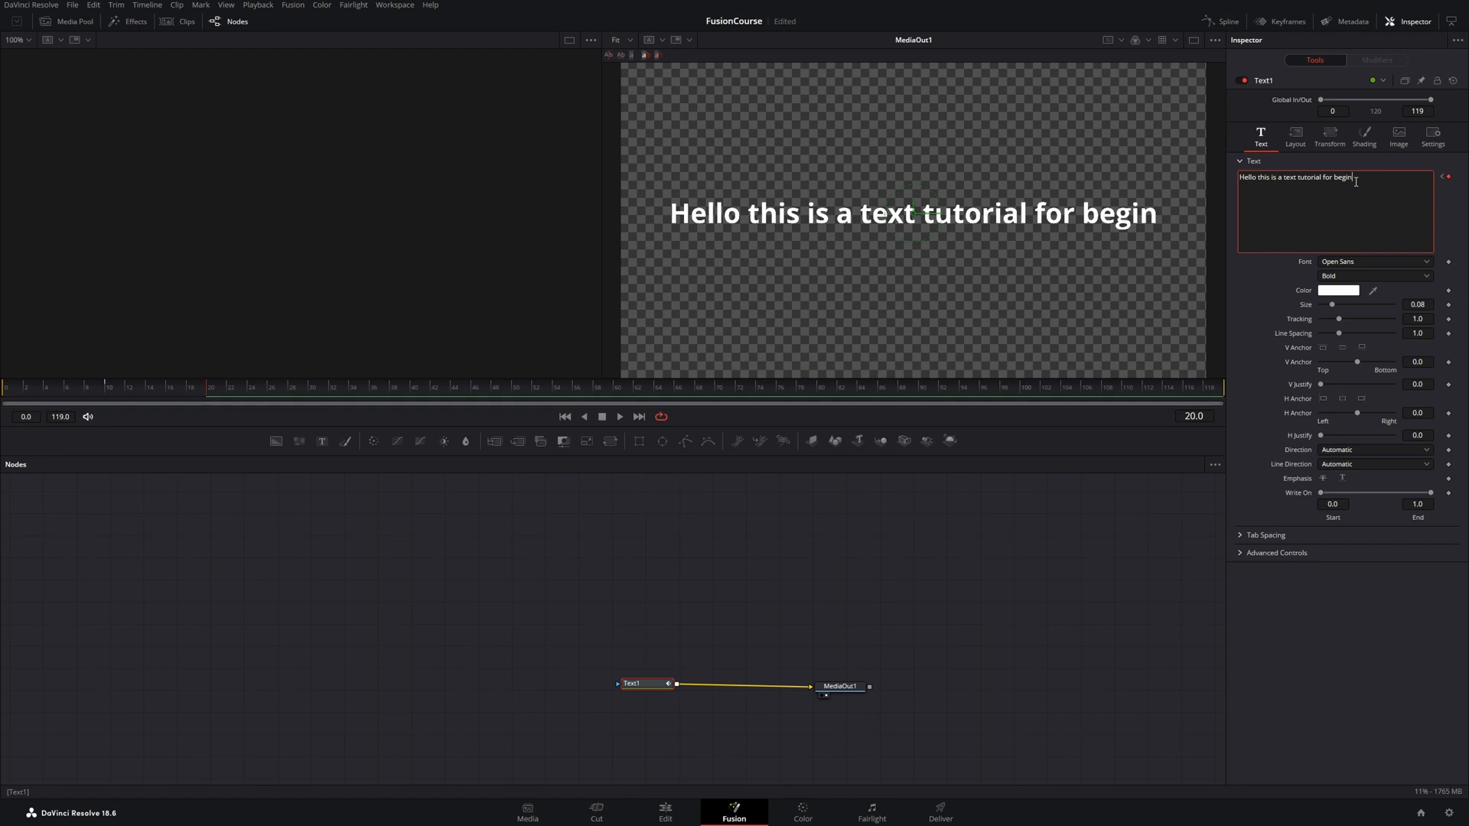
pyautogui.write('ners')
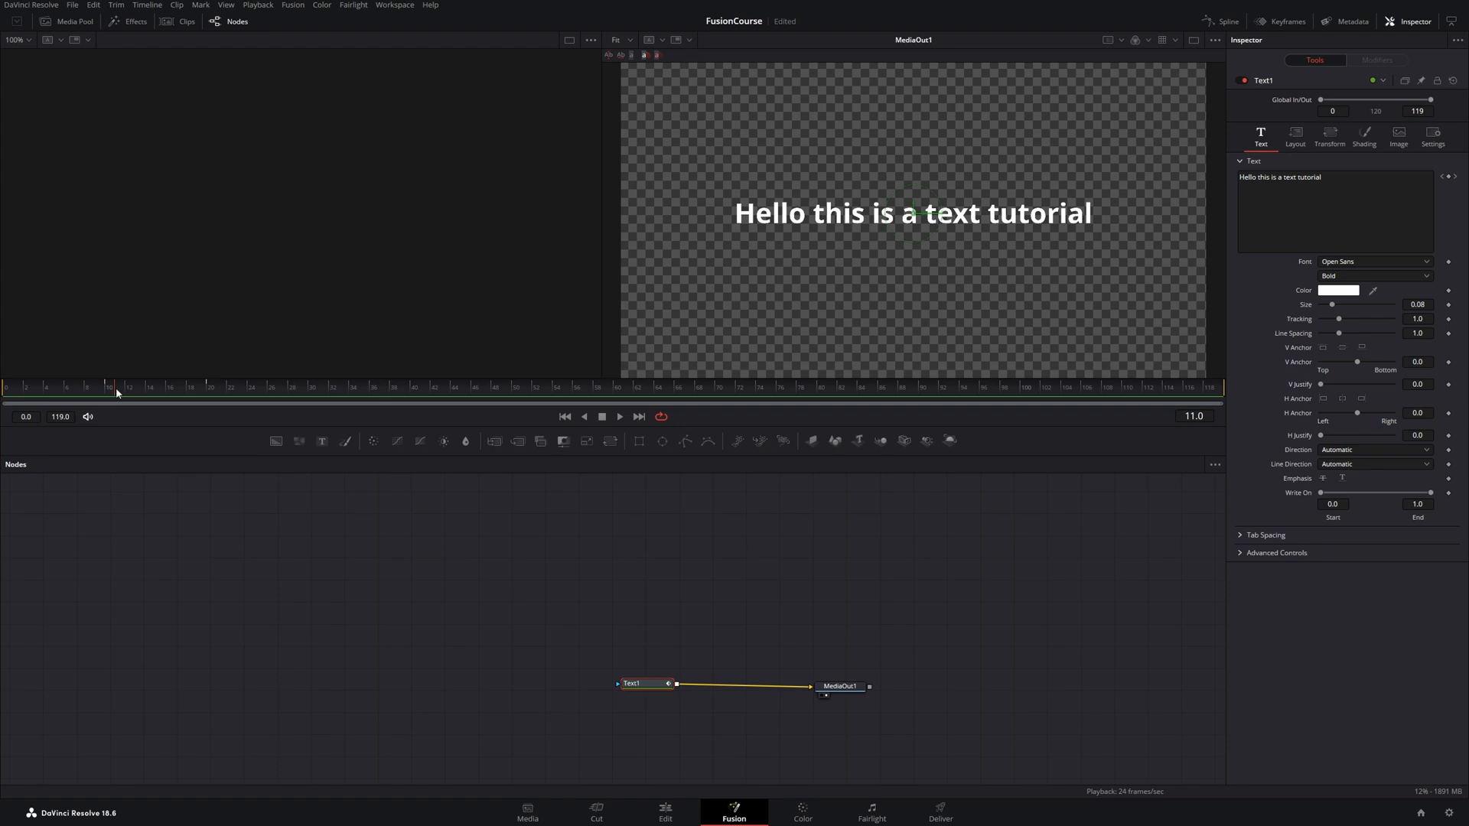
pyautogui.write('for beginners')
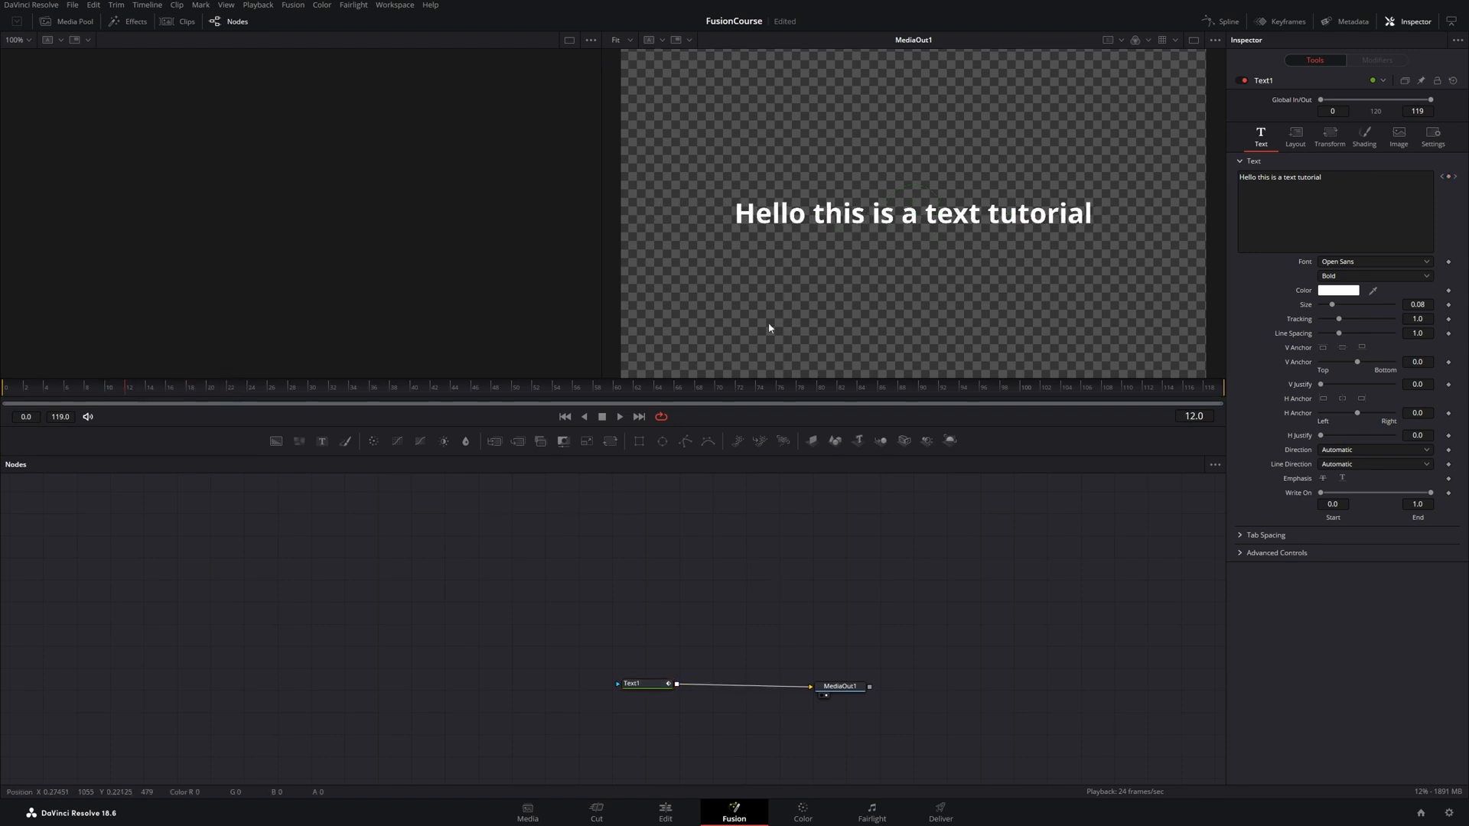
pyautogui.write('for beginners')
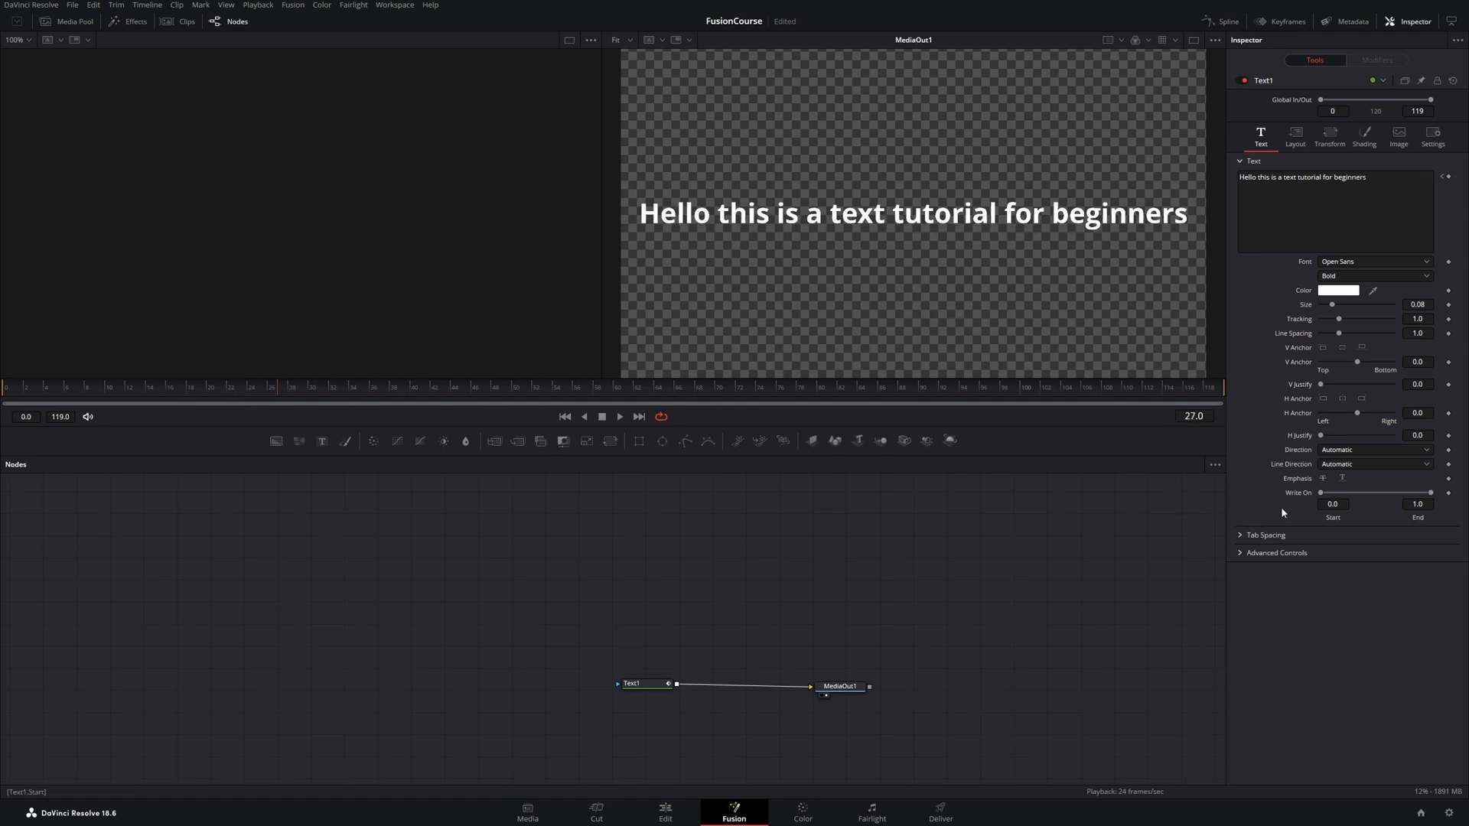
pyautogui.moveTo(514, 486)
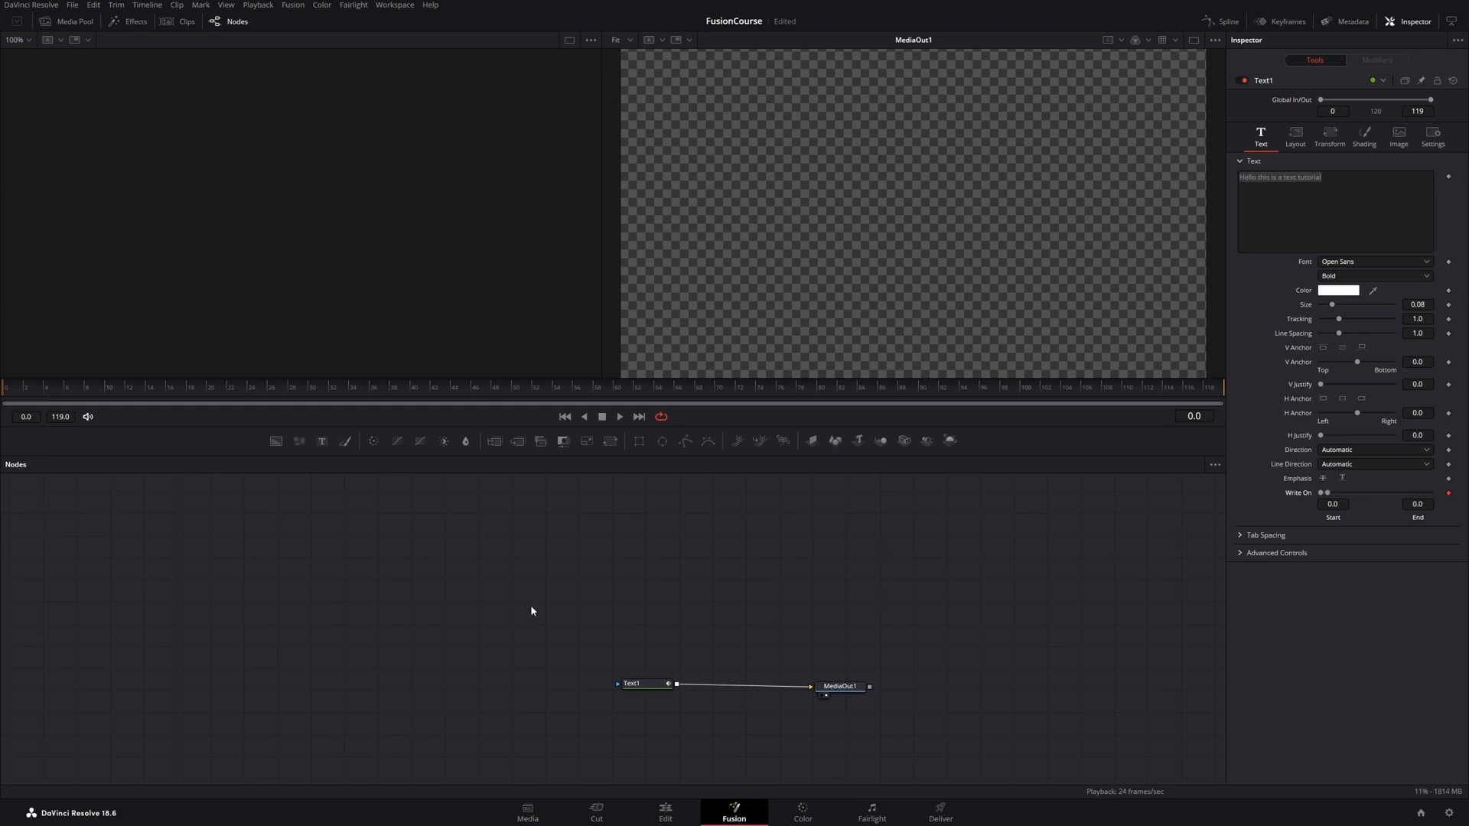
# Step: Check the write-on at an early frame and play back the animation
pyautogui.click(107, 387)
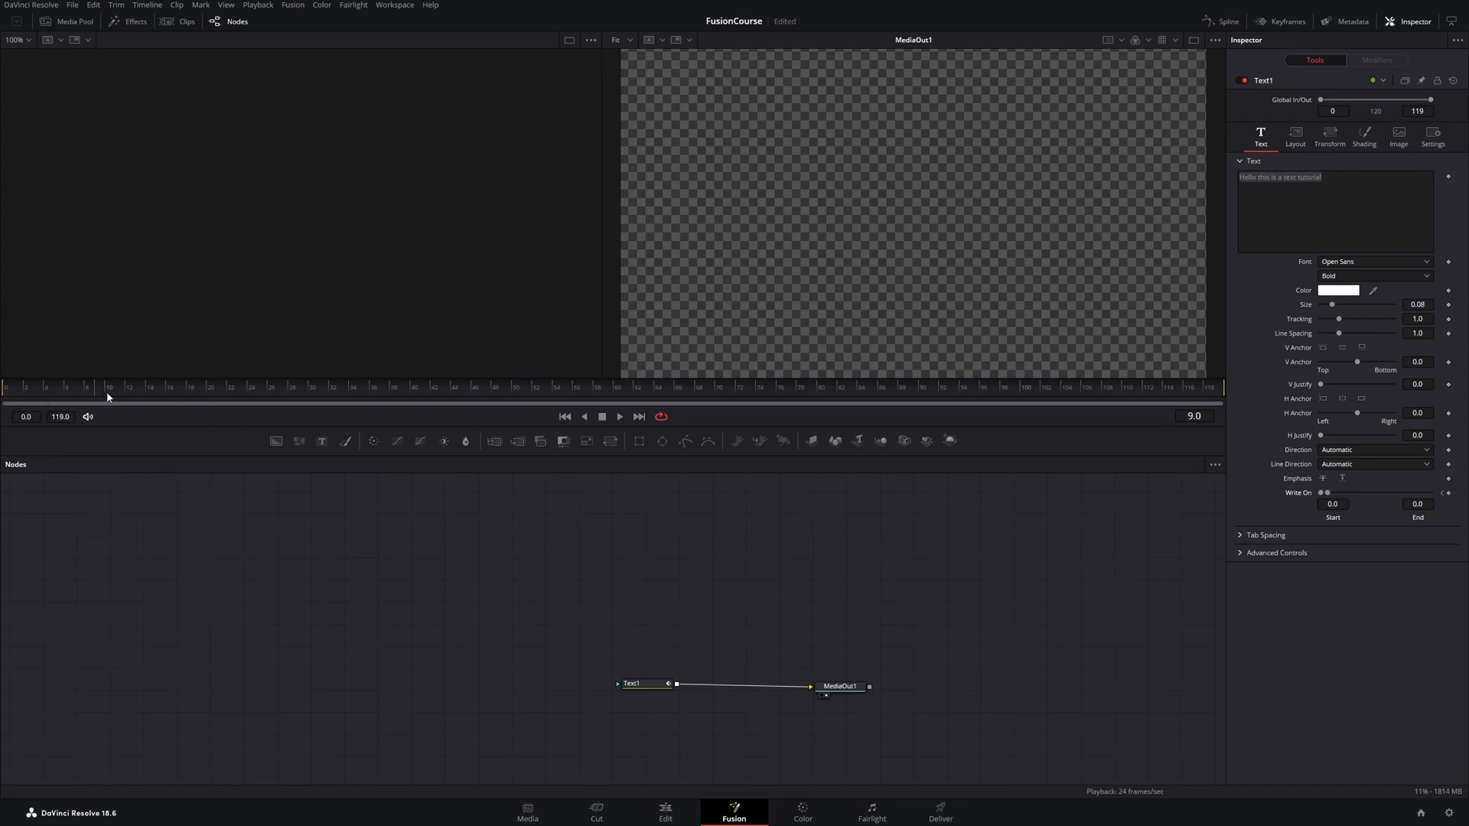
pyautogui.click(131, 385)
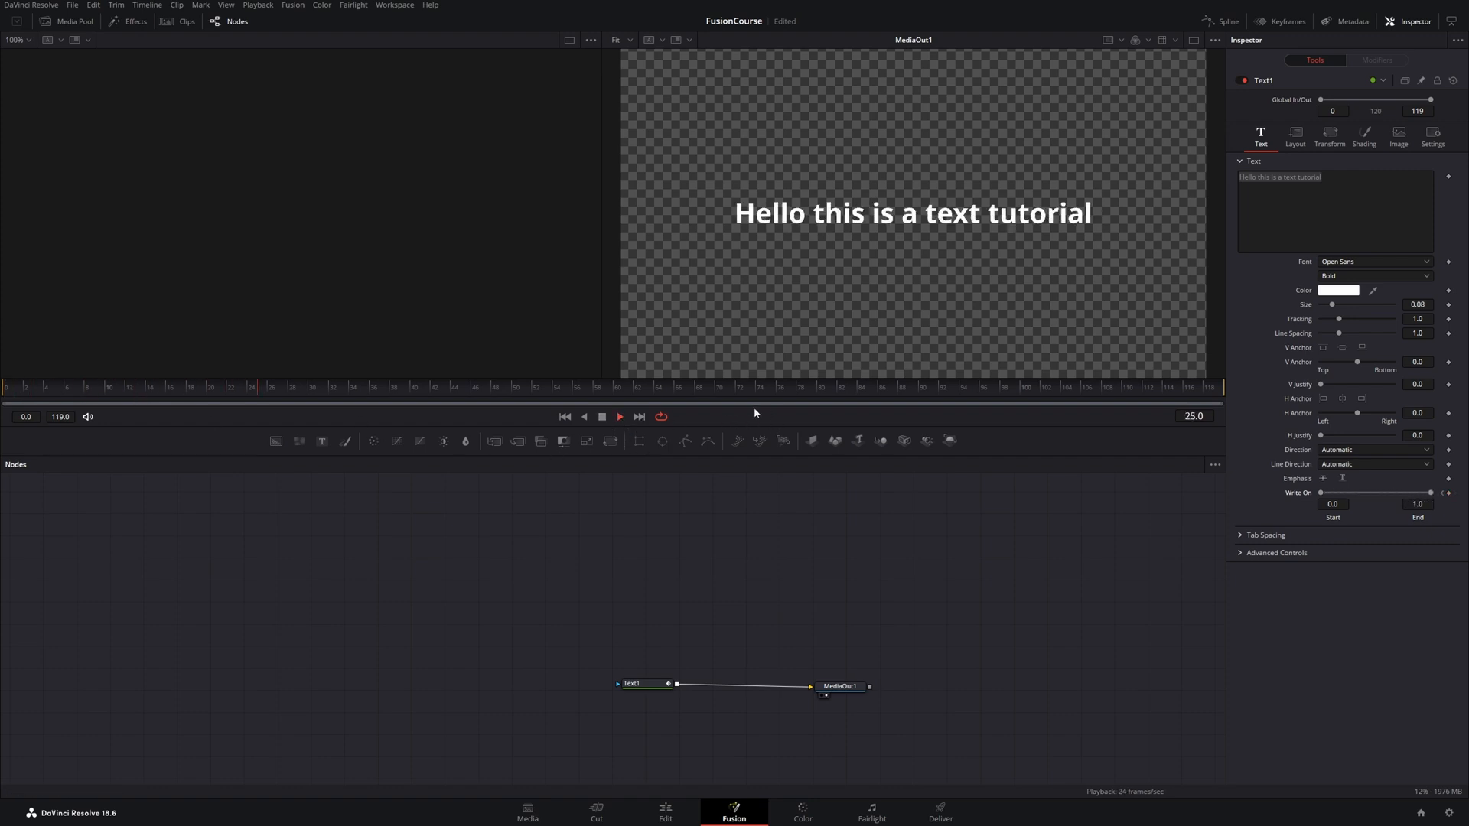
pyautogui.click(620, 416)
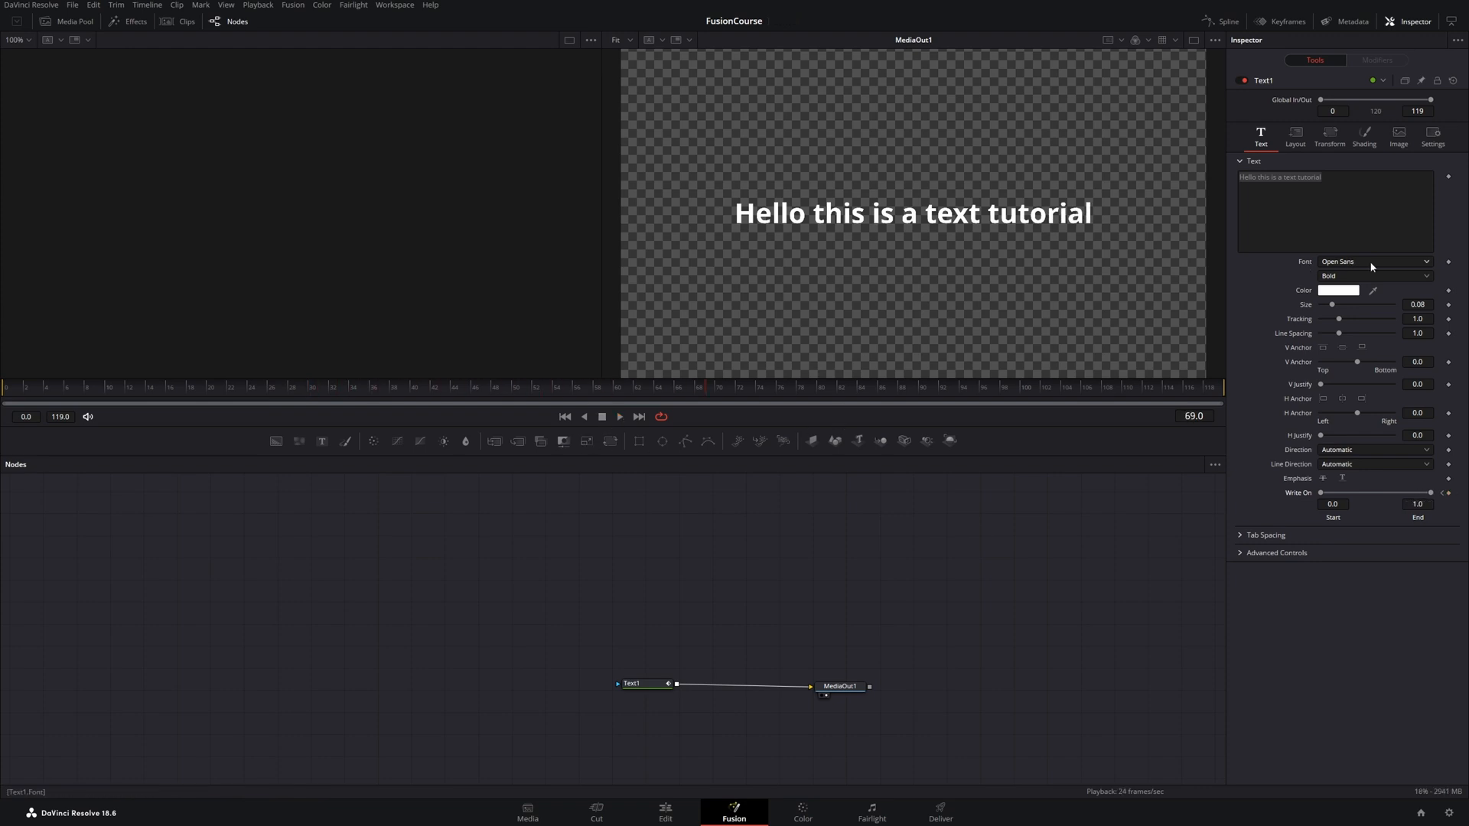
# Step: Set the font to Montserrat in the Black weight
pyautogui.click(1374, 261)
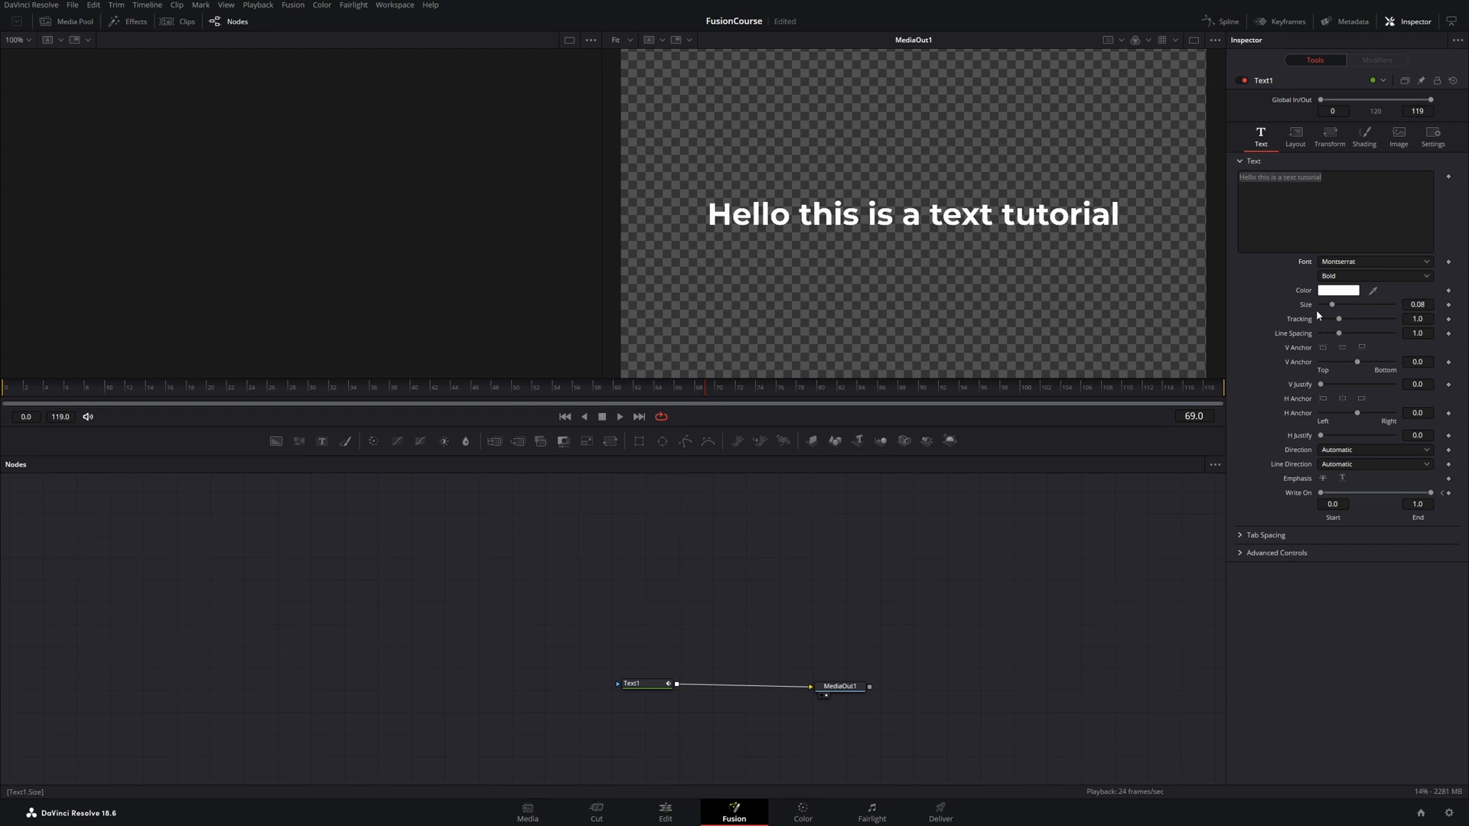
pyautogui.click(1374, 276)
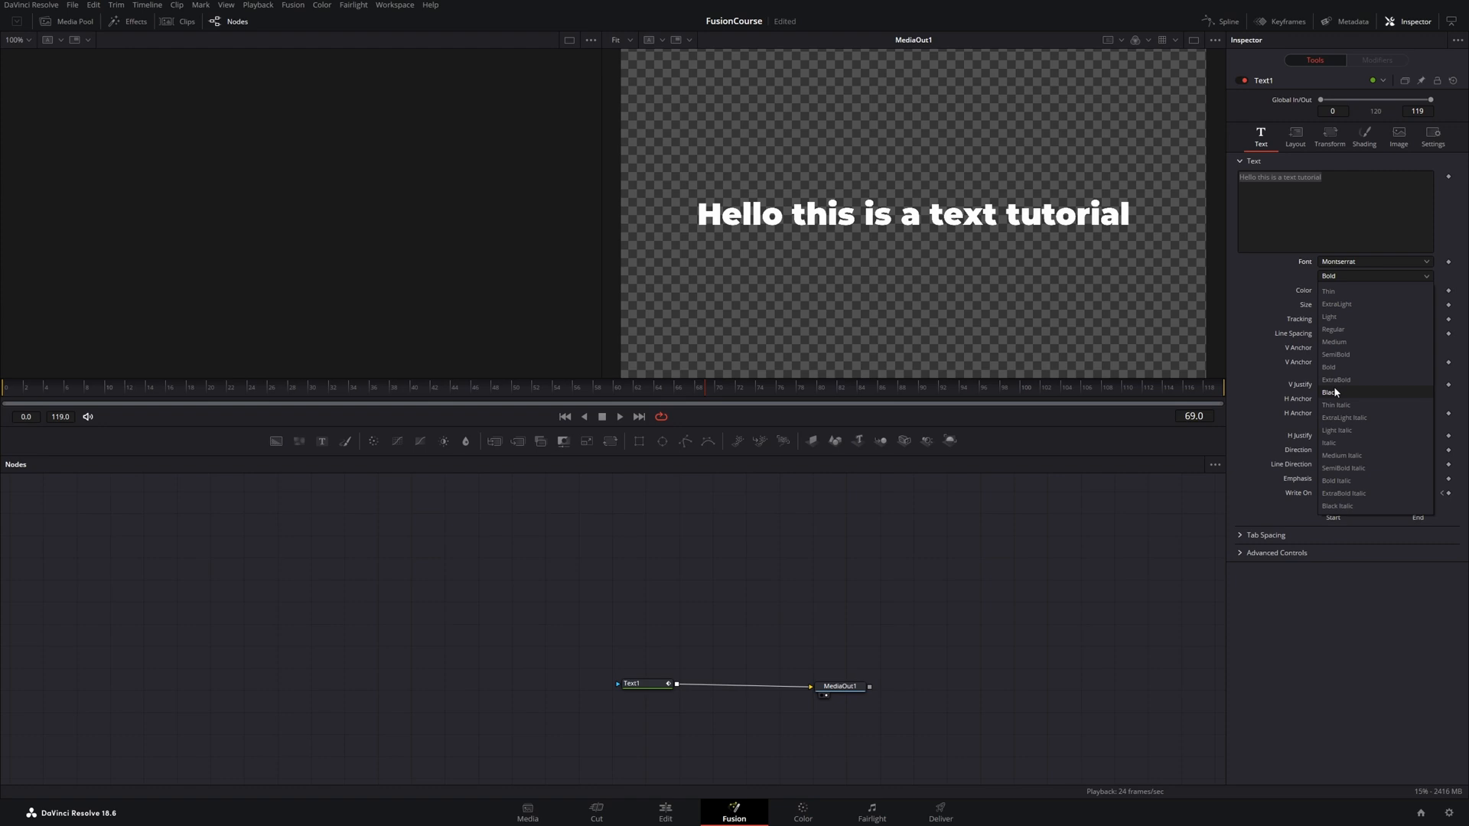
pyautogui.click(1330, 392)
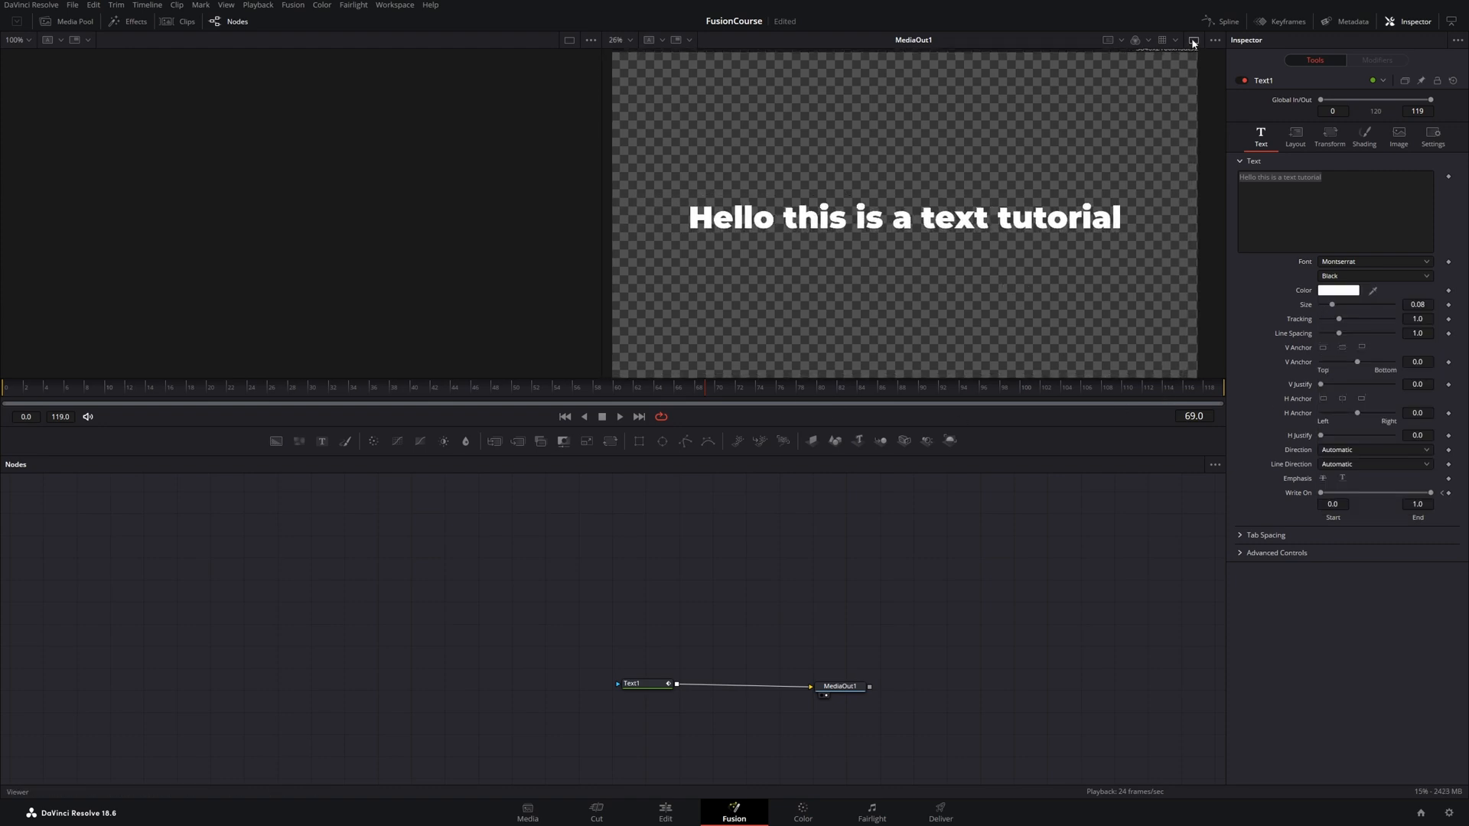
# Step: Switch the viewer to a single enlarged view of the composition
pyautogui.click(1192, 39)
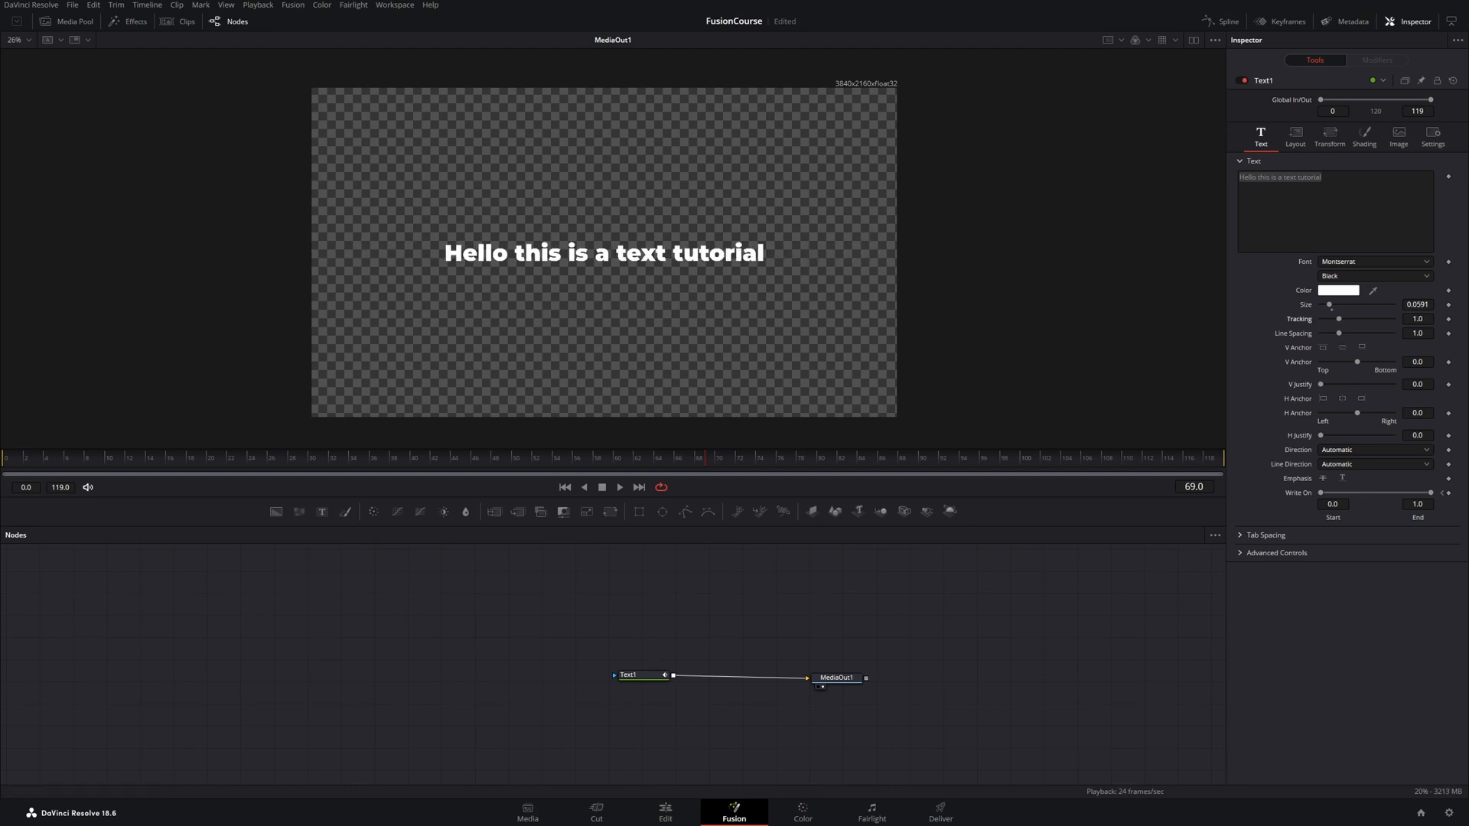
pyautogui.moveTo(1345, 345)
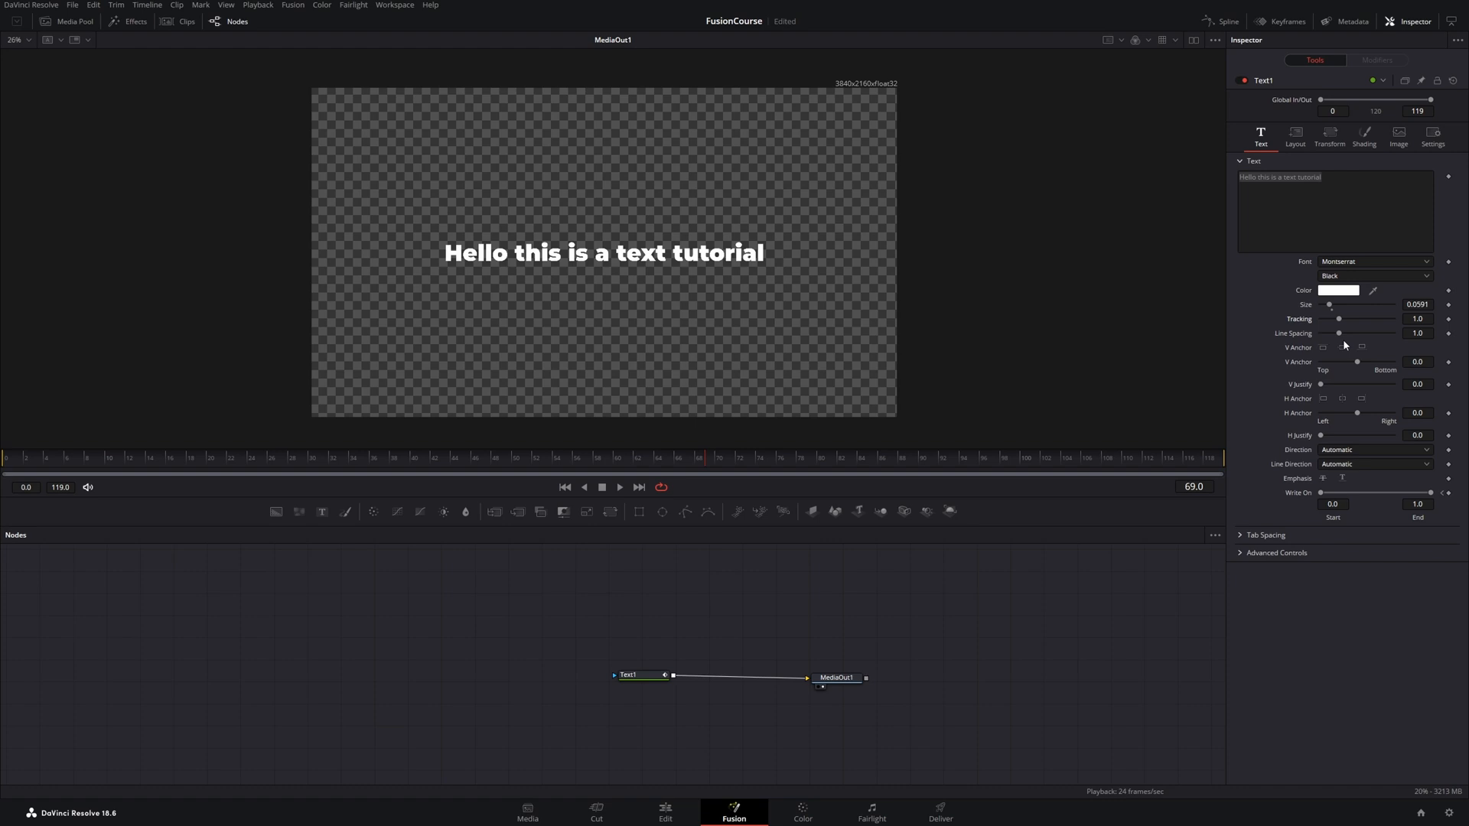
# Step: Edit the title text so it breaks into 'Hello this is a' and 'text tutorial'
pyautogui.click(1334, 211)
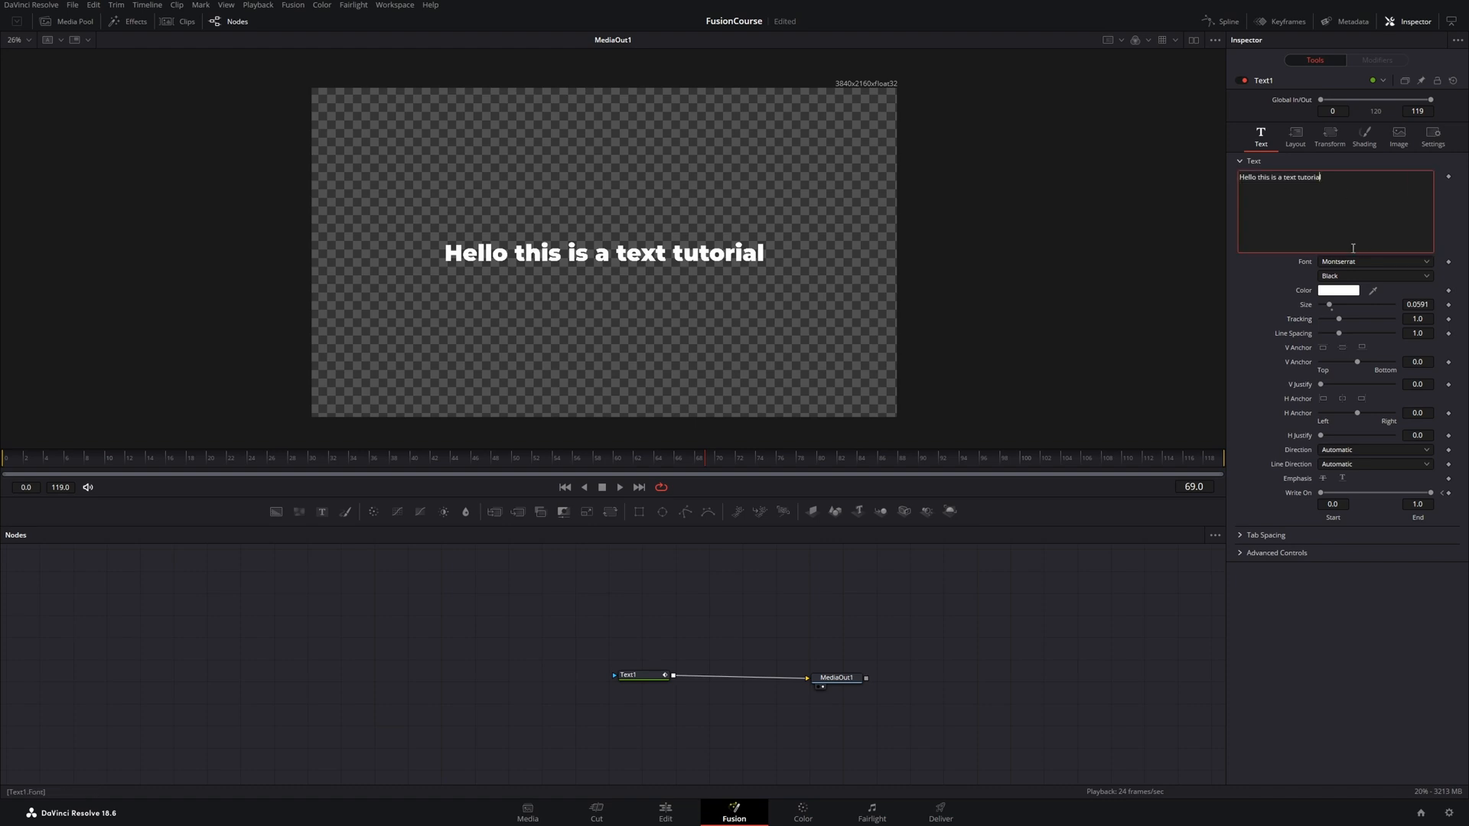
pyautogui.press('Backspace')
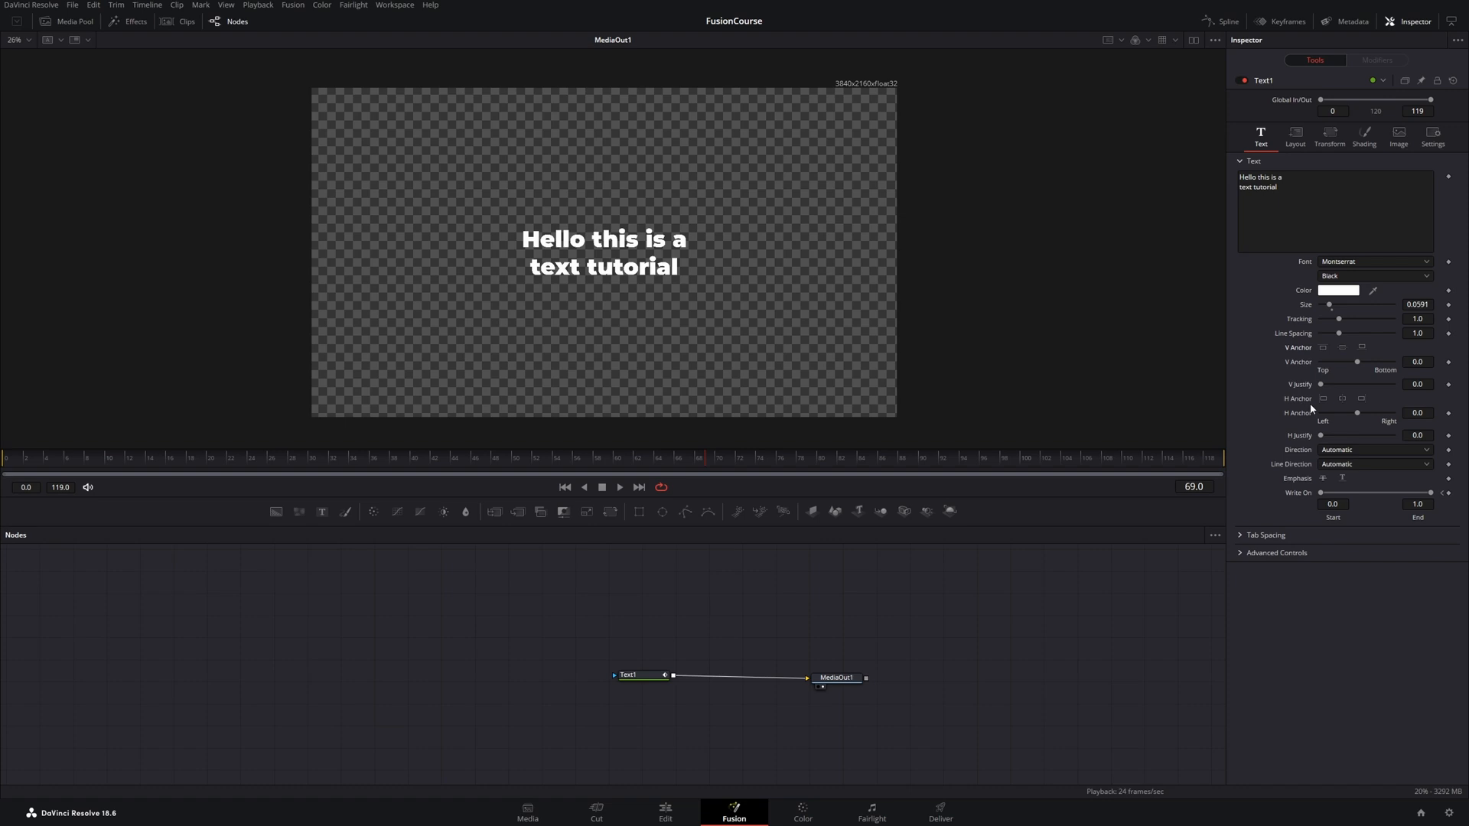
pyautogui.moveTo(541, 293)
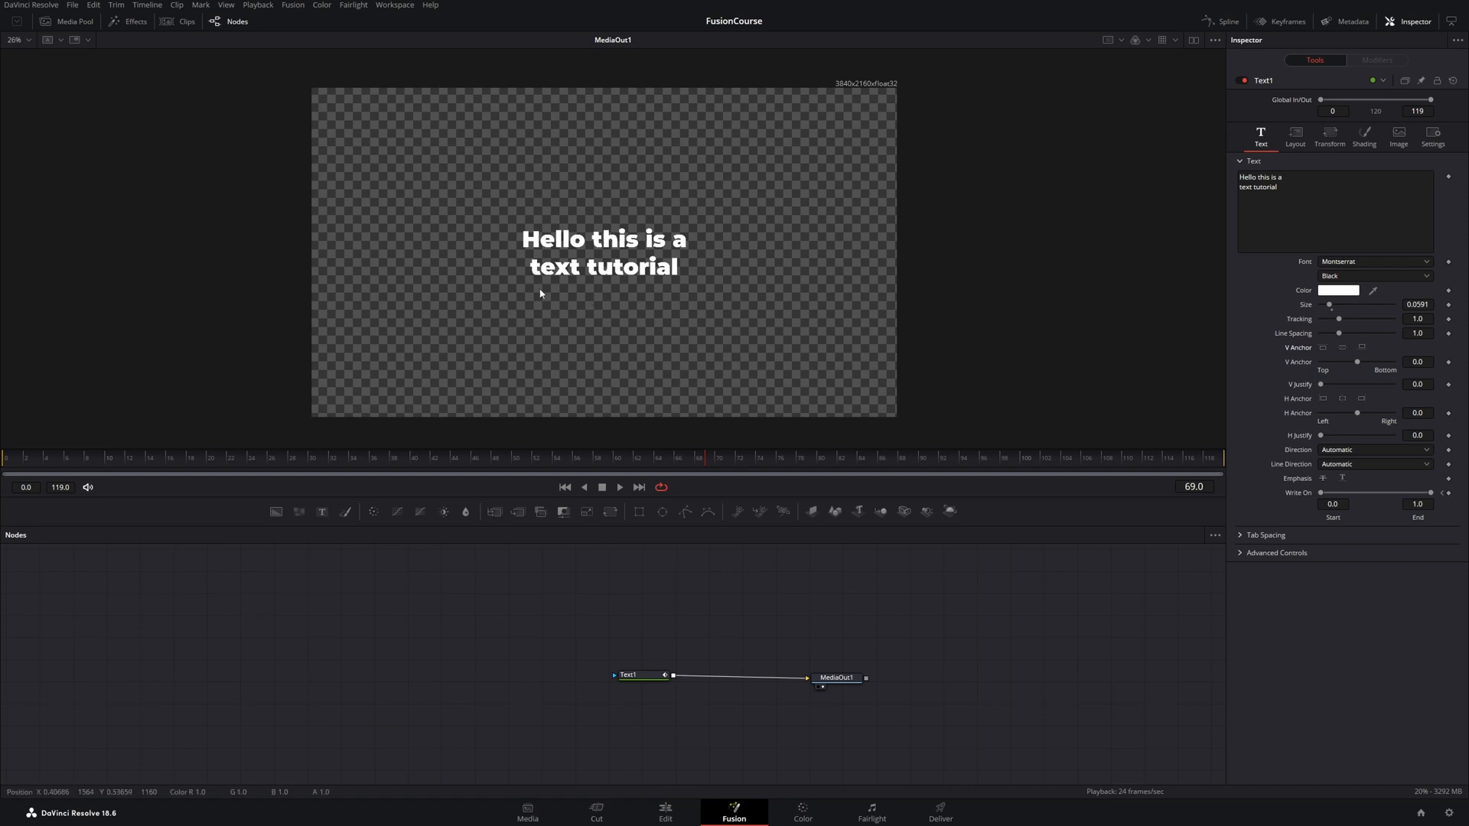
pyautogui.moveTo(1325, 416)
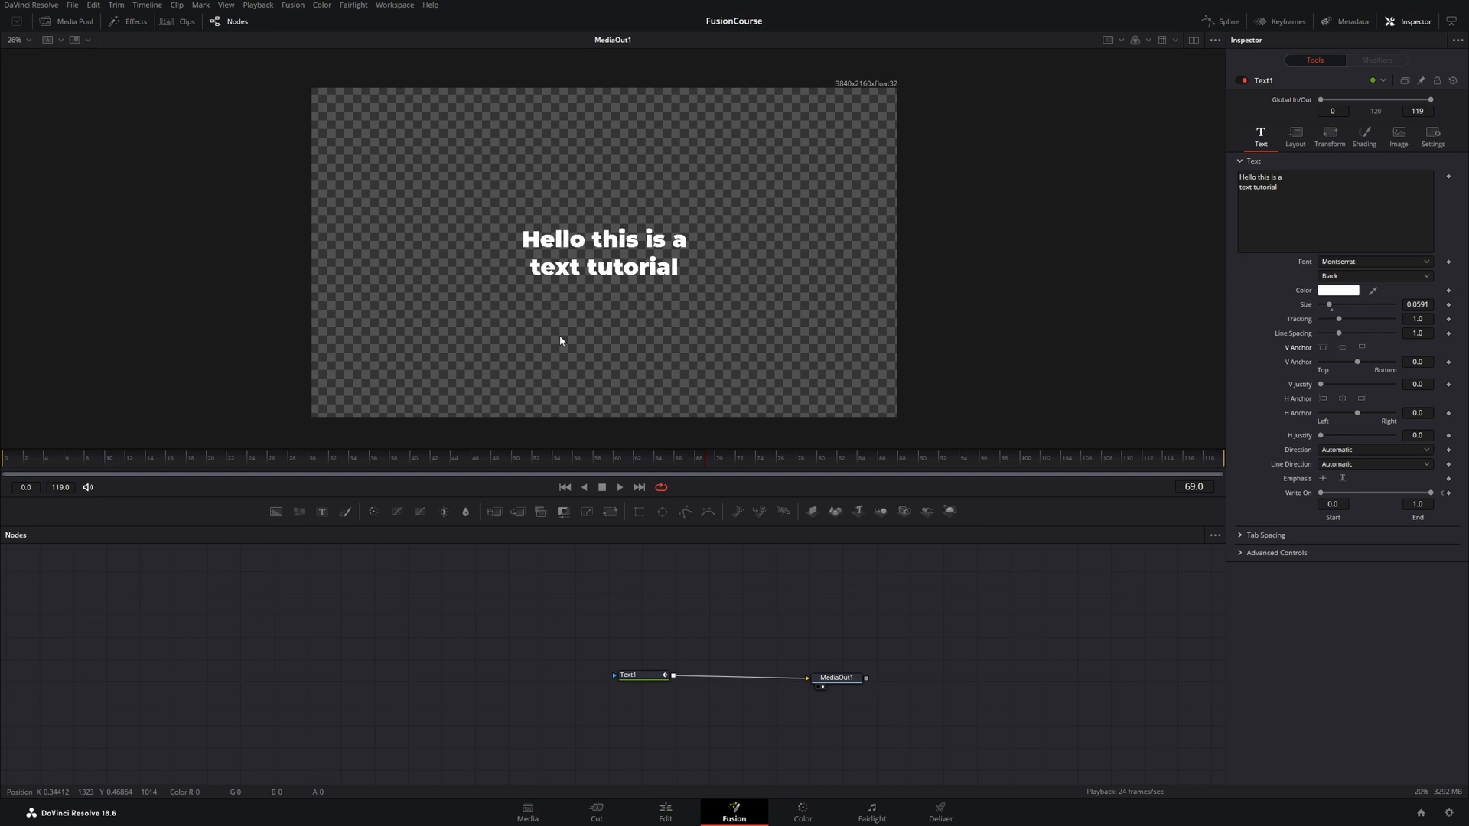
pyautogui.moveTo(516, 269)
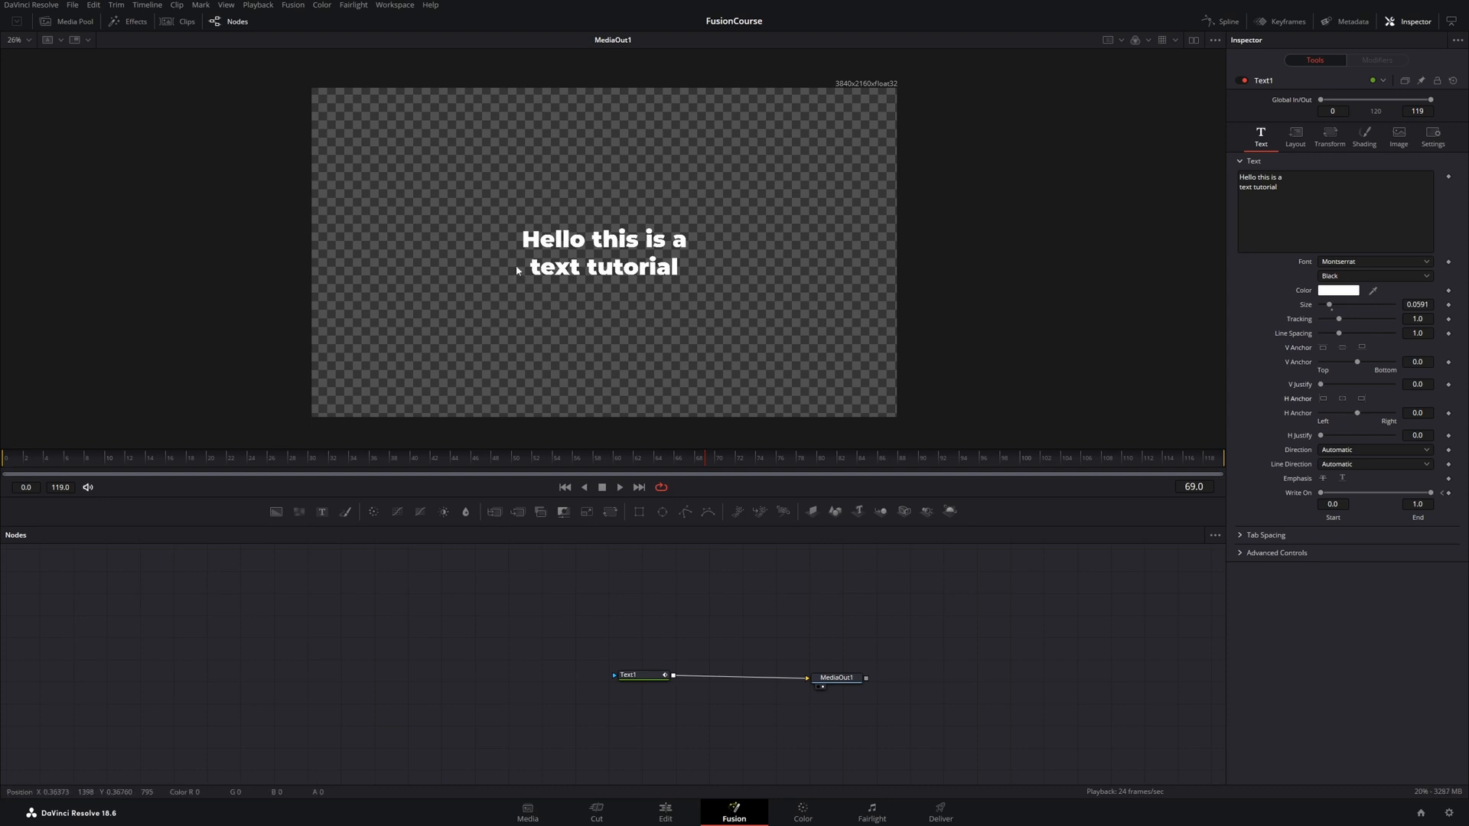
# Step: Try the H Anchor Left button, then return the anchor to Center
pyautogui.click(1322, 399)
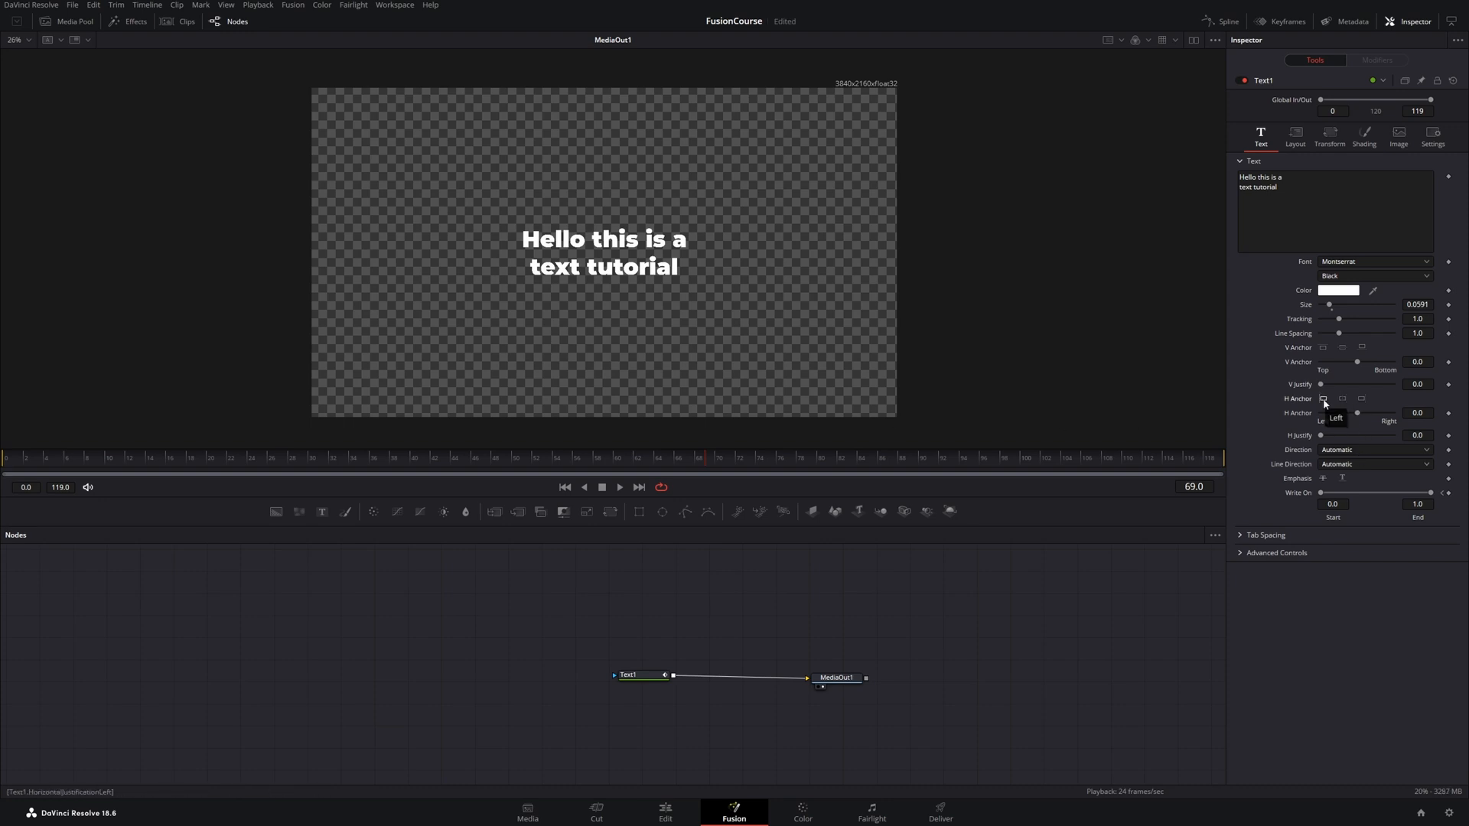
pyautogui.click(1323, 397)
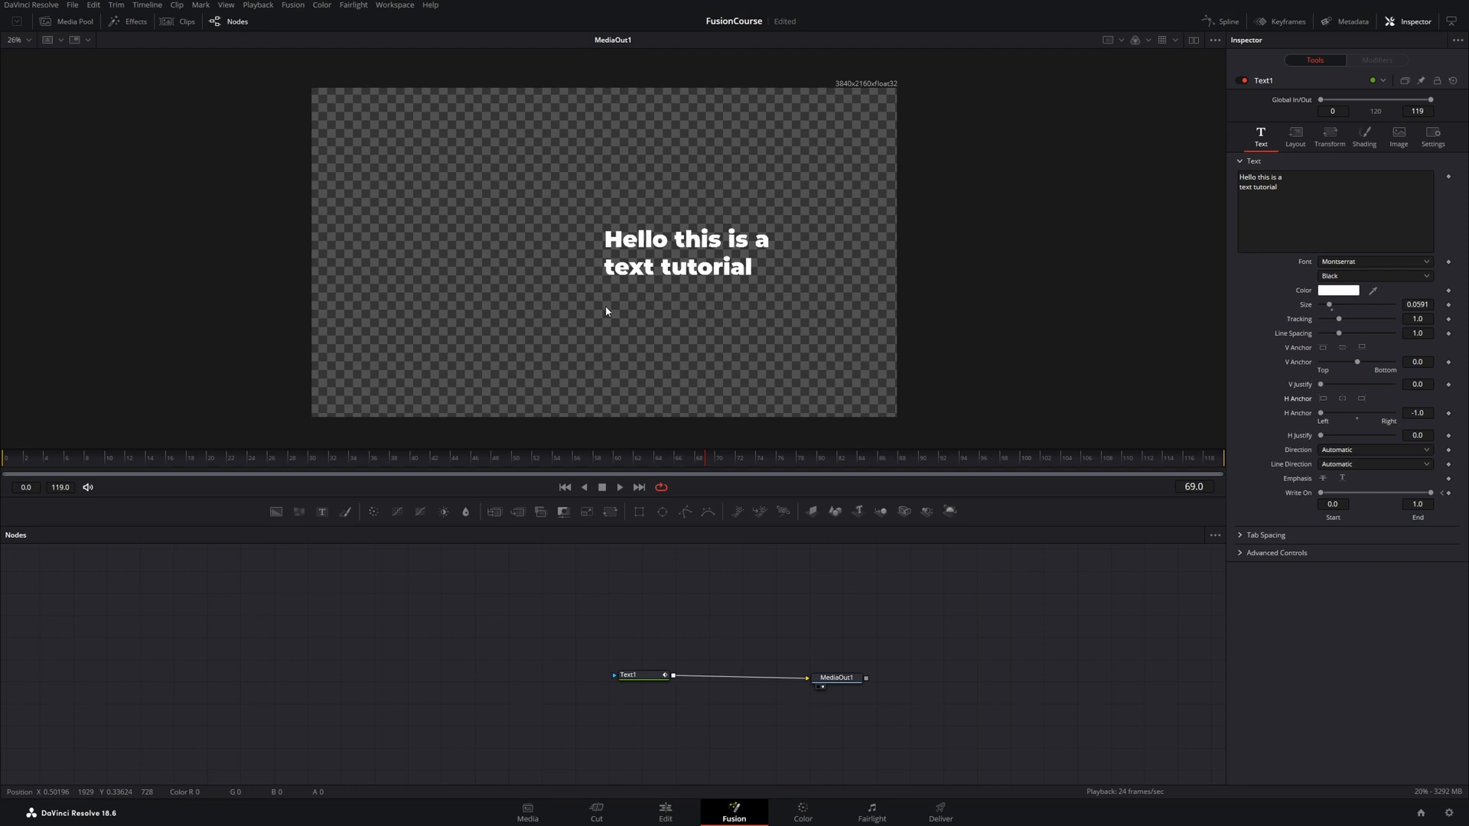
pyautogui.moveTo(611, 269)
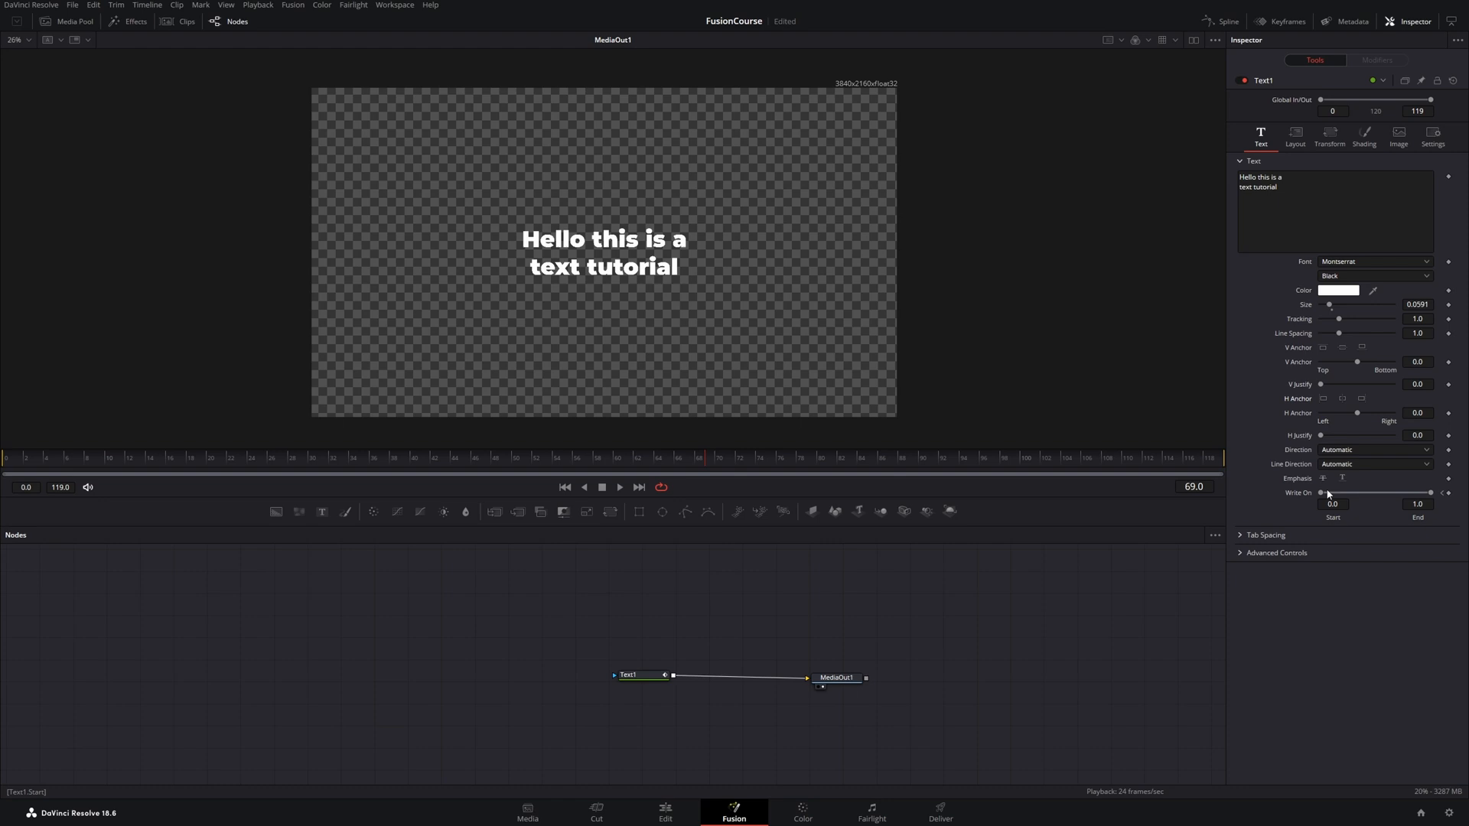
pyautogui.click(1340, 398)
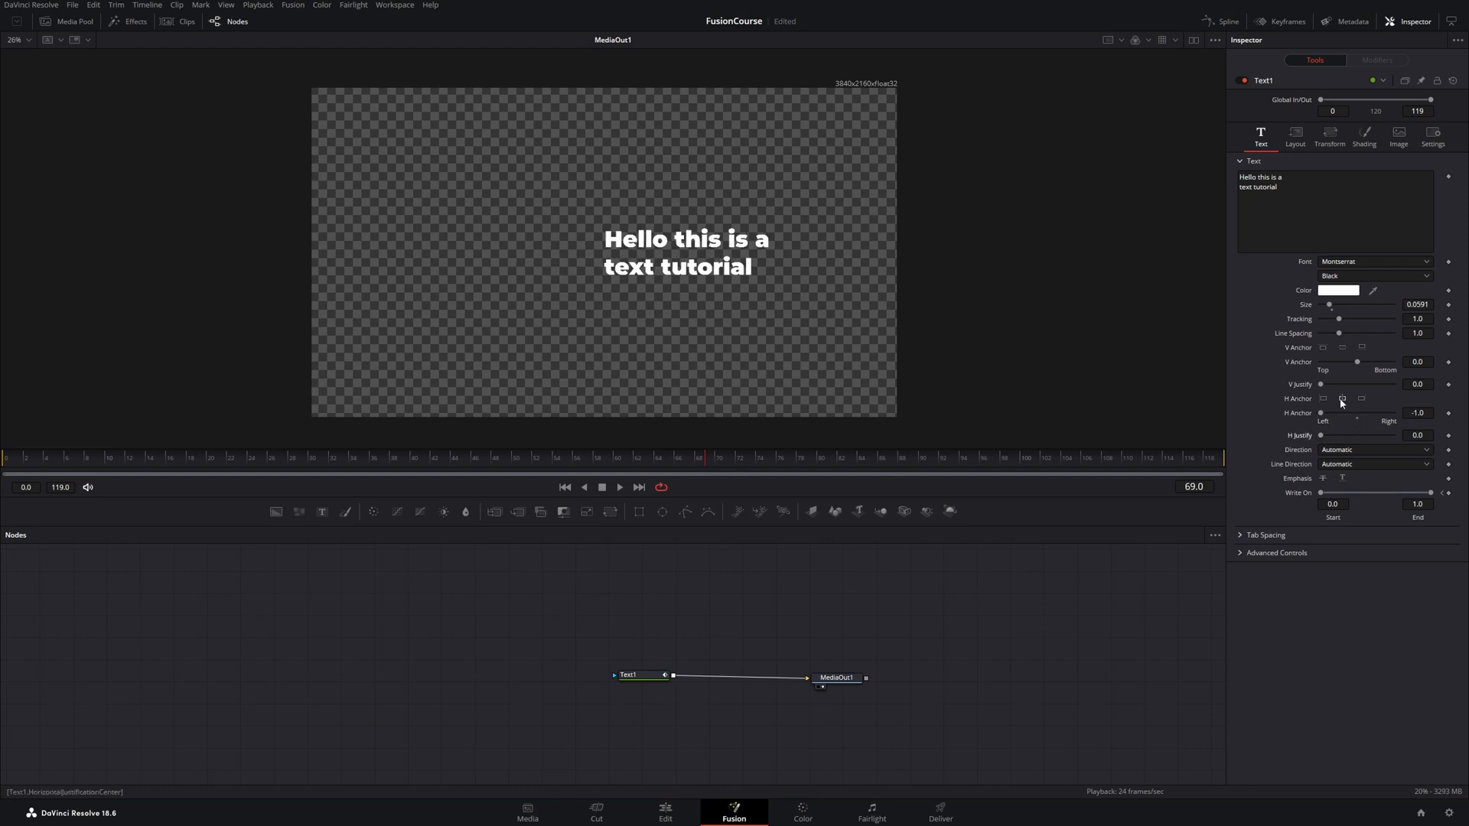
pyautogui.click(1322, 398)
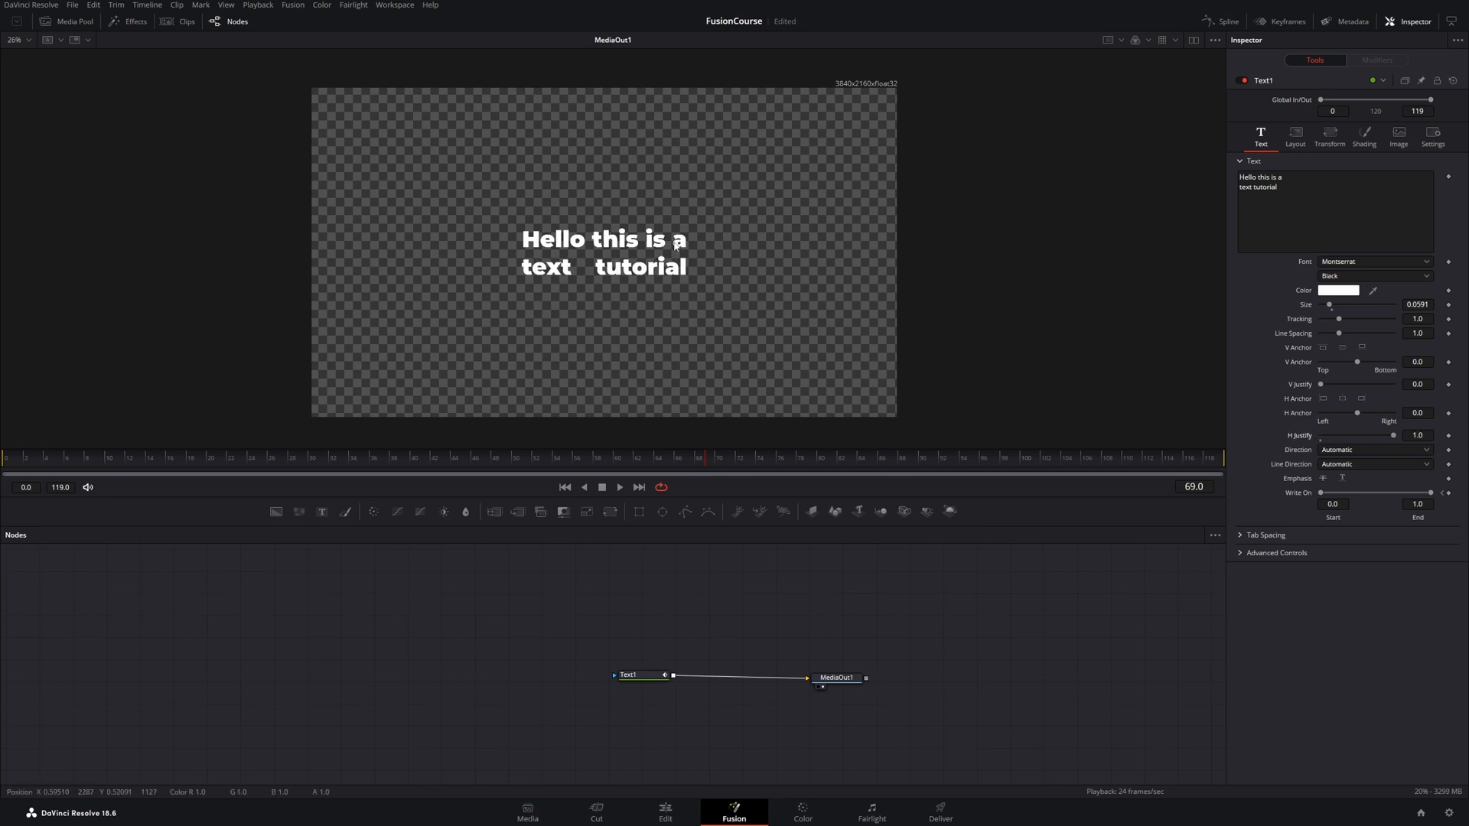
pyautogui.moveTo(652, 318)
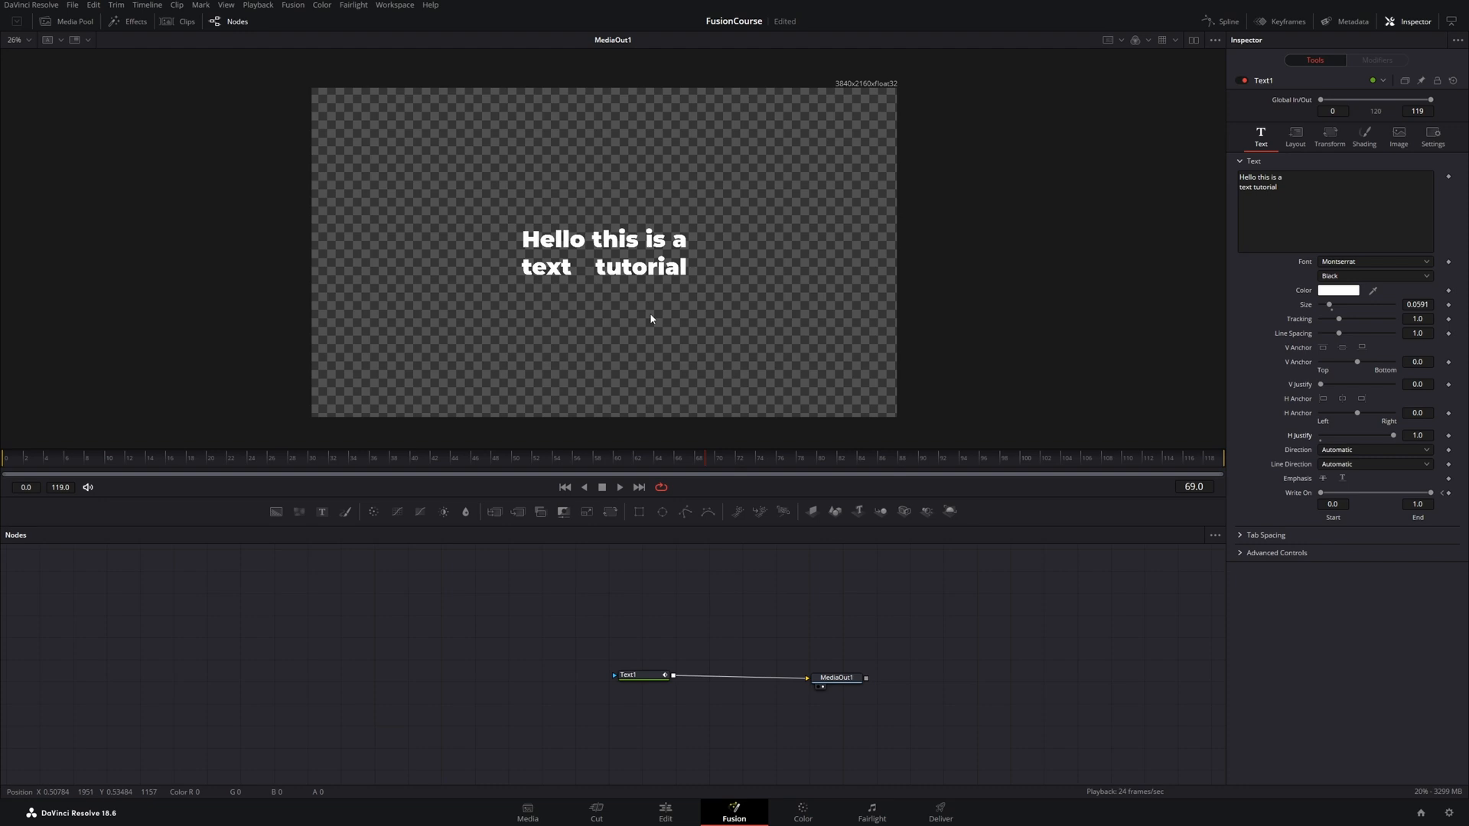
pyautogui.moveTo(566, 240)
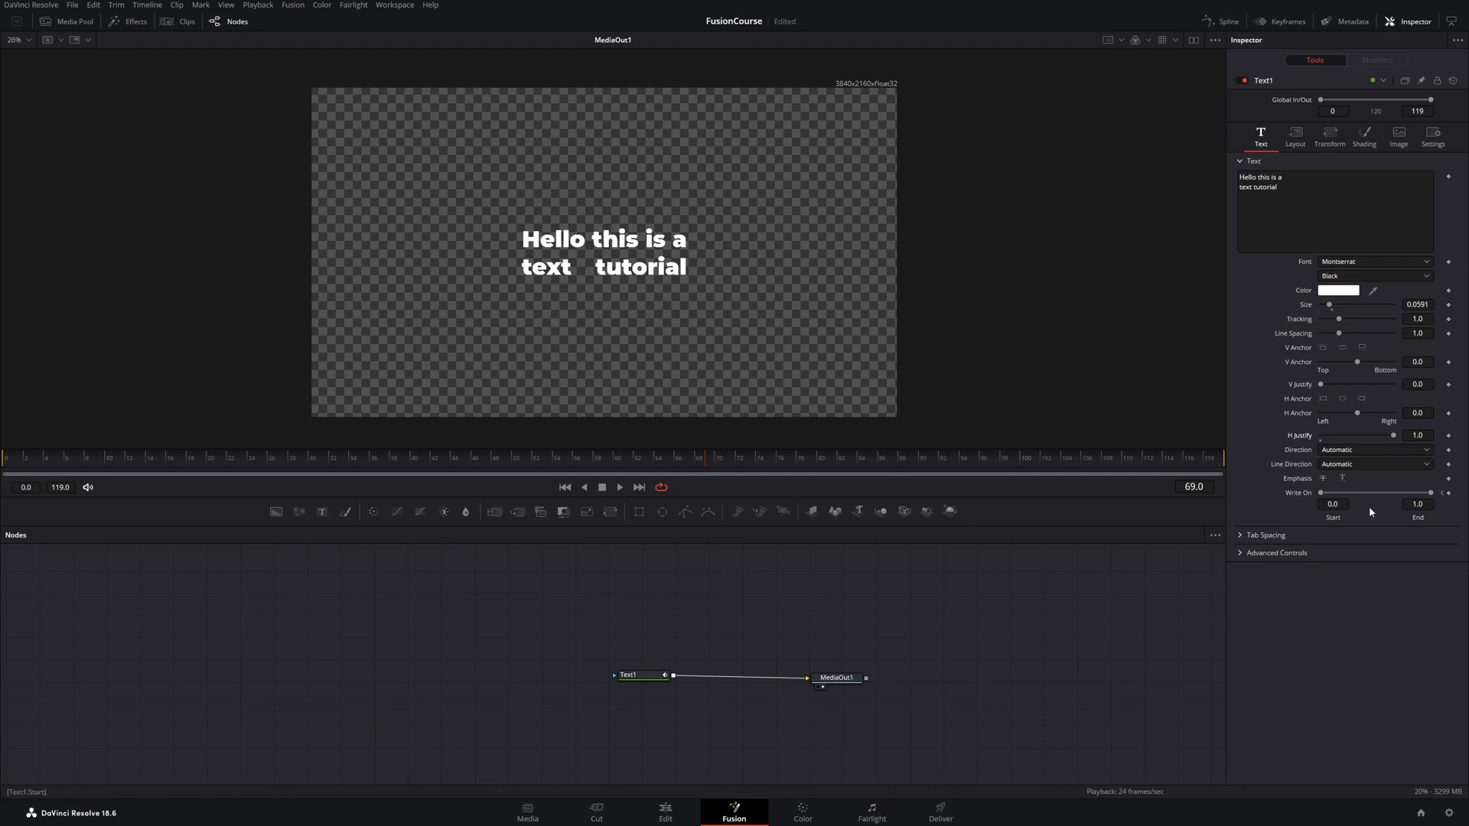
# Step: Cycle Direction through Horizontal, Vertical, Reversed Vertical, Reversed Horizontal, then back to Automatic
pyautogui.click(1373, 450)
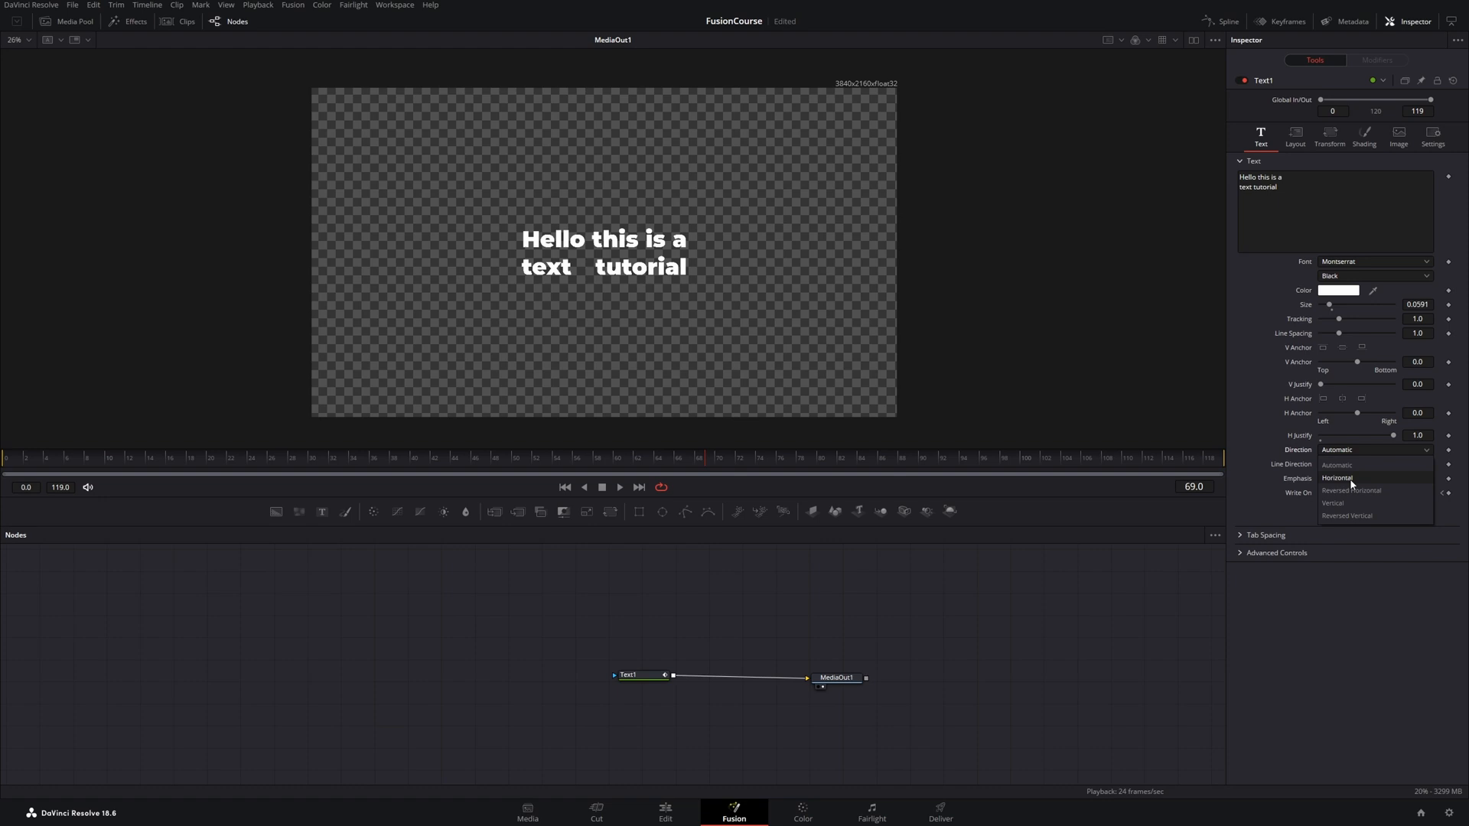
pyautogui.click(1337, 478)
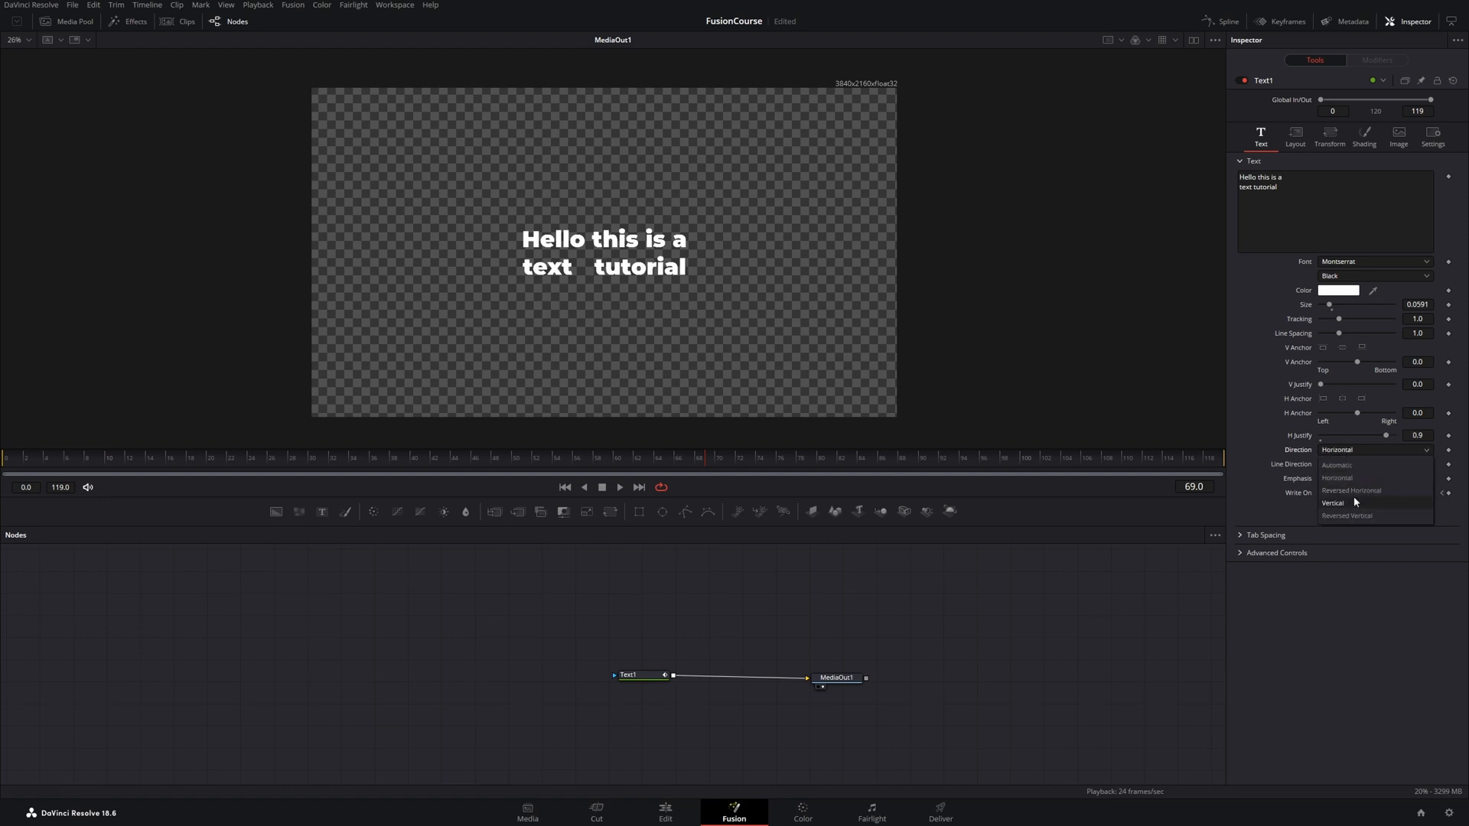
pyautogui.click(1331, 503)
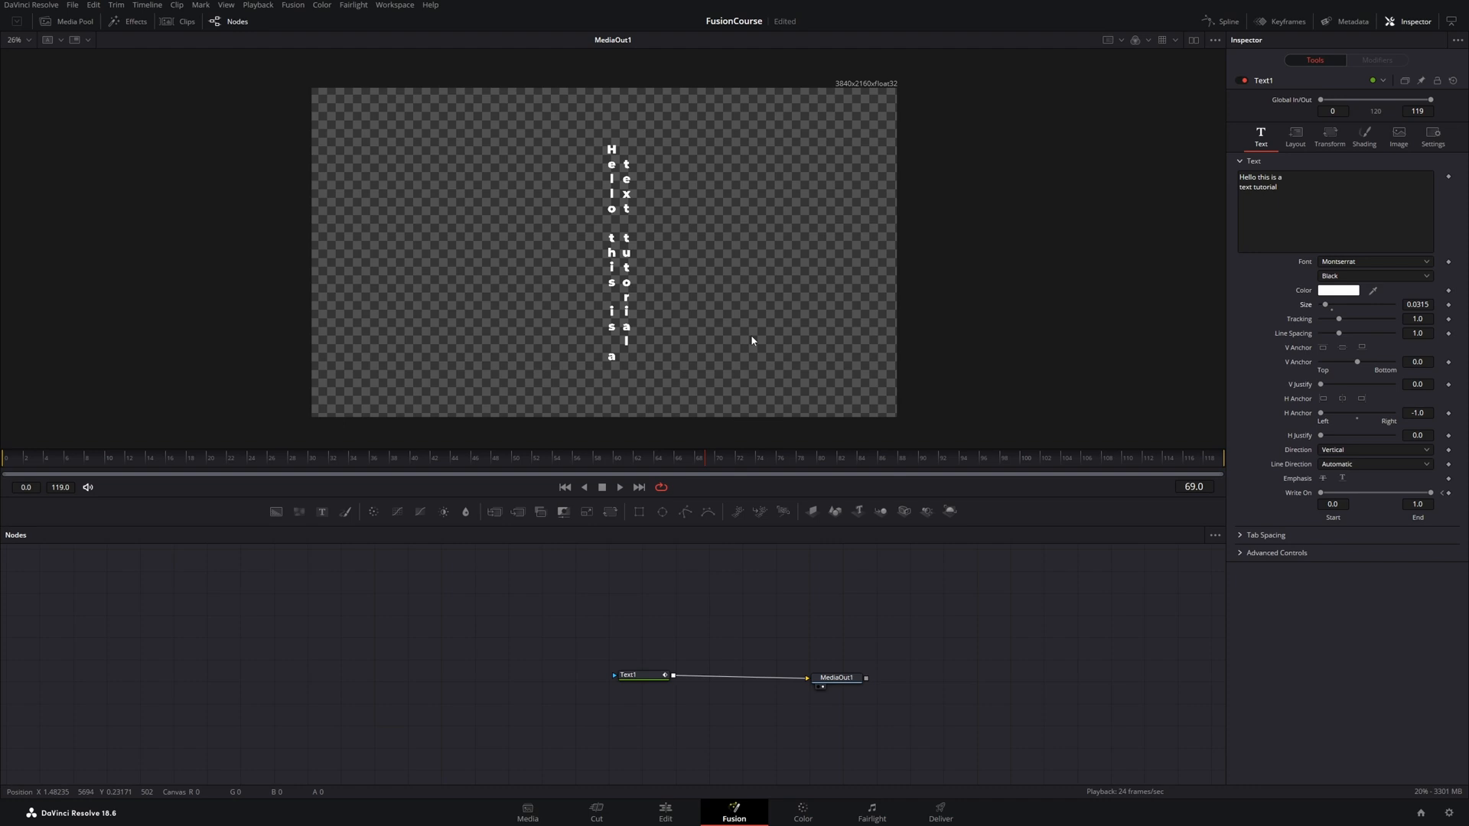
pyautogui.click(1373, 450)
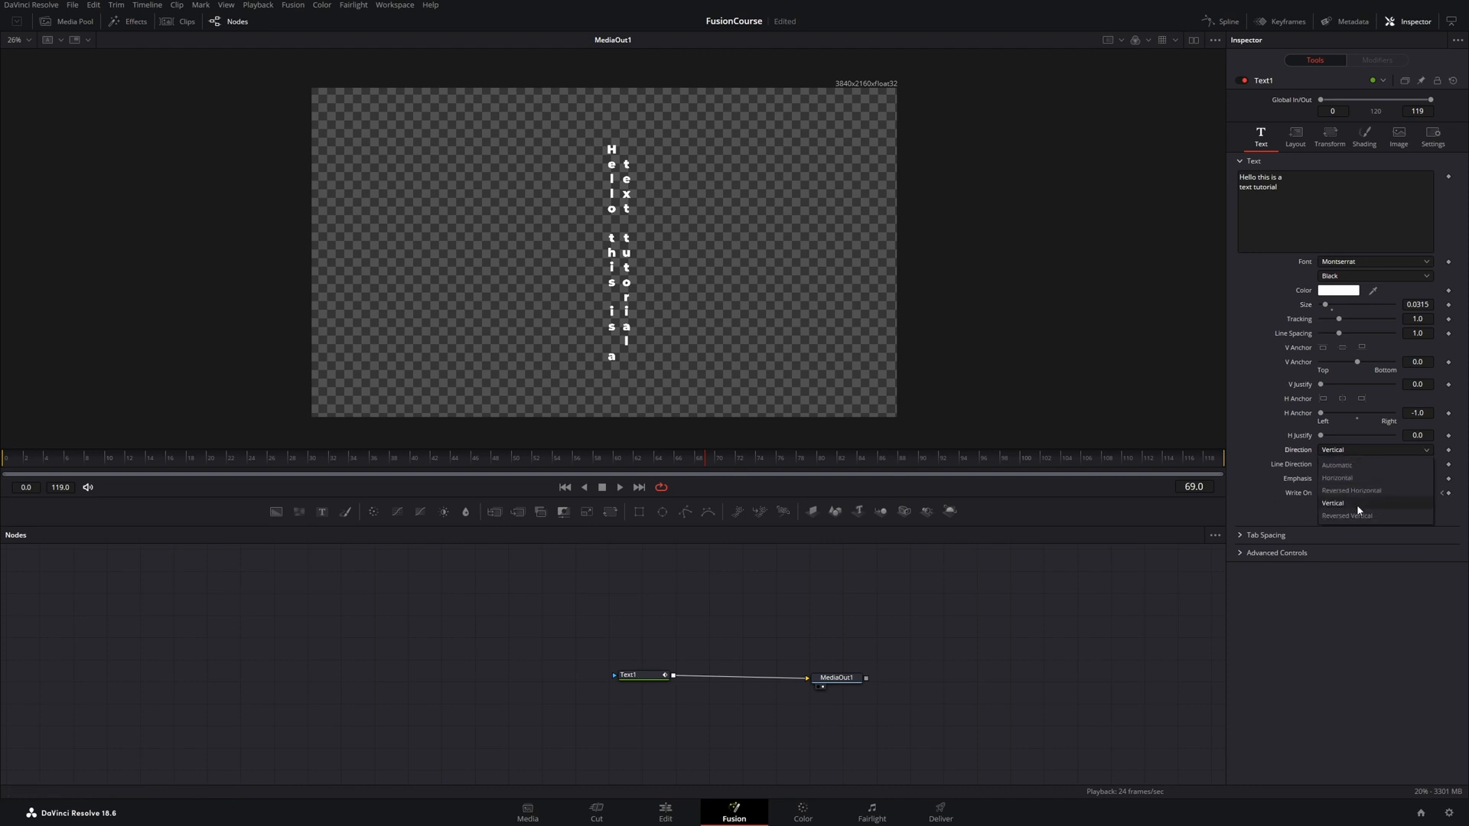
pyautogui.click(1346, 516)
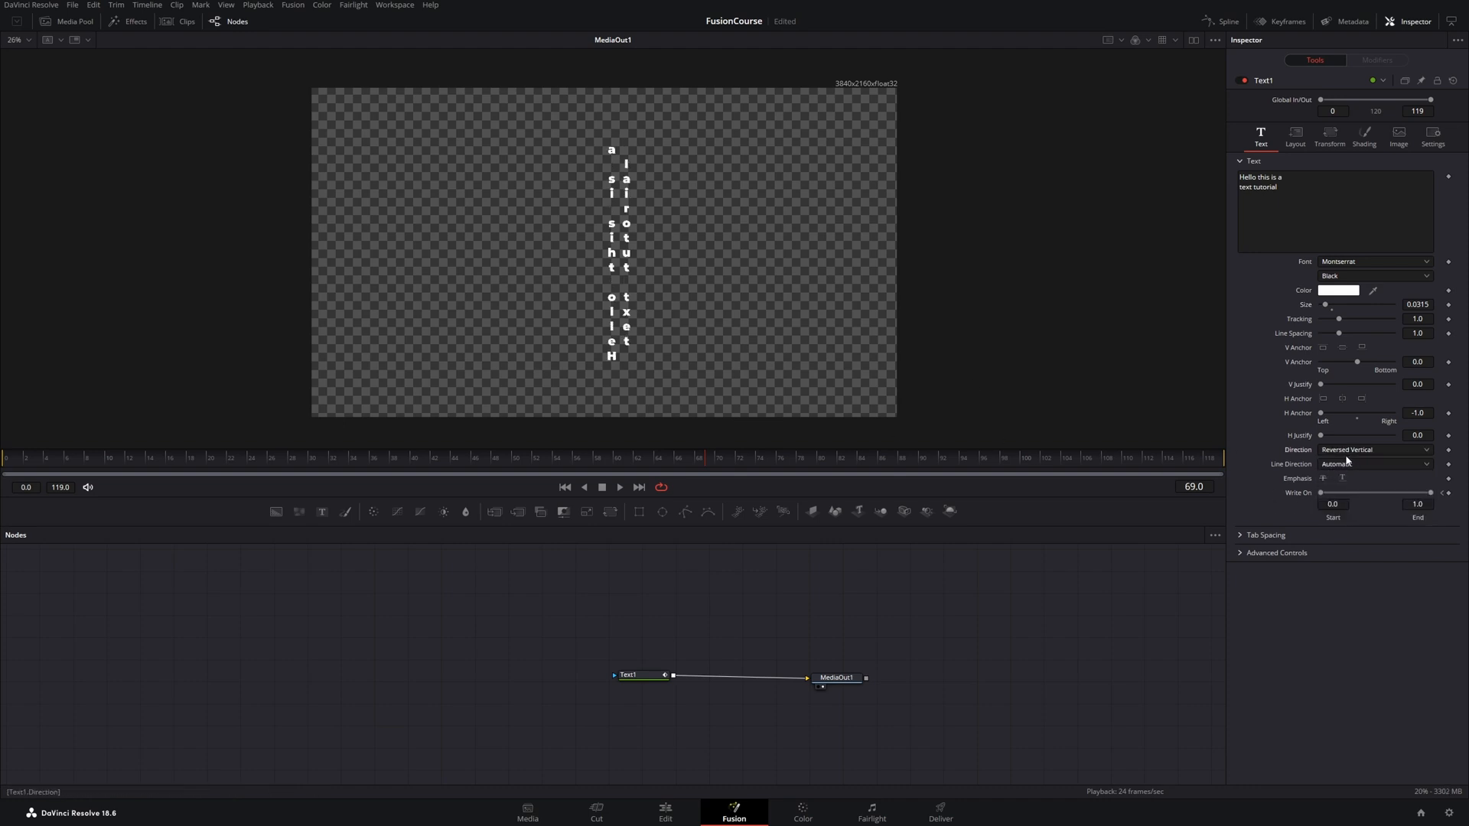
pyautogui.click(1372, 449)
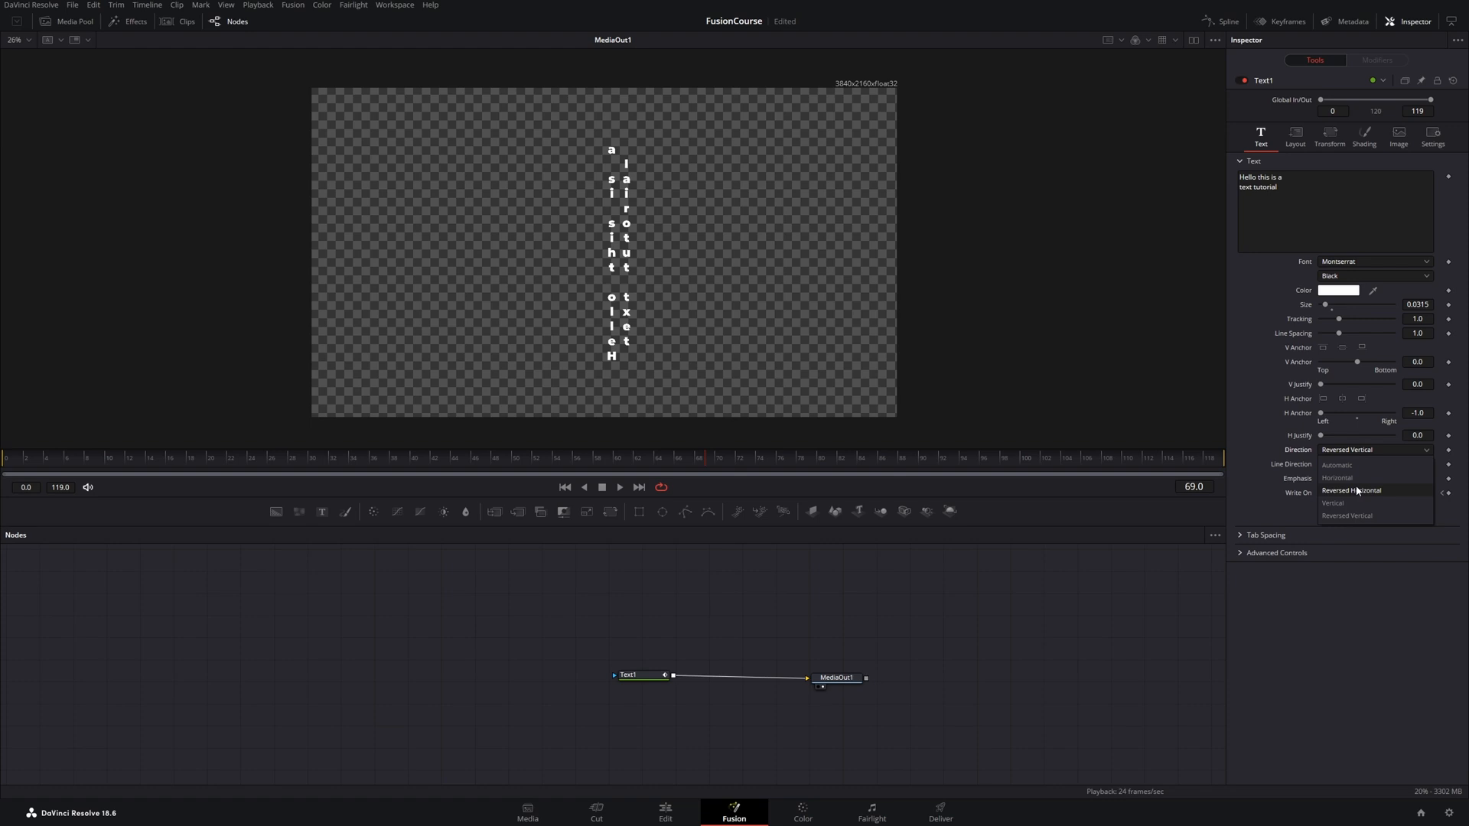
pyautogui.click(1351, 489)
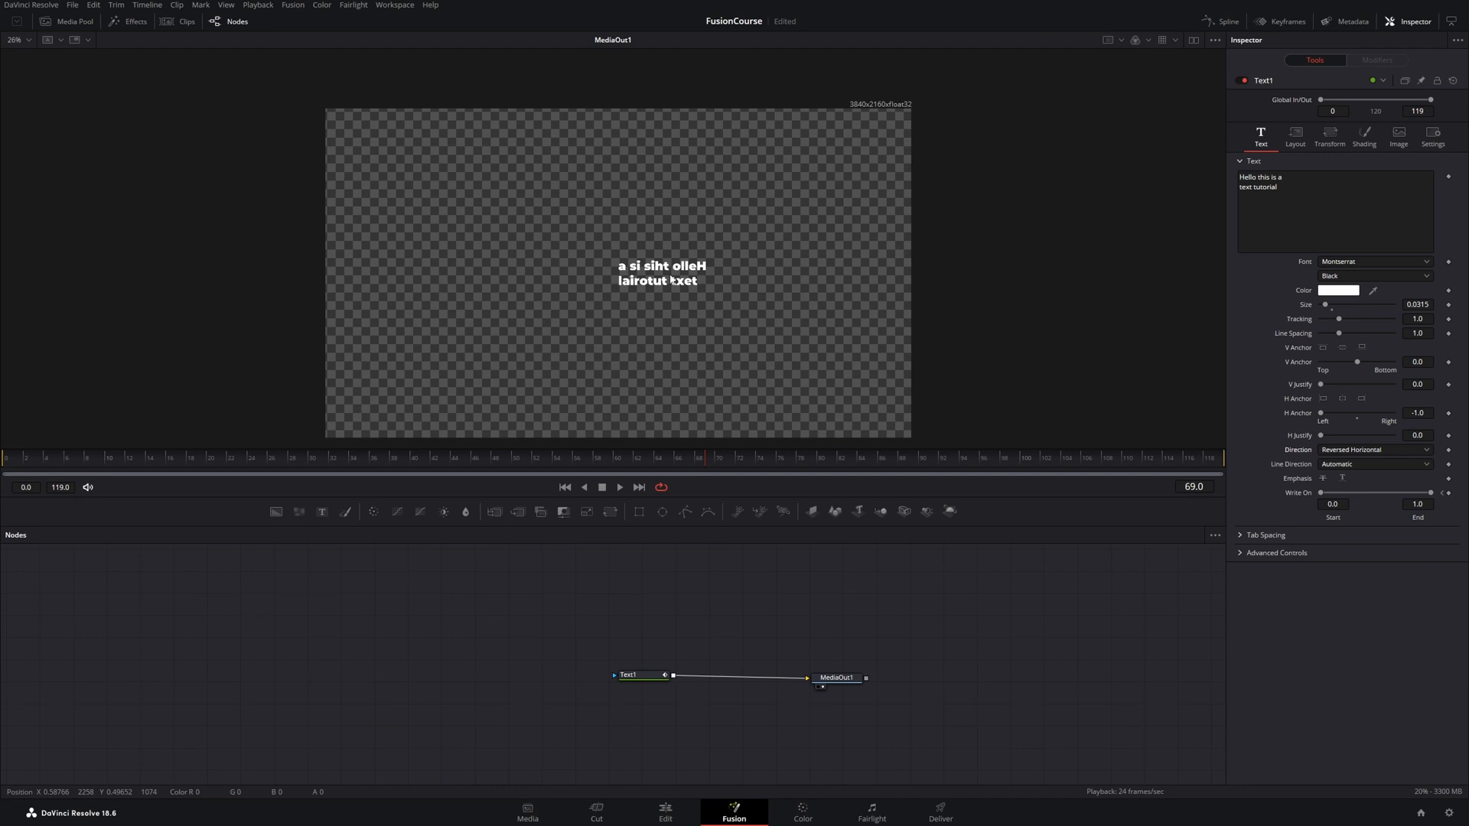
pyautogui.click(1373, 450)
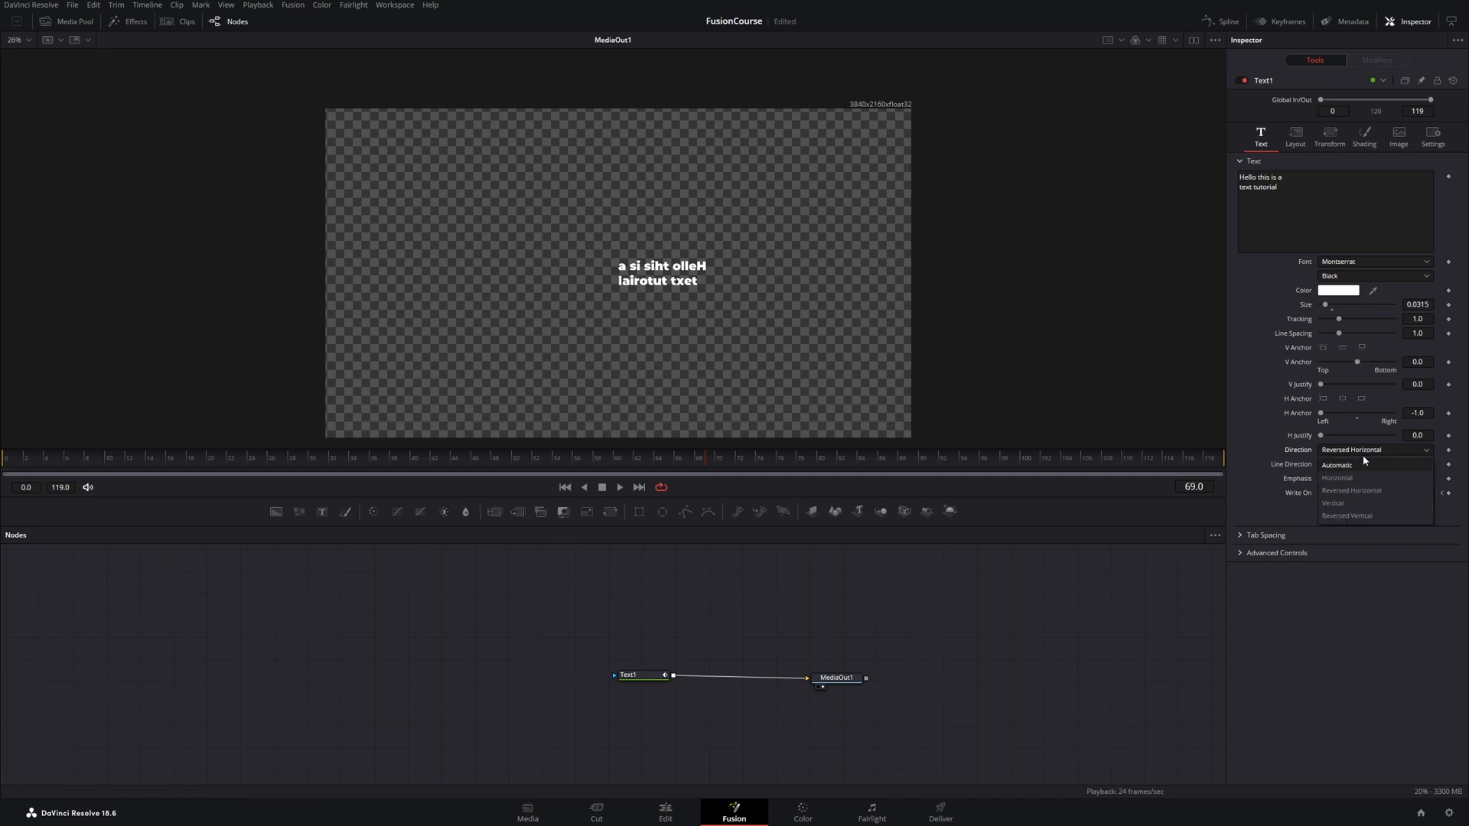
pyautogui.click(1337, 465)
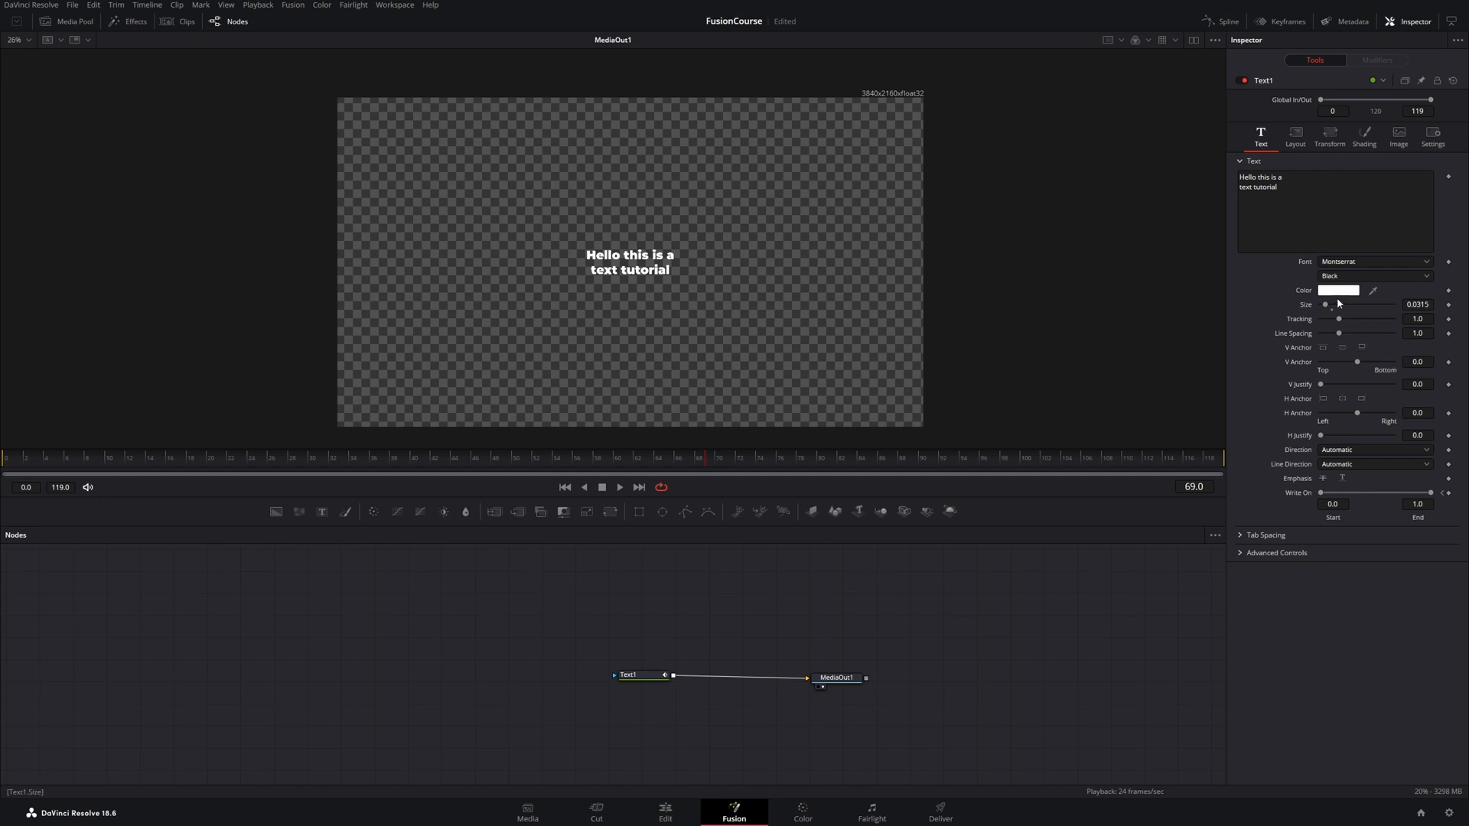
# Step: Change the text fill colour to red via the colour picker and confirm
pyautogui.click(1338, 291)
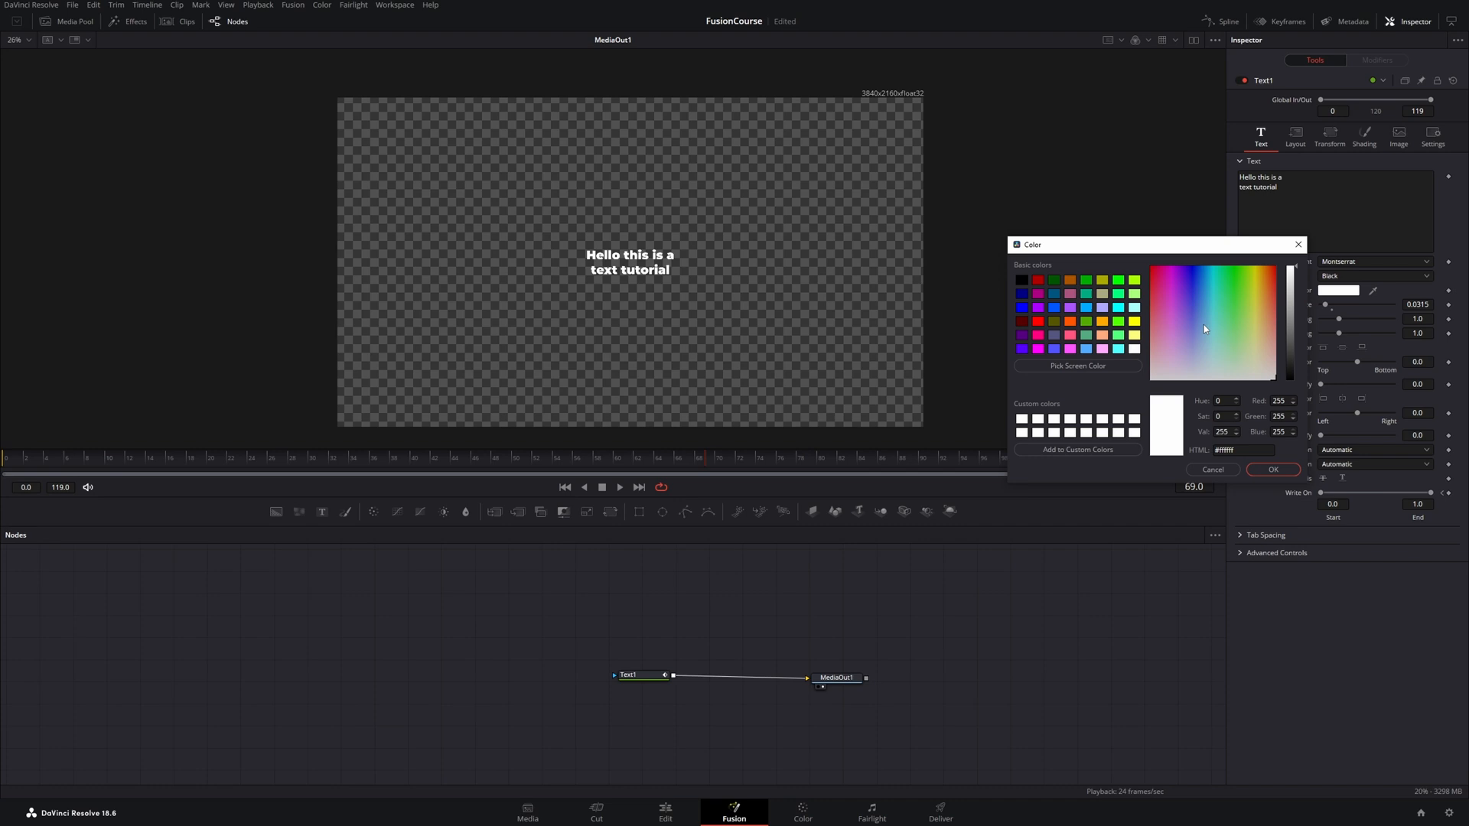
pyautogui.click(1205, 289)
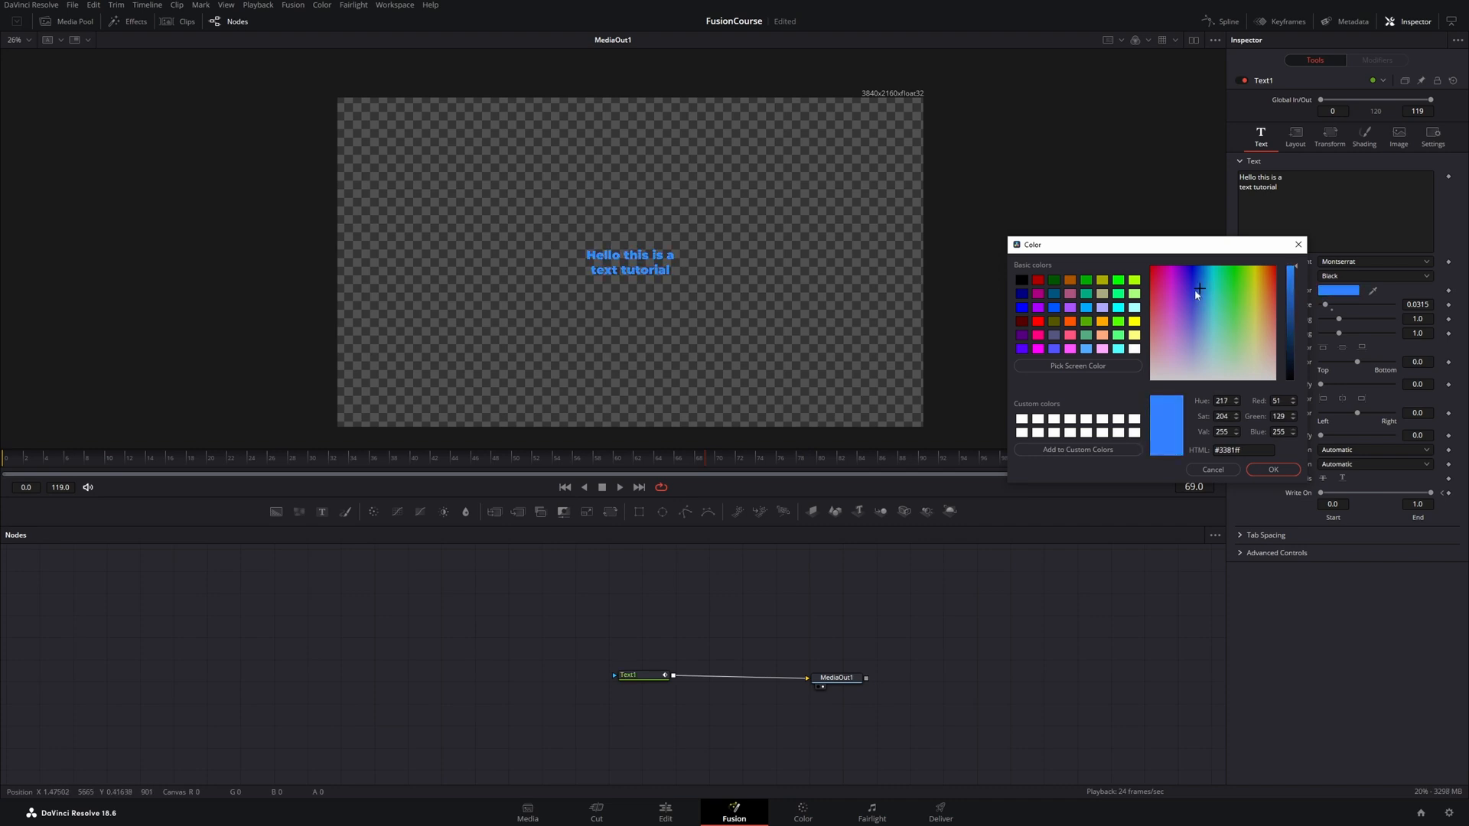
pyautogui.click(1196, 293)
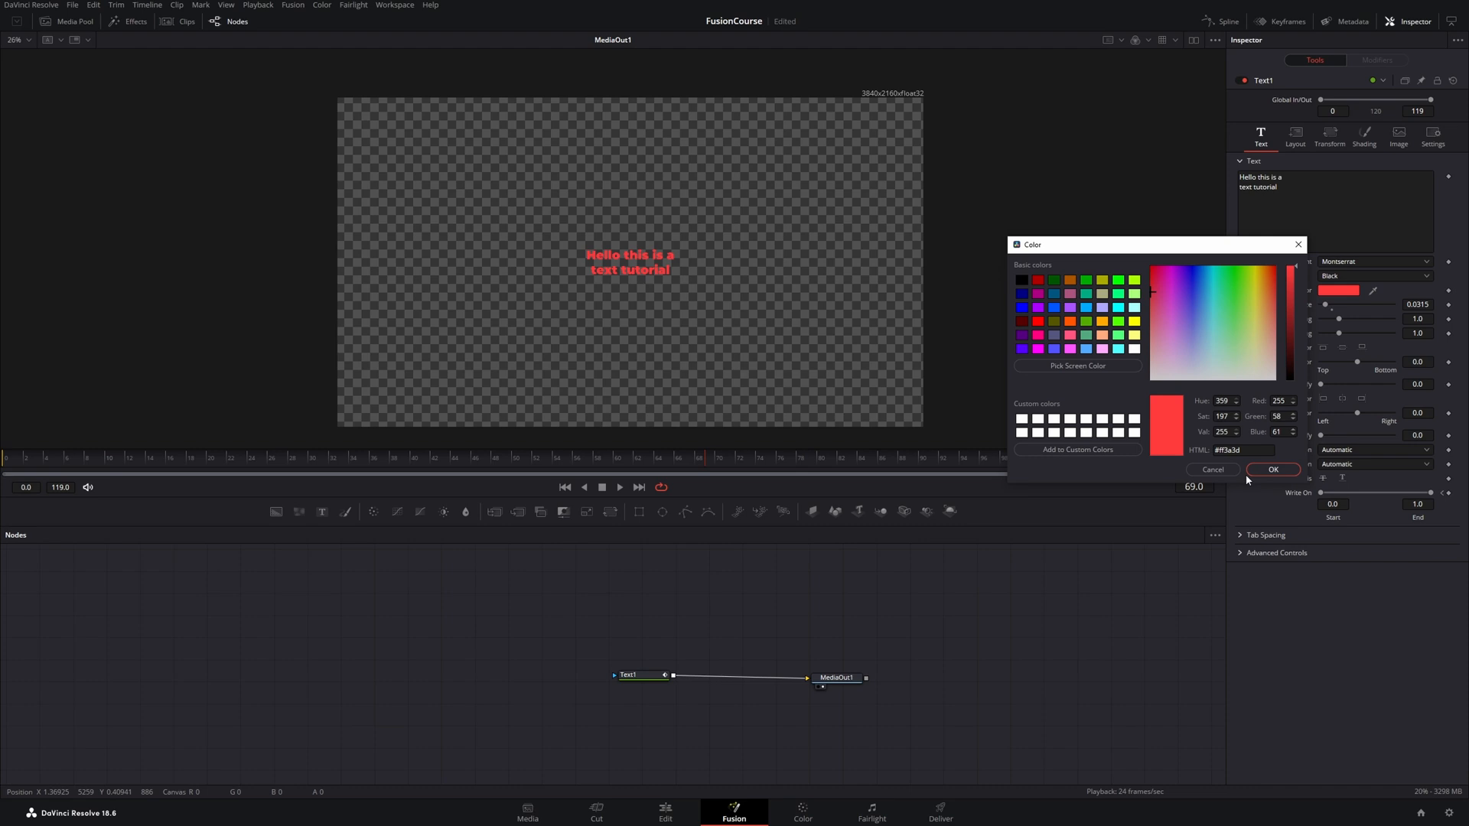
pyautogui.click(1271, 469)
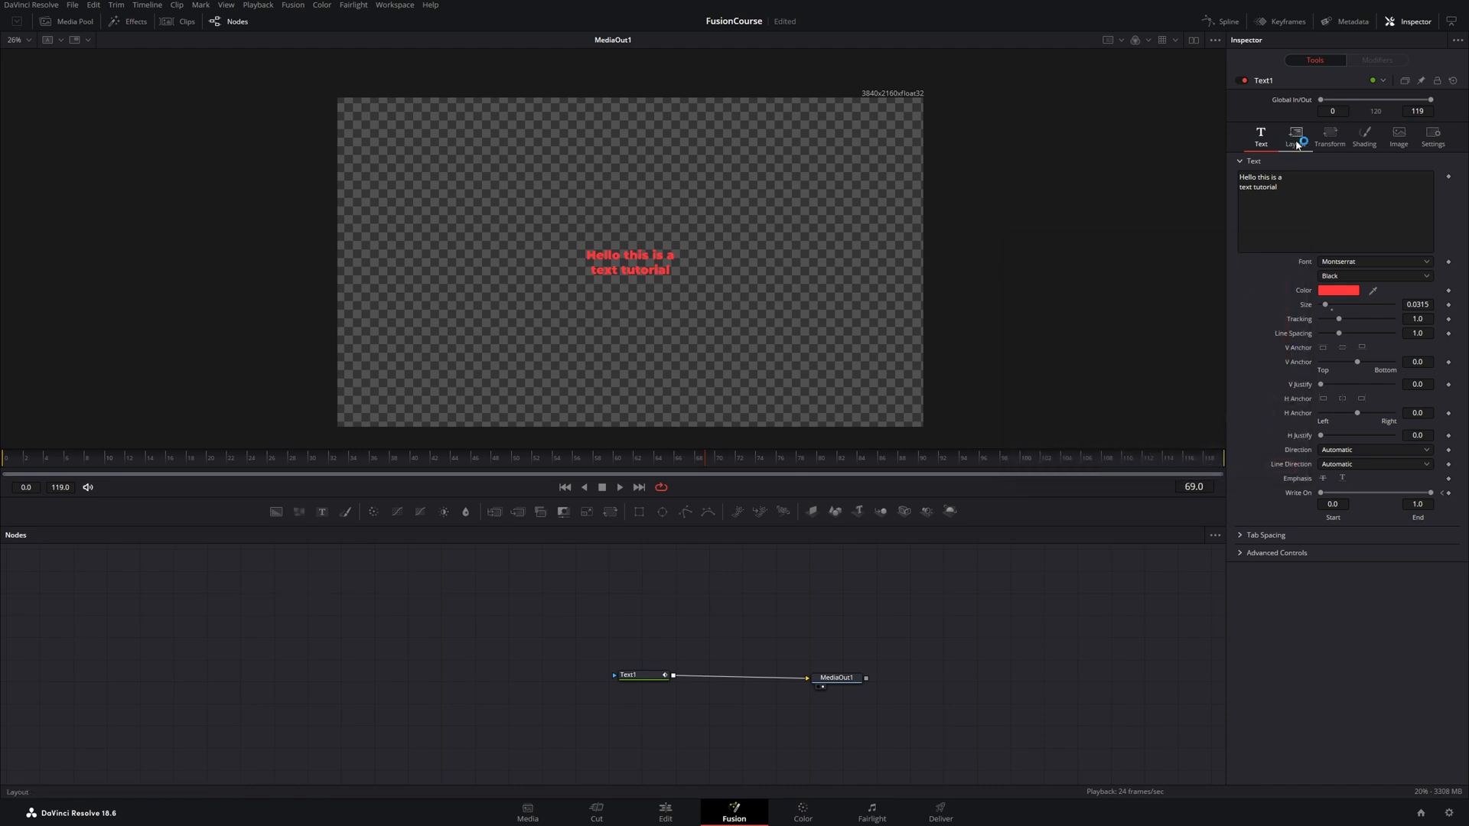
# Step: In the Layout tab, set the text centre X to 0.165
pyautogui.click(1294, 135)
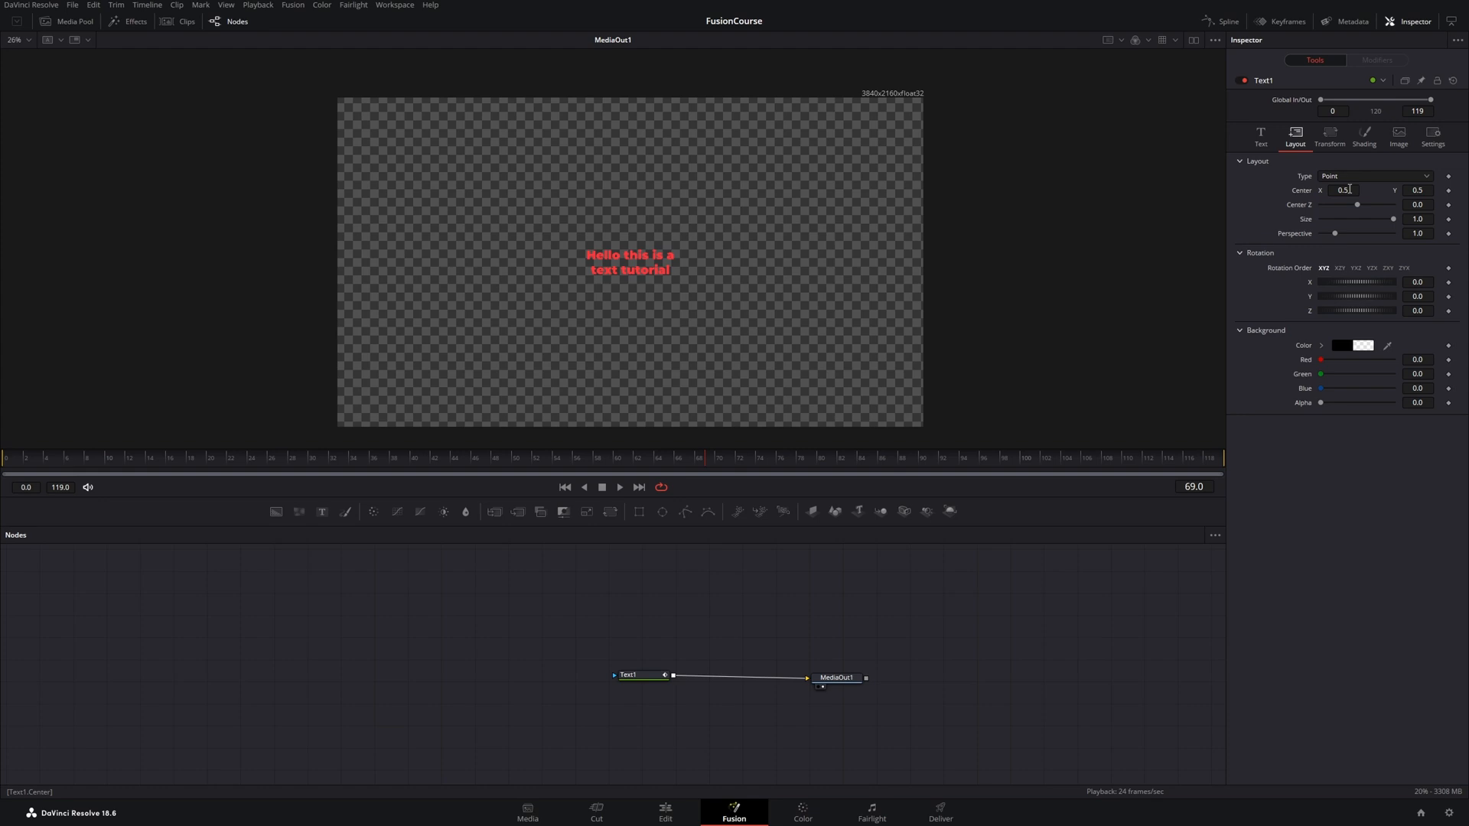
pyautogui.write('0.165')
pyautogui.click(1418, 189)
pyautogui.write('0.83')
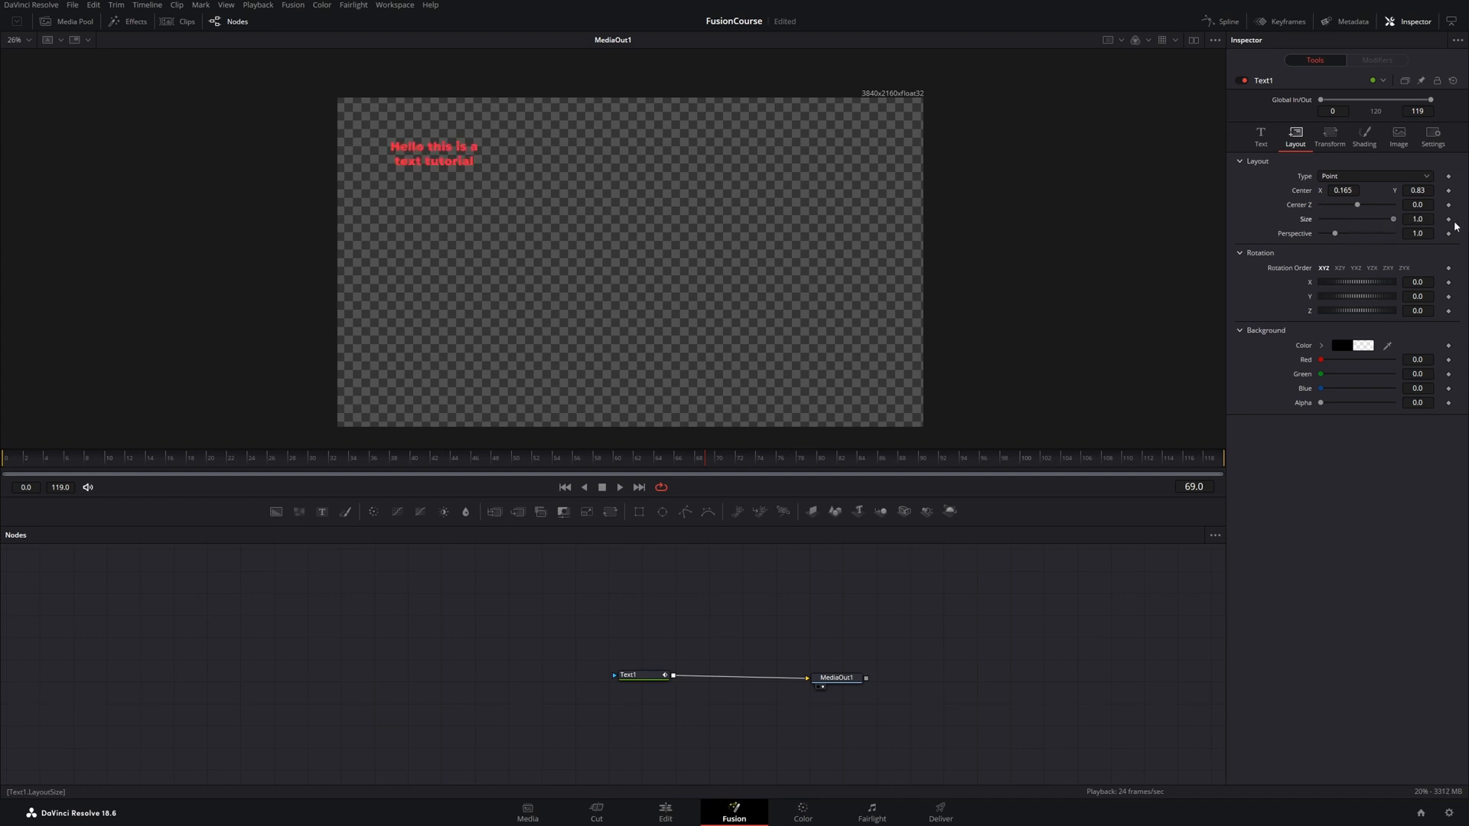
pyautogui.moveTo(1279, 288)
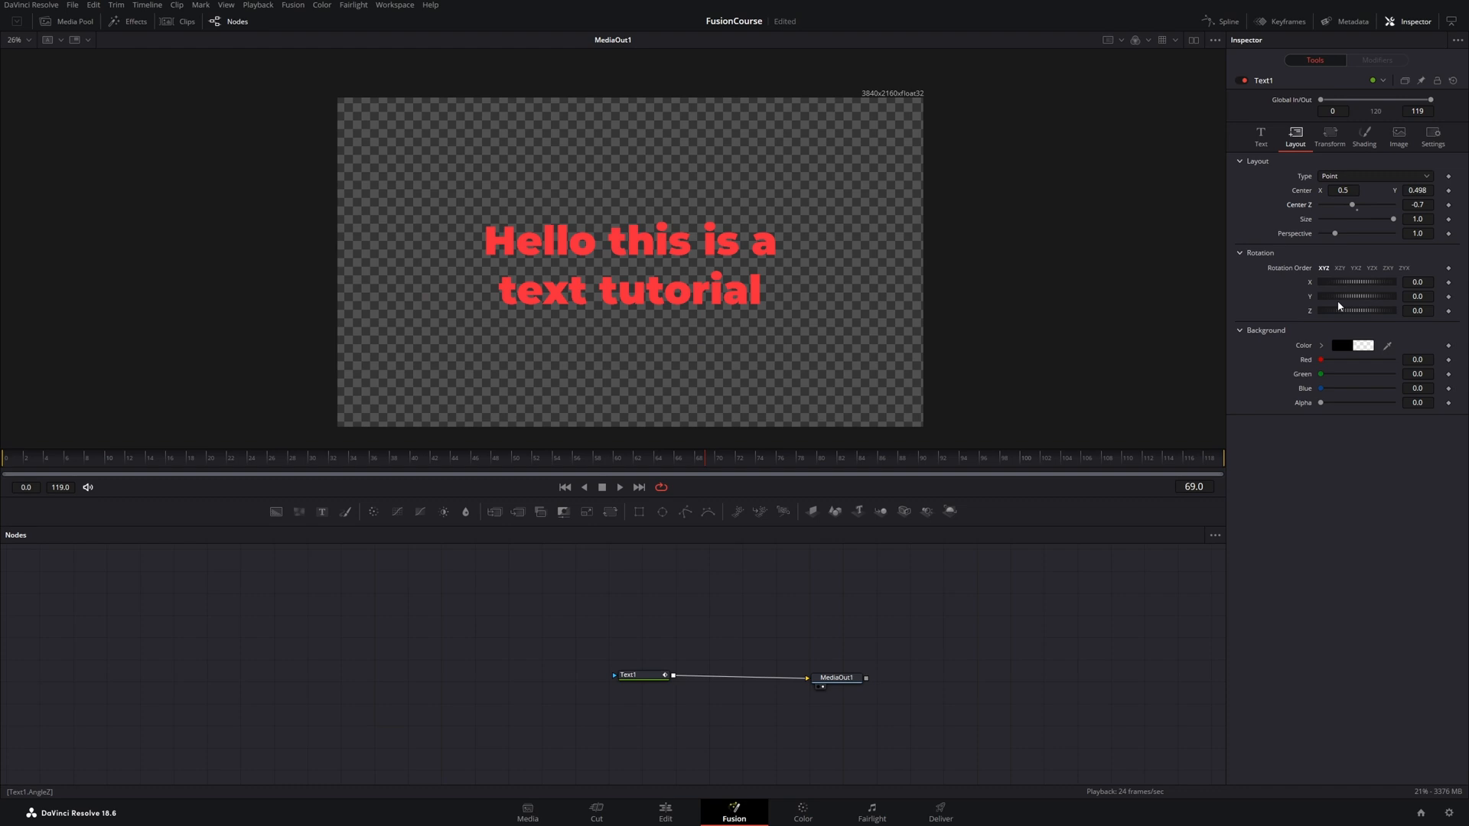
pyautogui.moveTo(1358, 288)
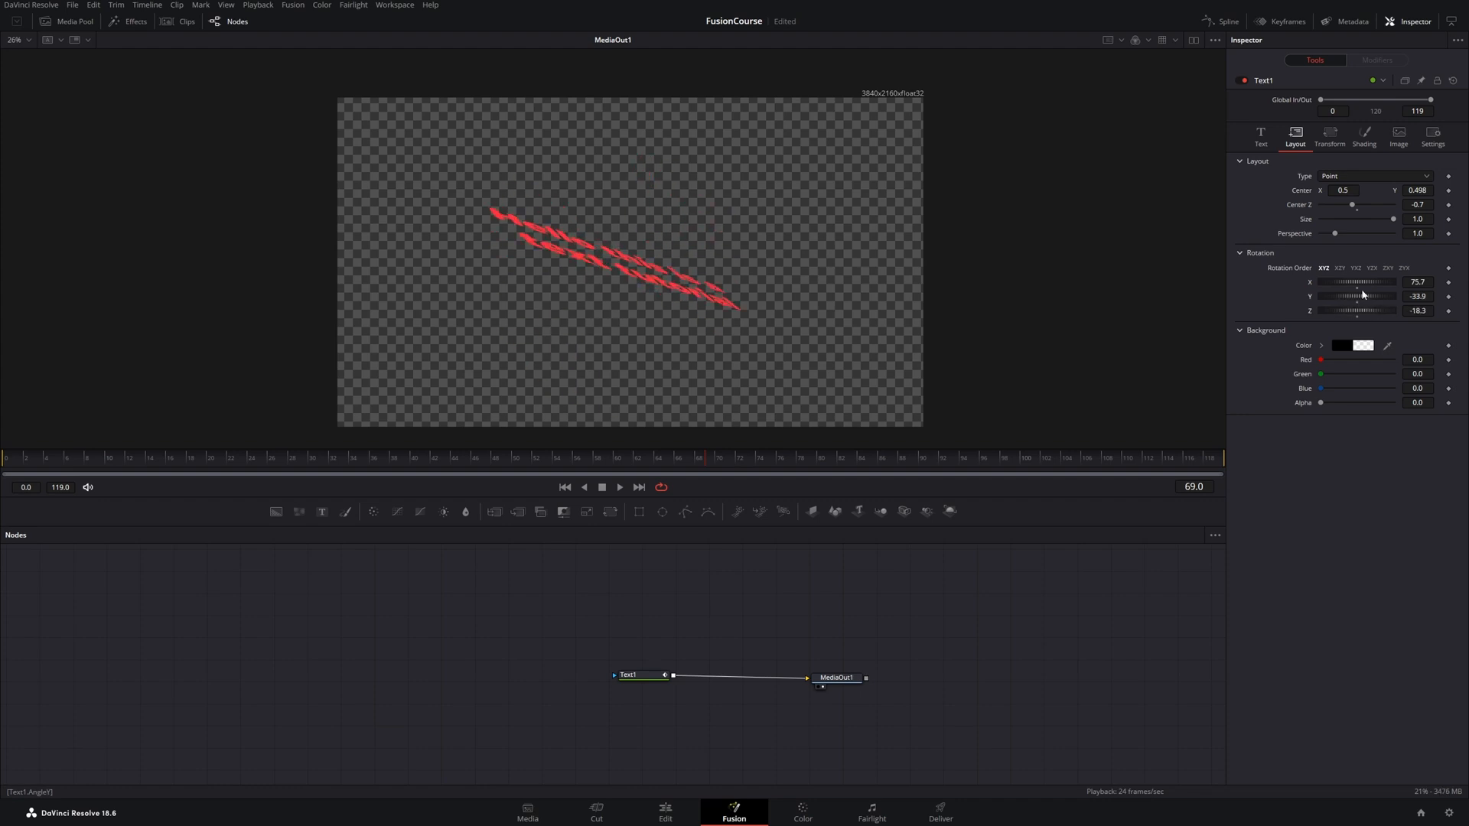
# Step: Try a bright cyan background colour behind the text and confirm it
pyautogui.click(1354, 344)
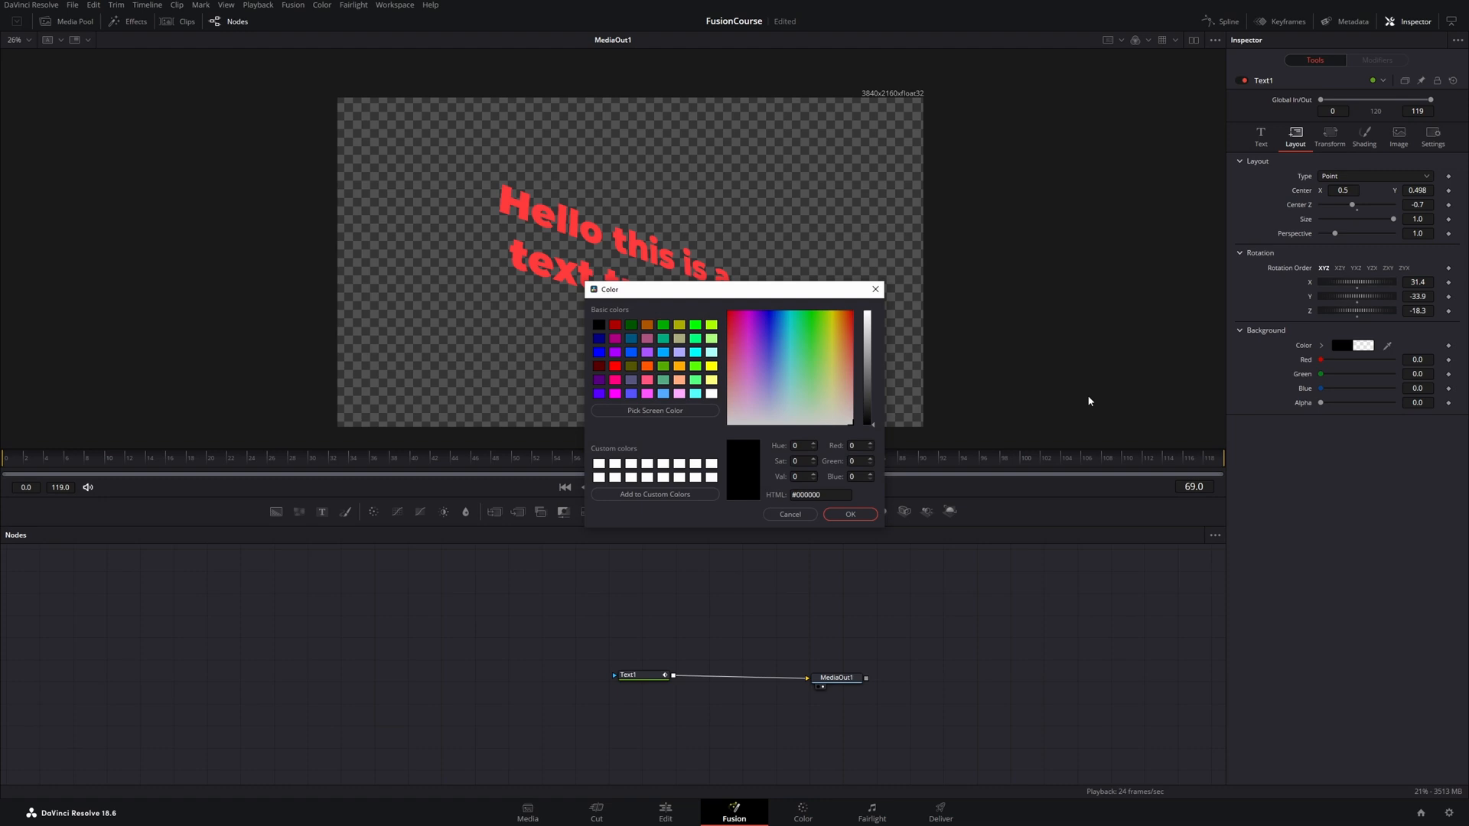
pyautogui.click(791, 331)
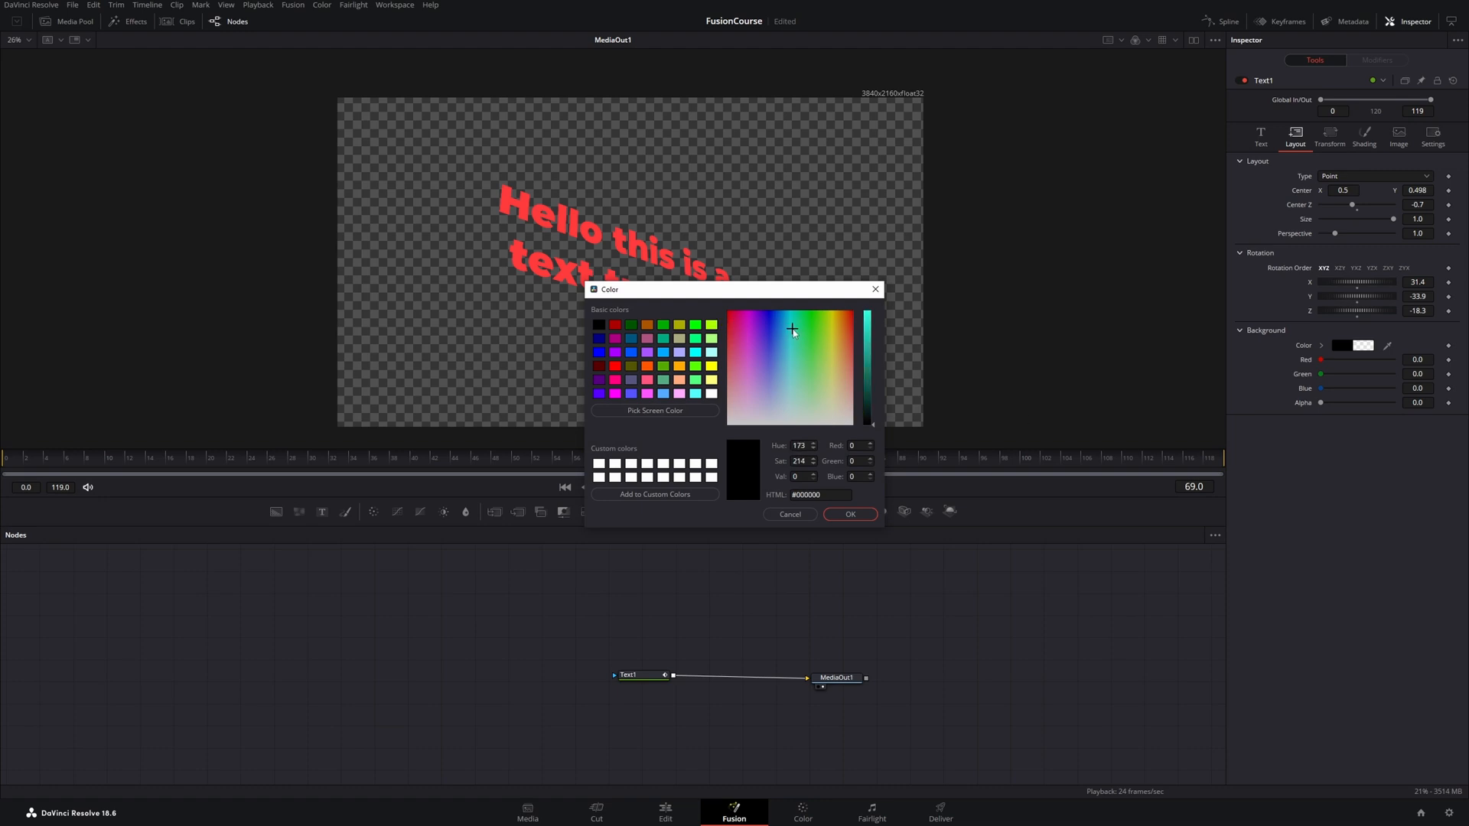
pyautogui.click(791, 329)
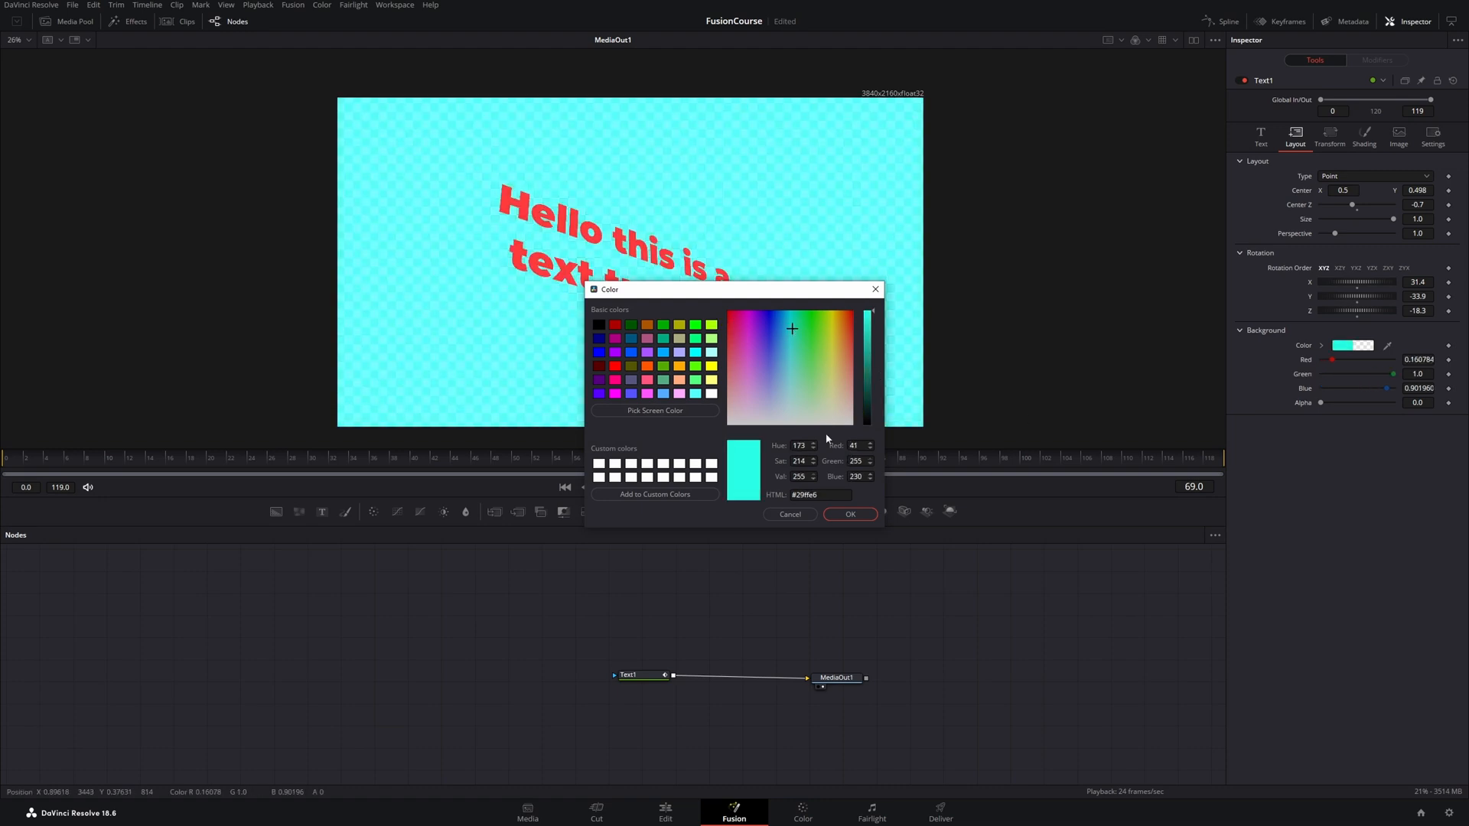
pyautogui.click(848, 514)
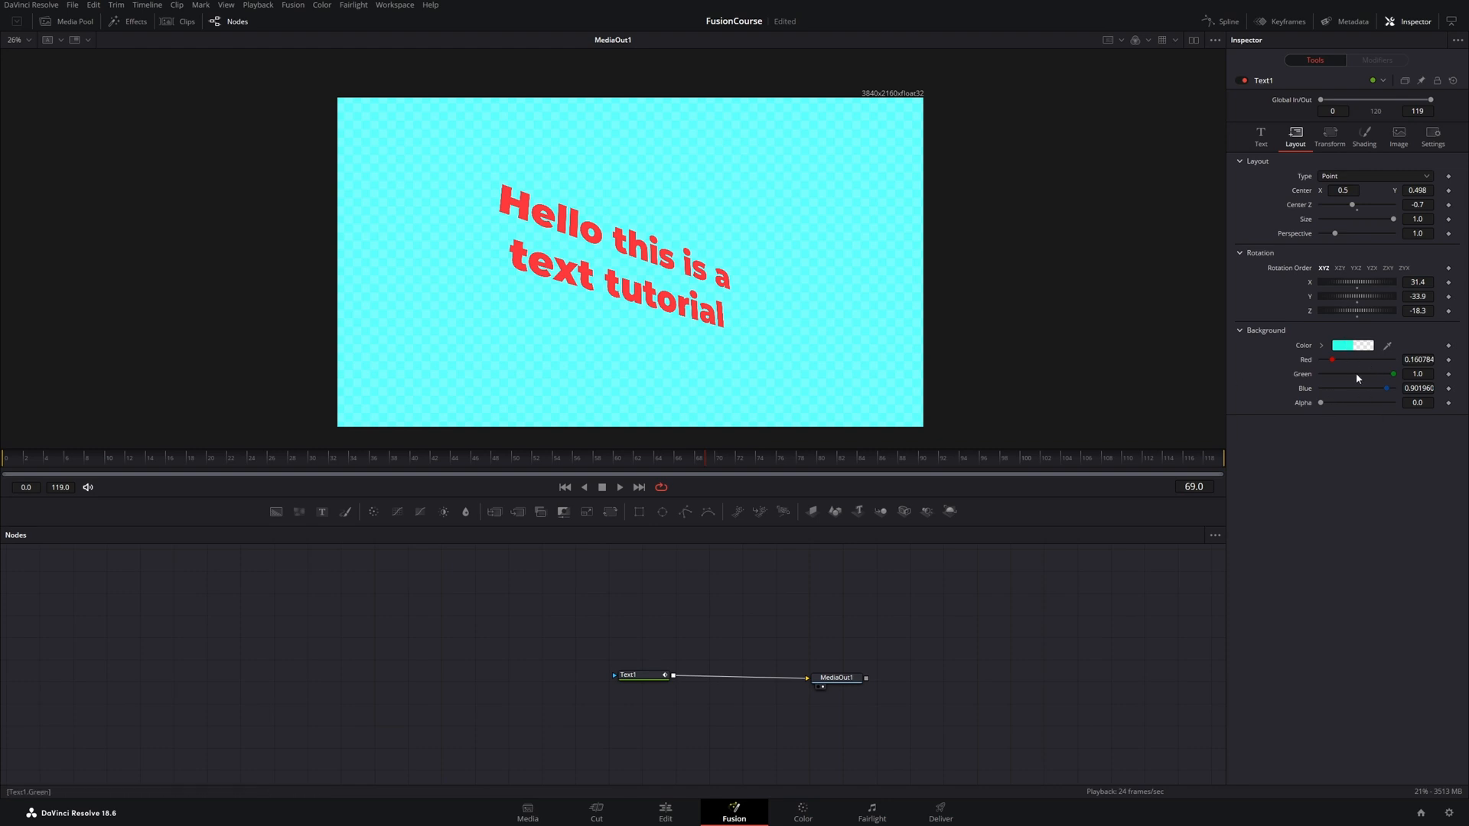
# Step: Revert the background to transparent, leaving the colour dialog without applying anything
pyautogui.click(1351, 345)
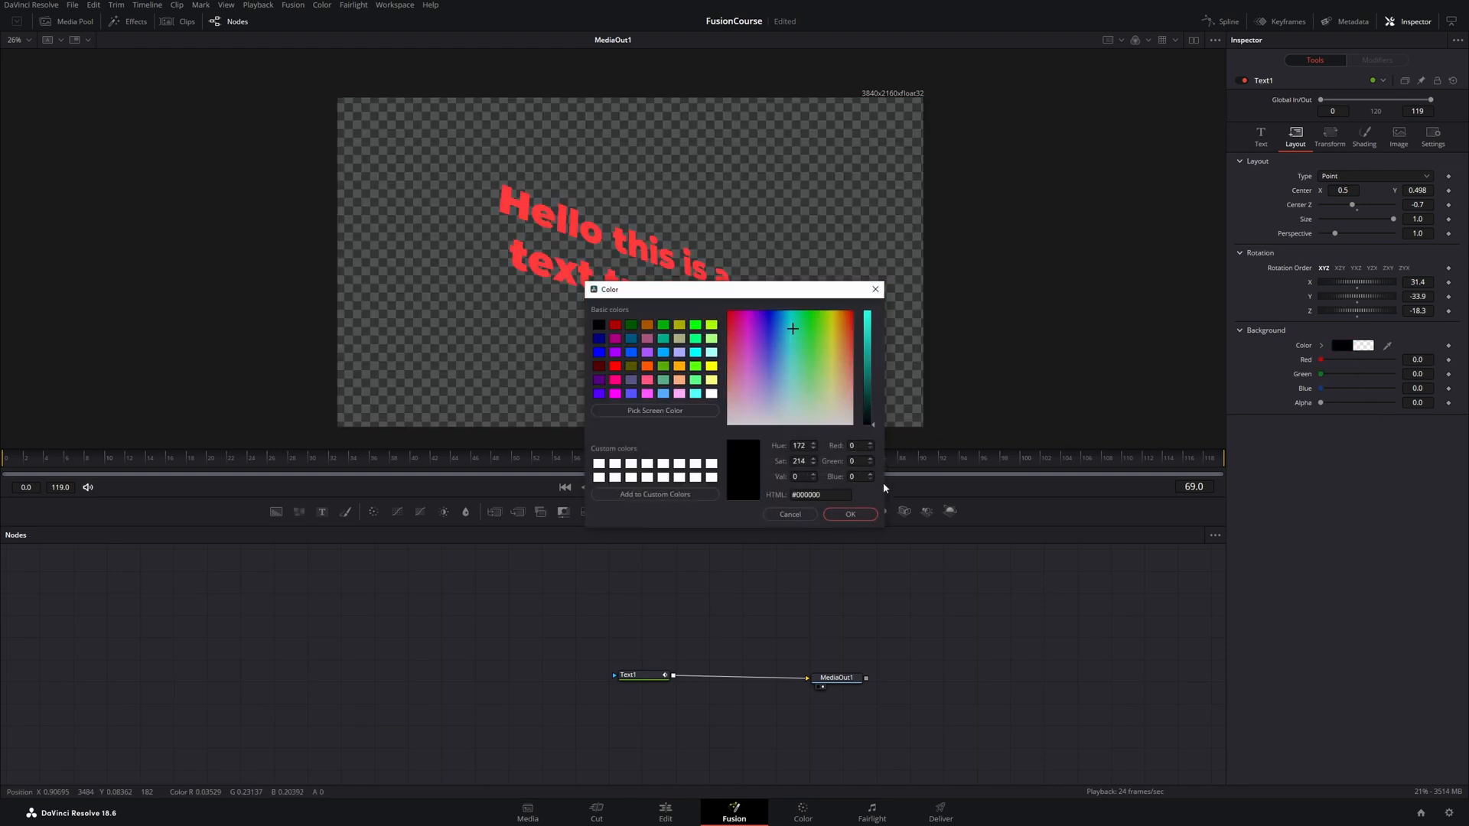
pyautogui.click(847, 514)
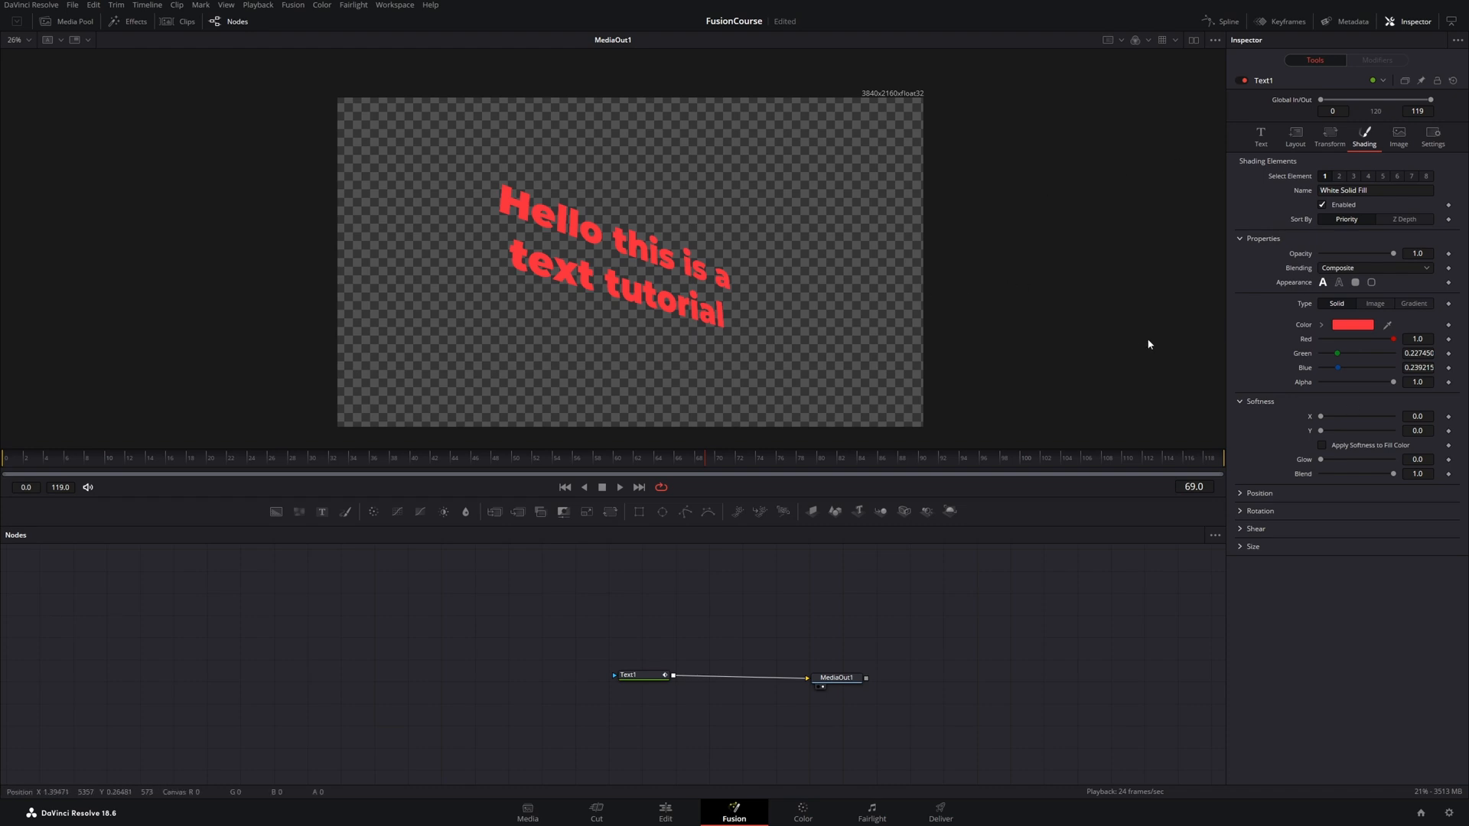
pyautogui.moveTo(566, 274)
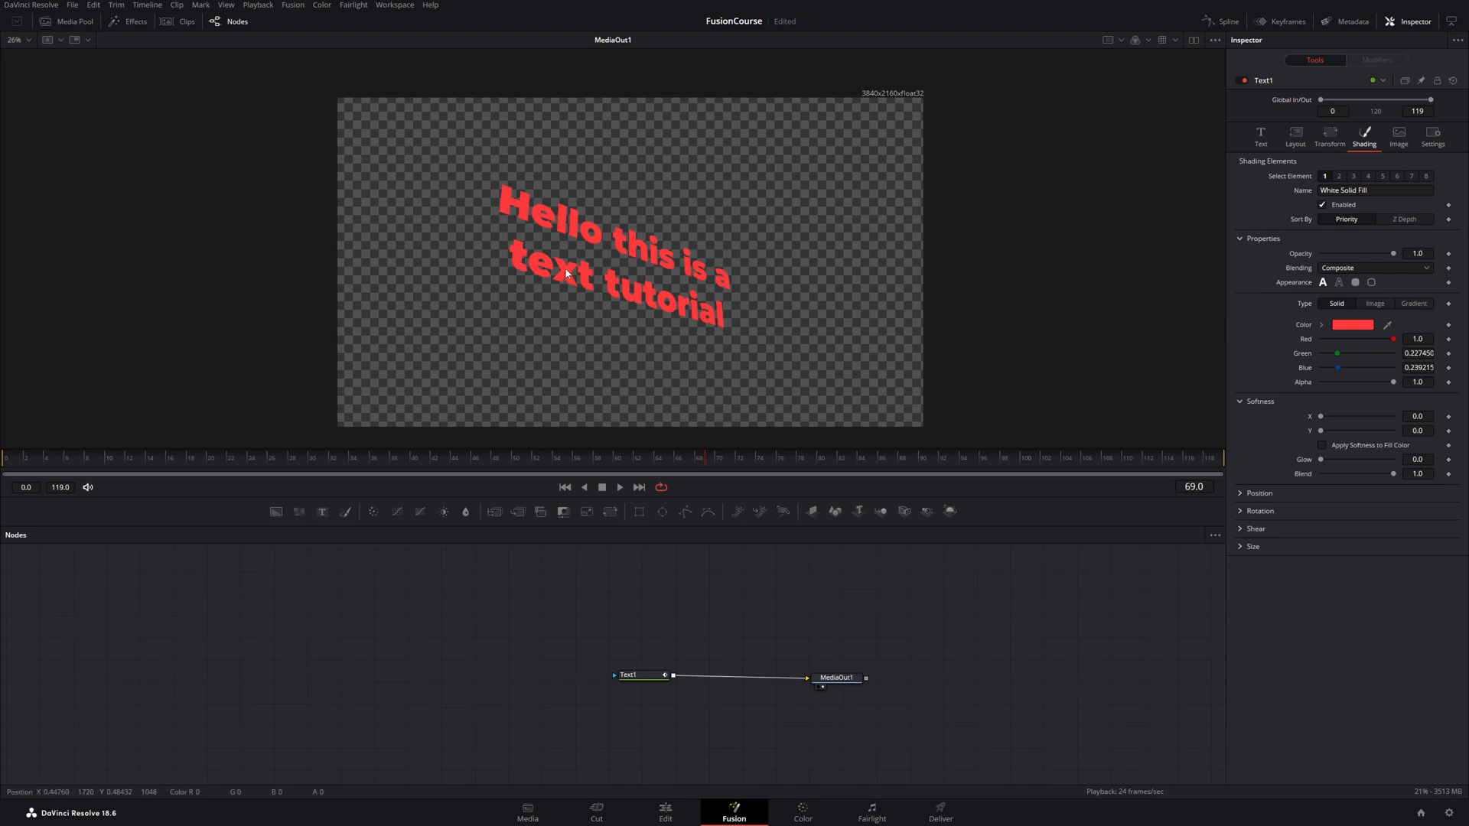
pyautogui.moveTo(1425, 356)
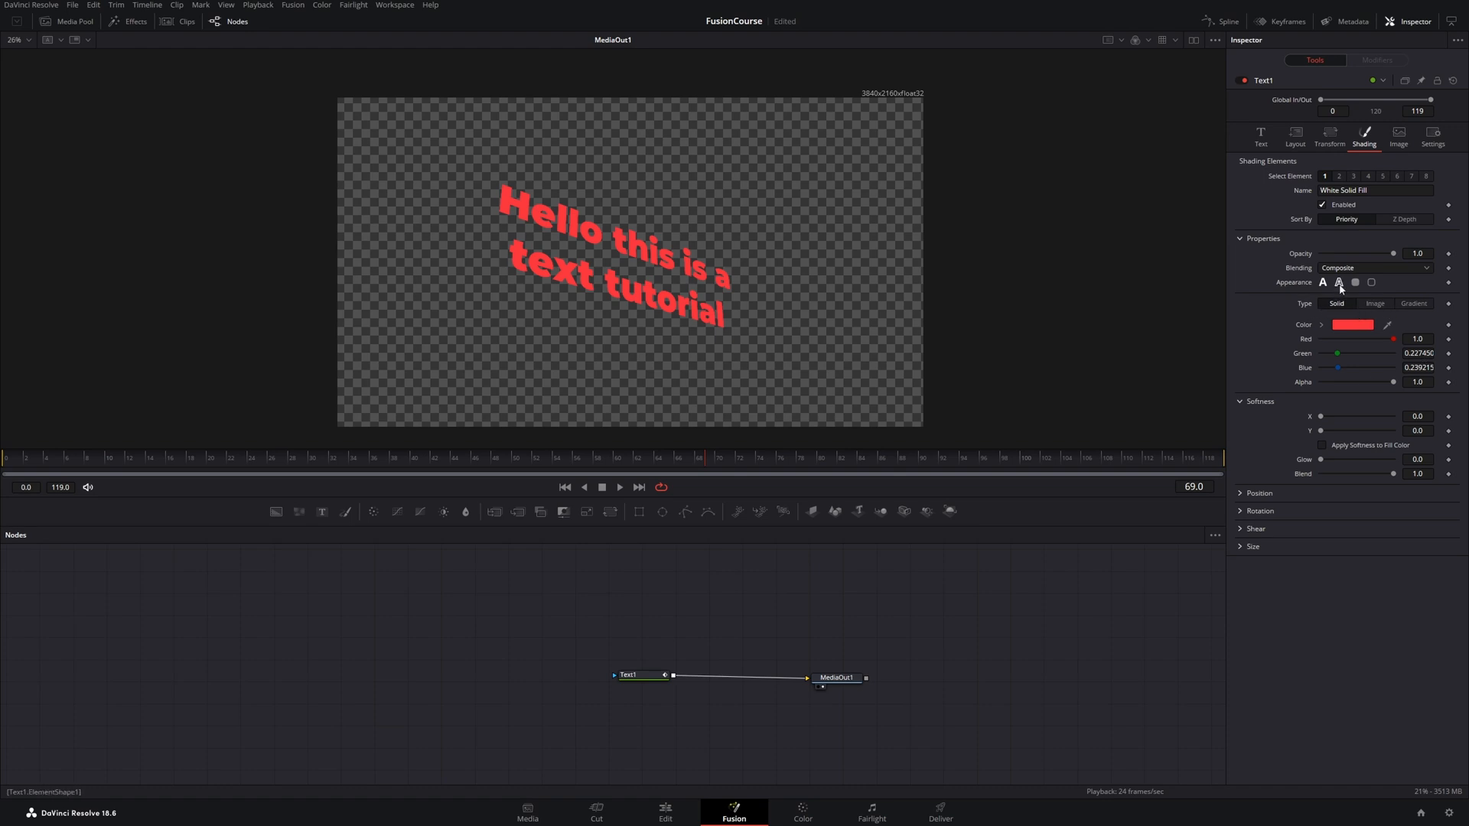
# Step: Switch the text Appearance to Outline with Clean Intersections enabled
pyautogui.click(1337, 282)
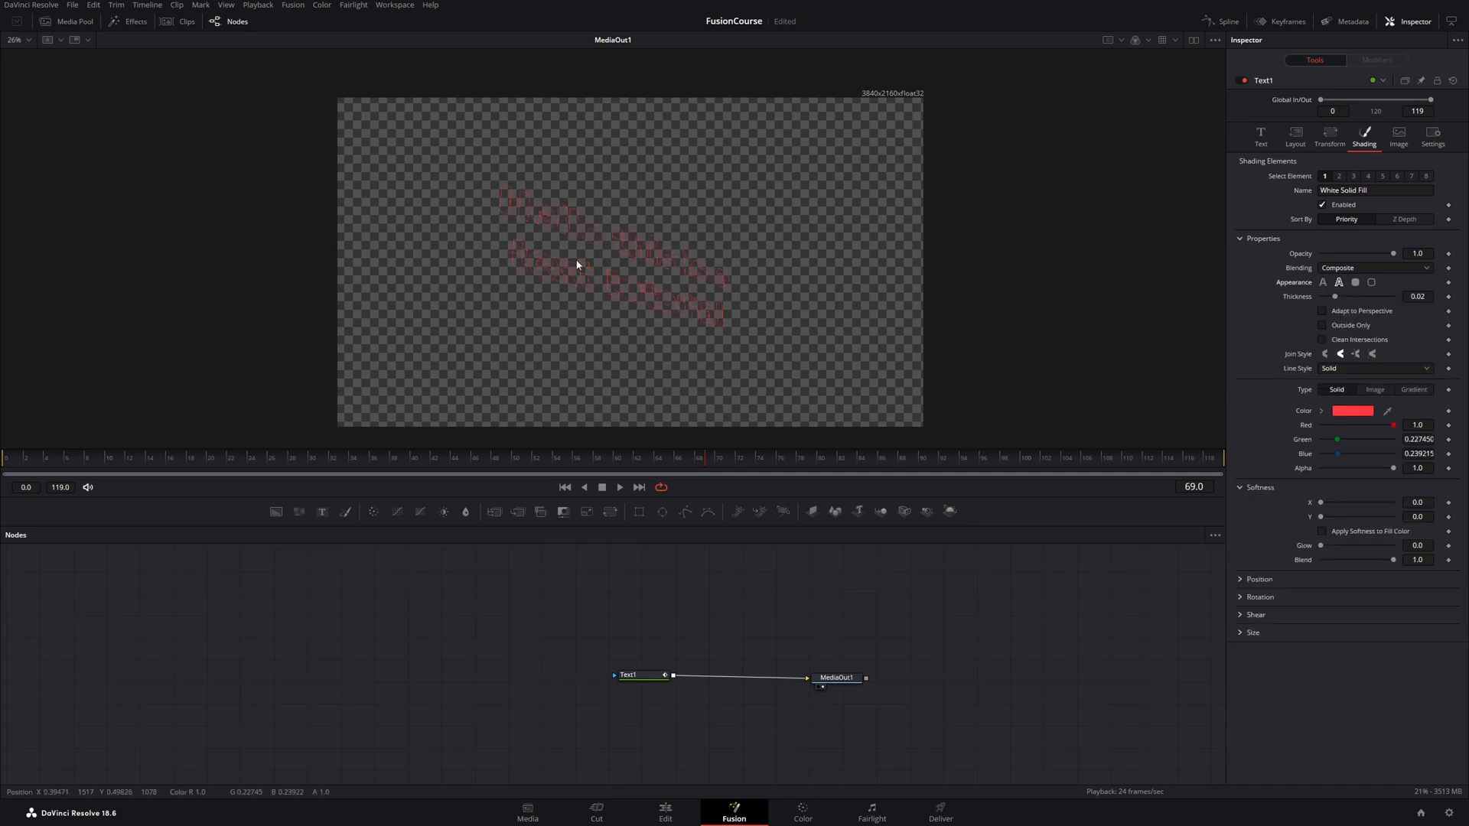
pyautogui.click(1322, 340)
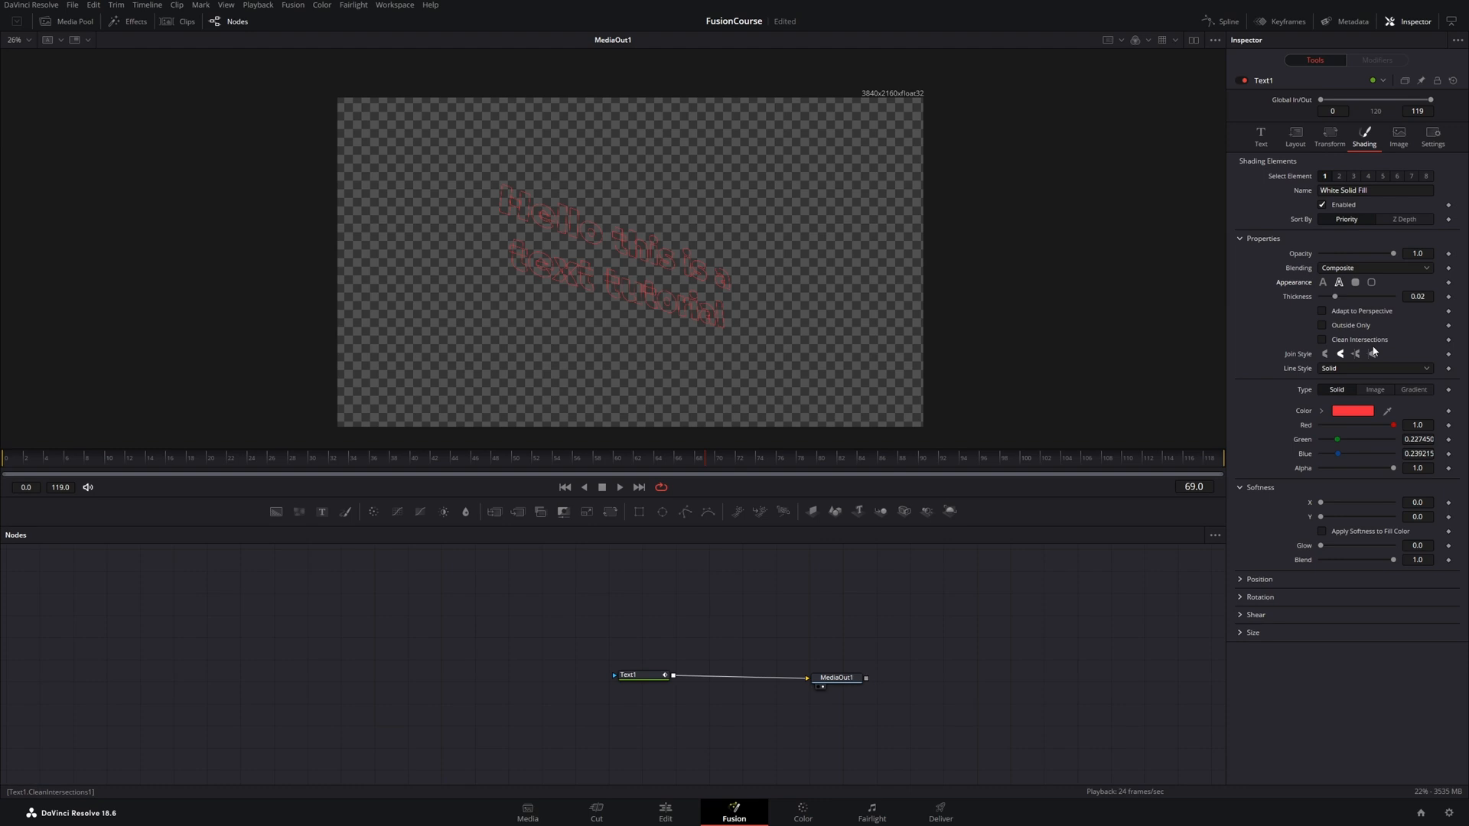
pyautogui.moveTo(586, 294)
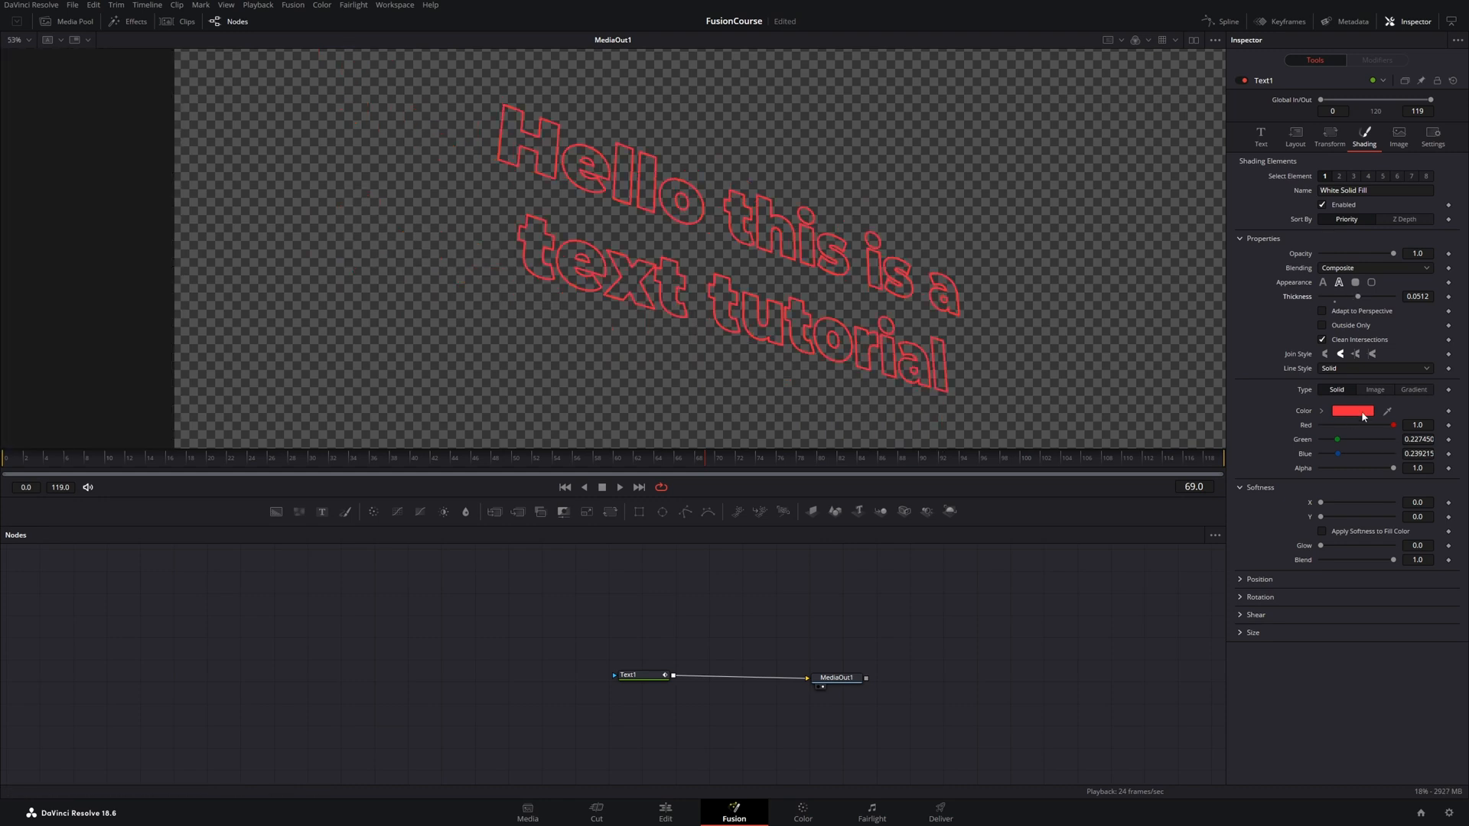
# Step: Change the outline colour from red to cyan
pyautogui.click(1351, 410)
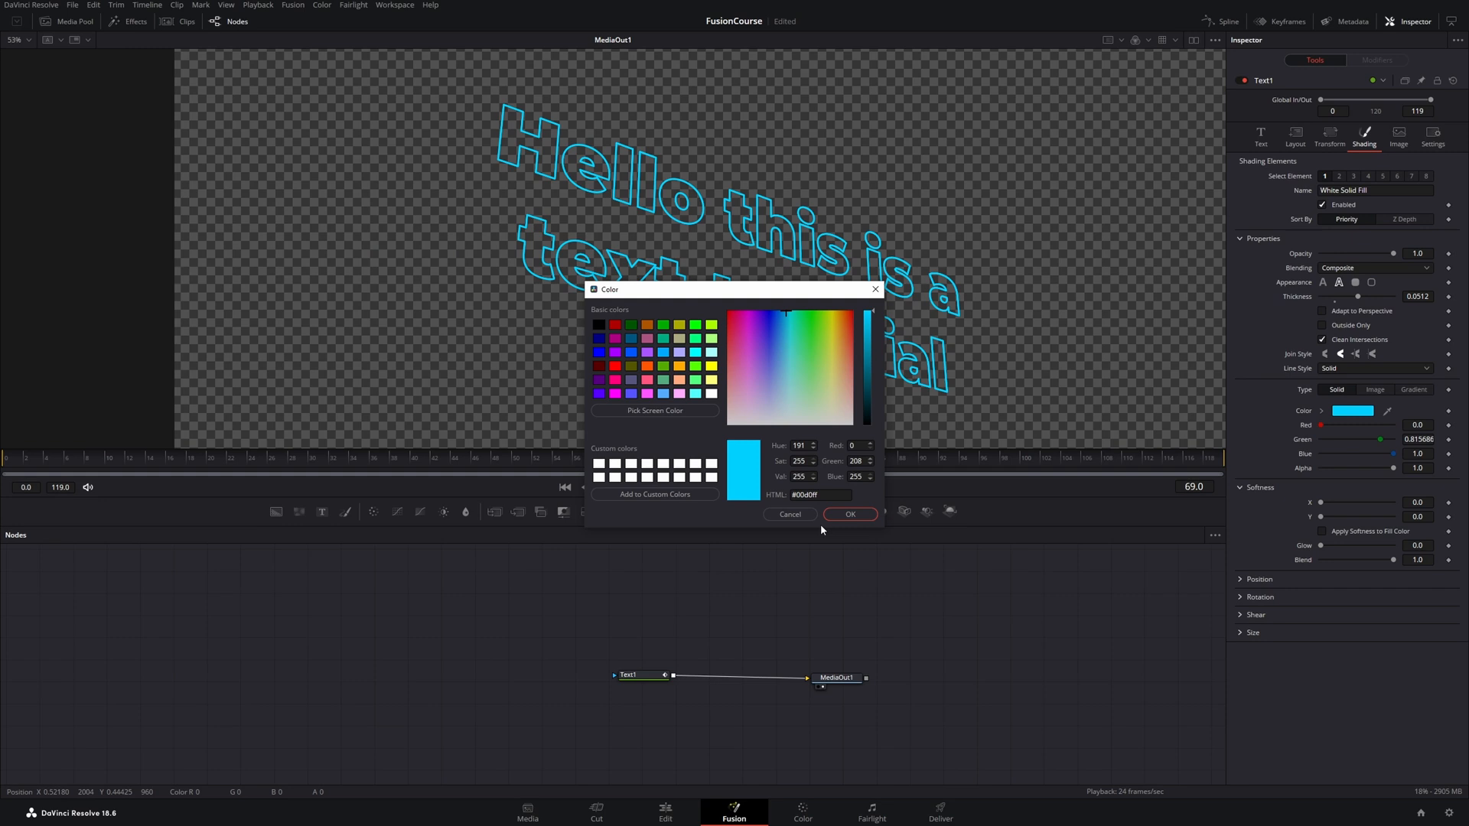
pyautogui.click(847, 514)
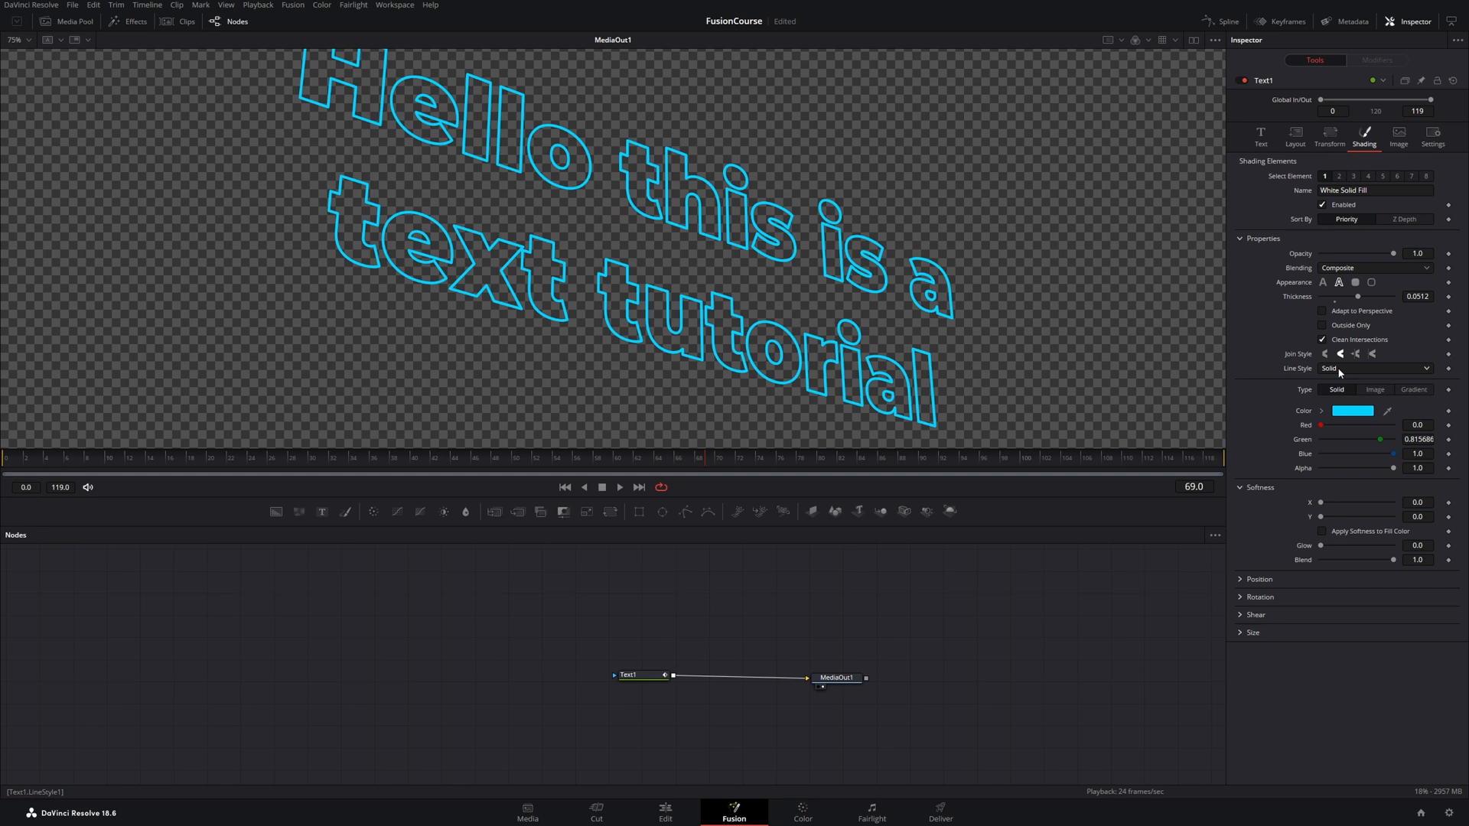
# Step: Try dashed, dash-dot and dash-dot-dot line styles on the outline, ending on plain dashes
pyautogui.click(1374, 368)
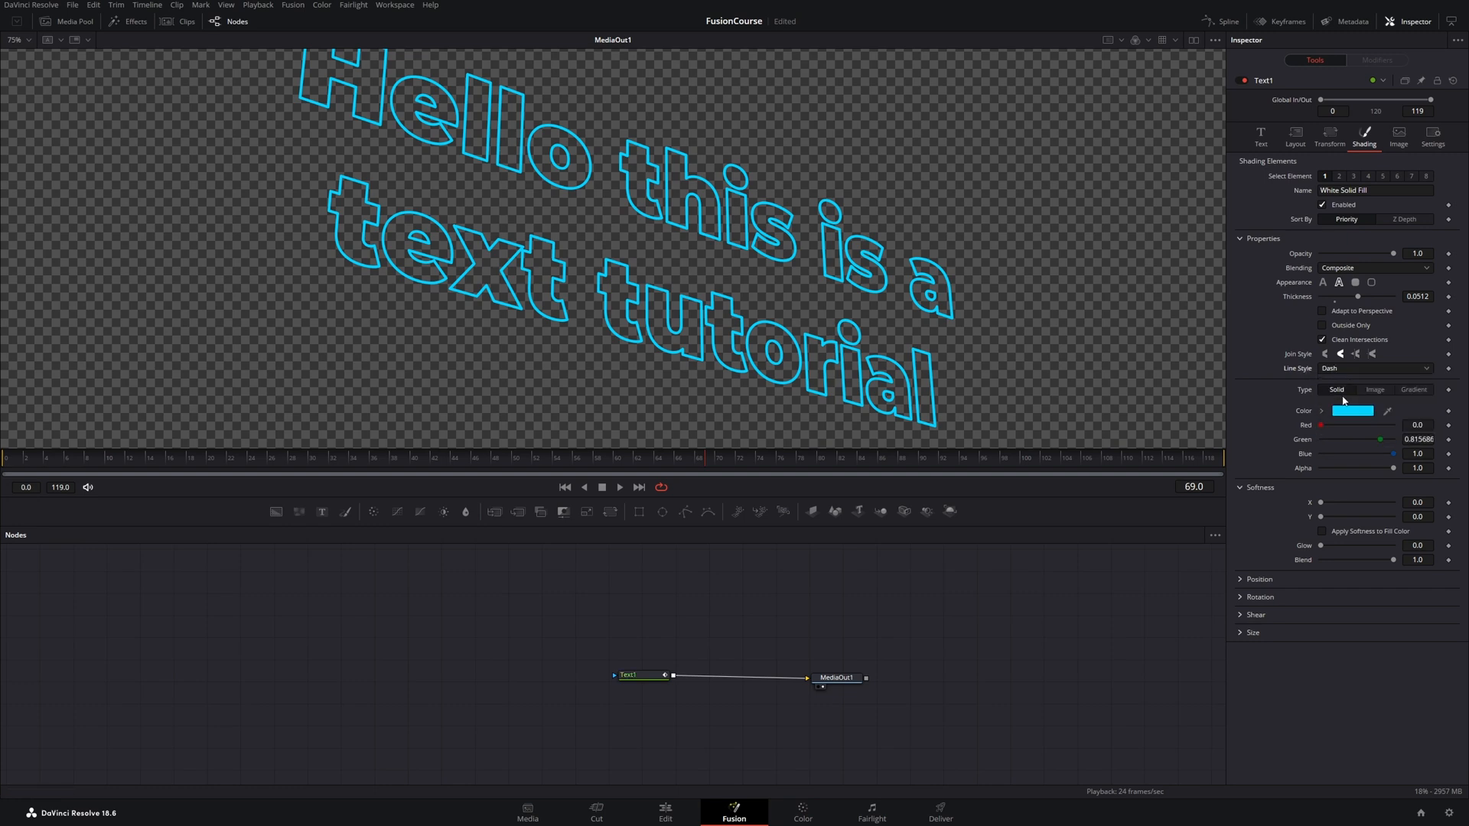
pyautogui.click(1372, 367)
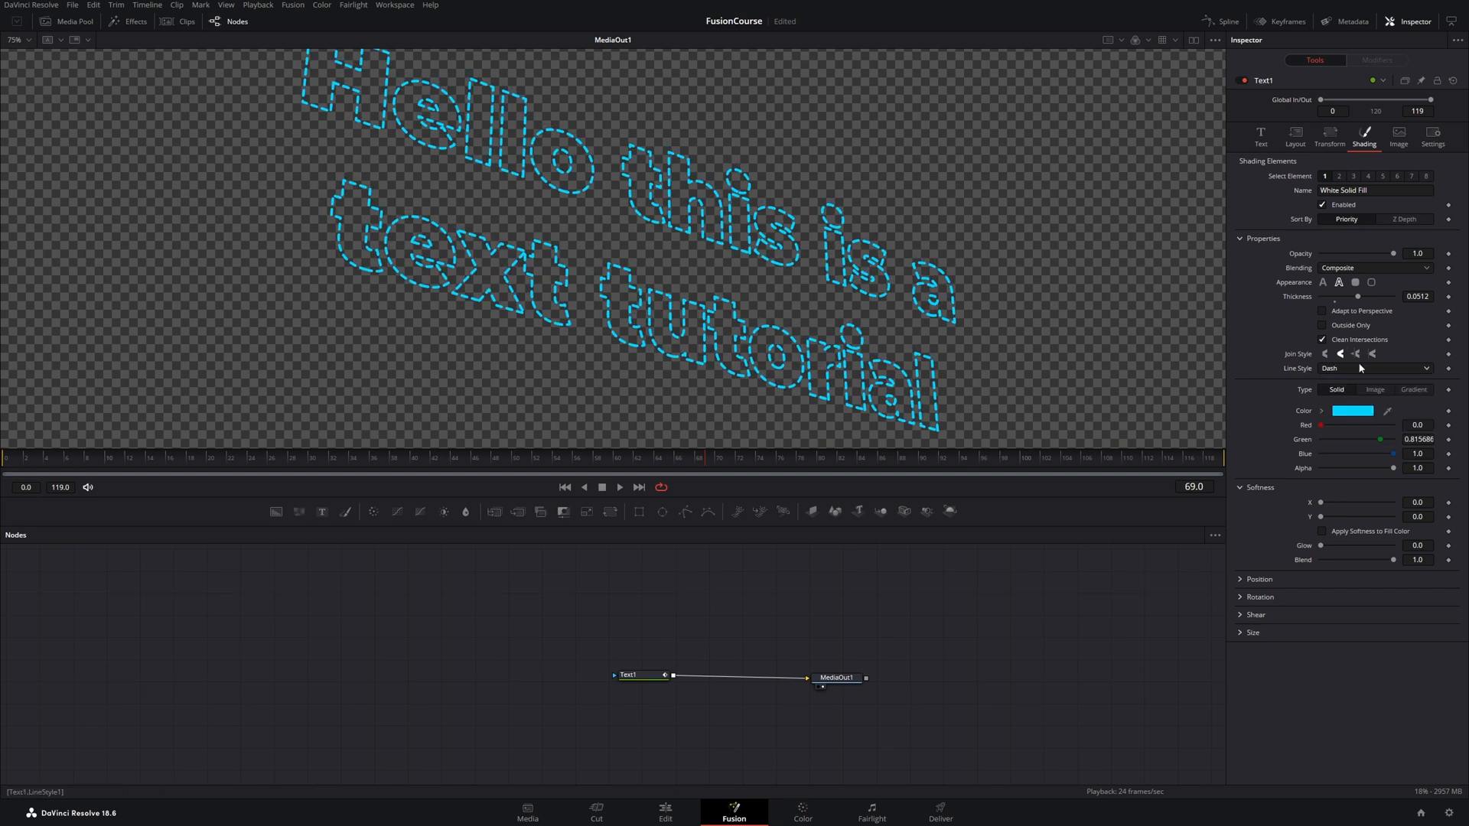
pyautogui.click(1373, 367)
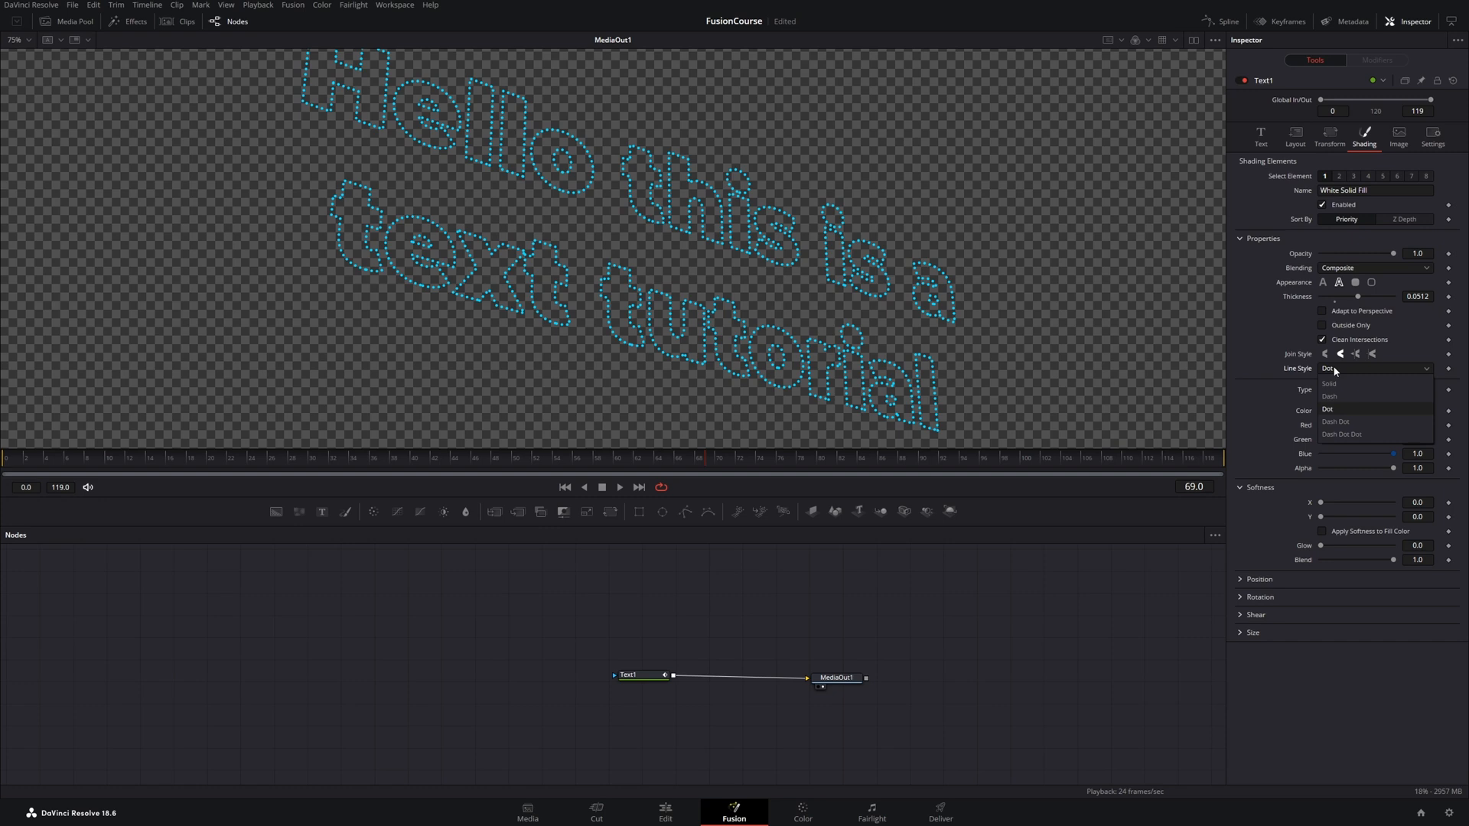
pyautogui.click(1336, 421)
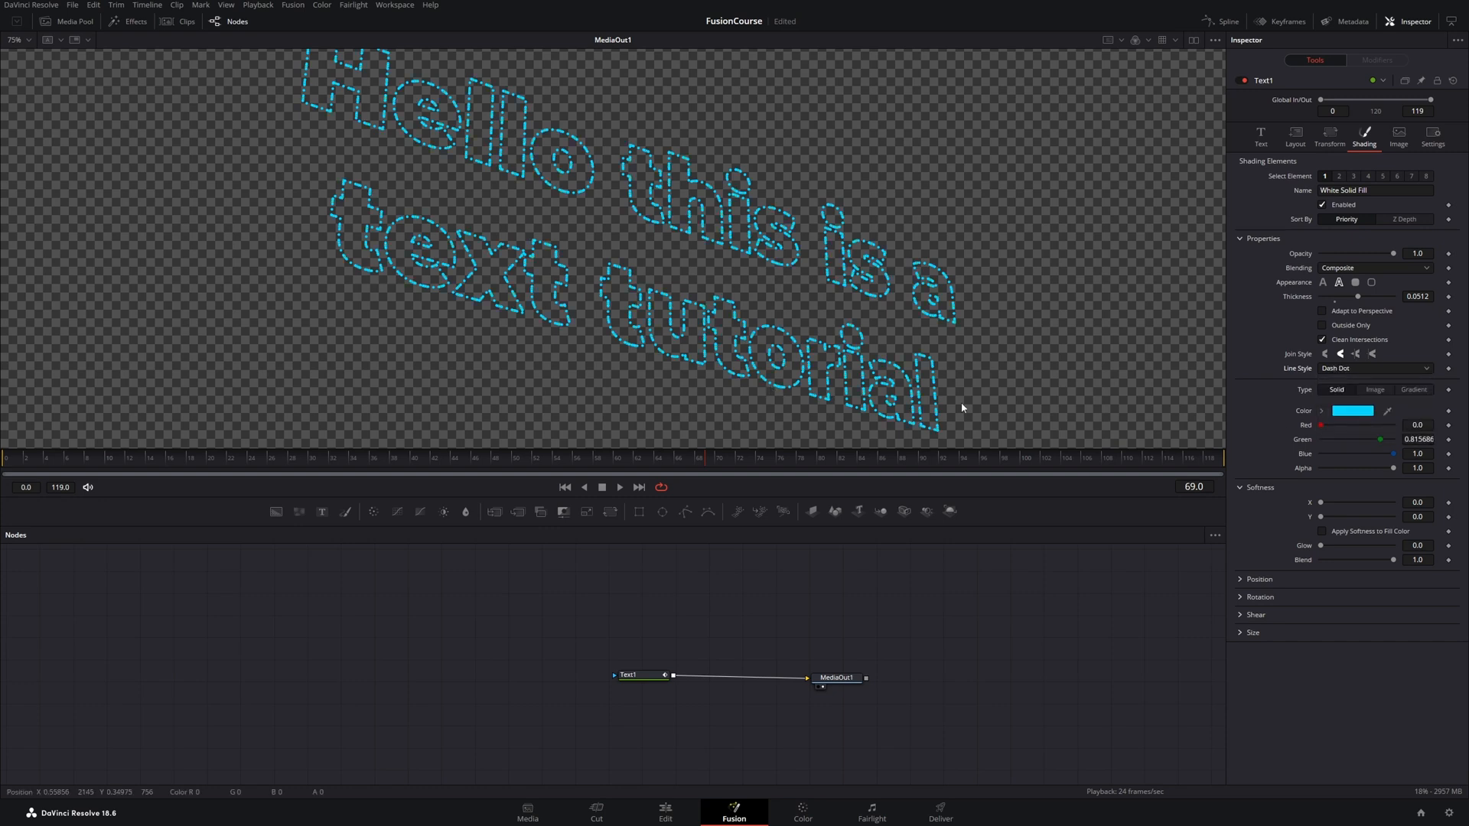
pyautogui.click(1374, 368)
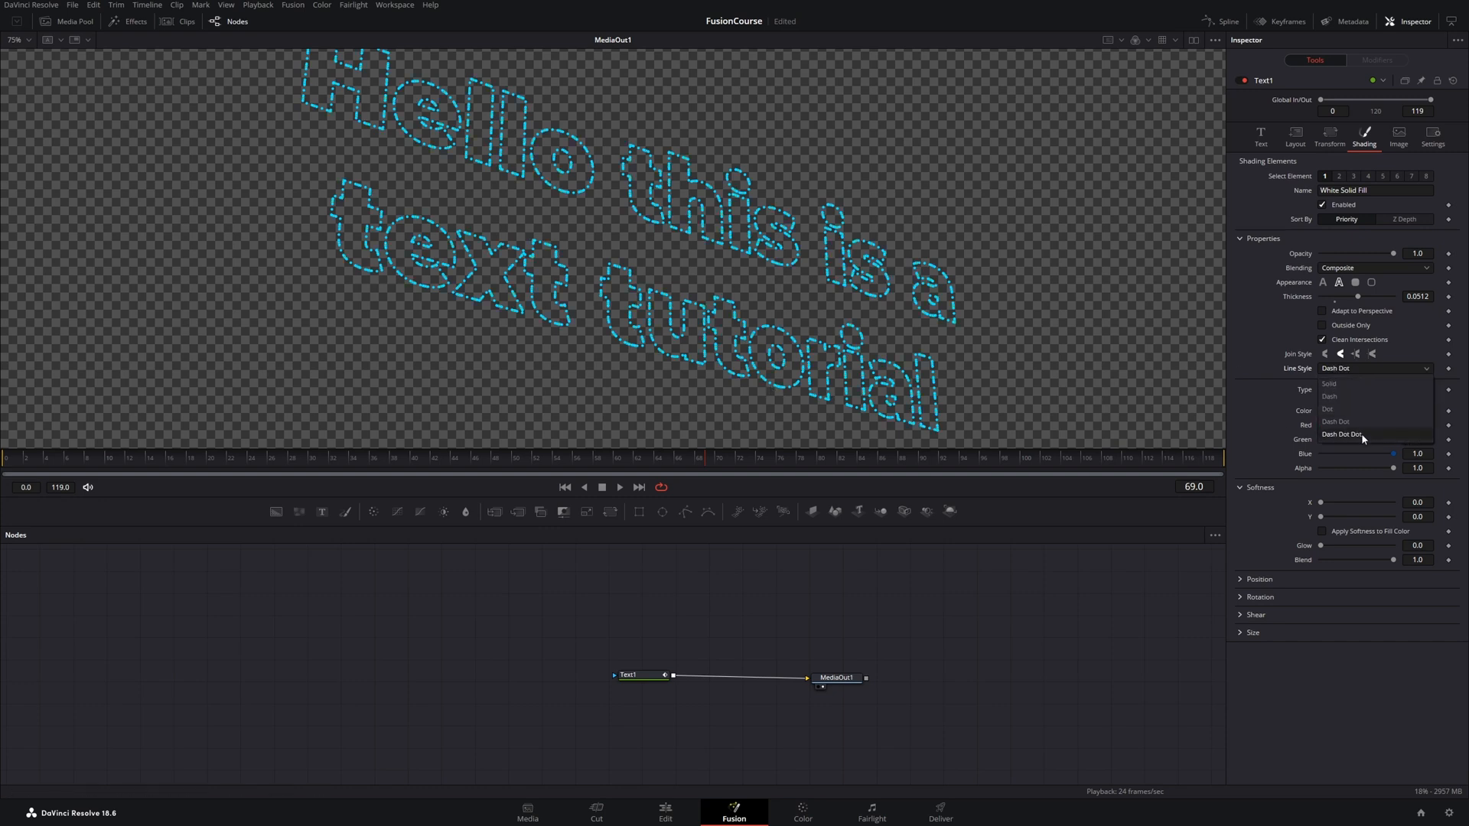
pyautogui.click(1341, 433)
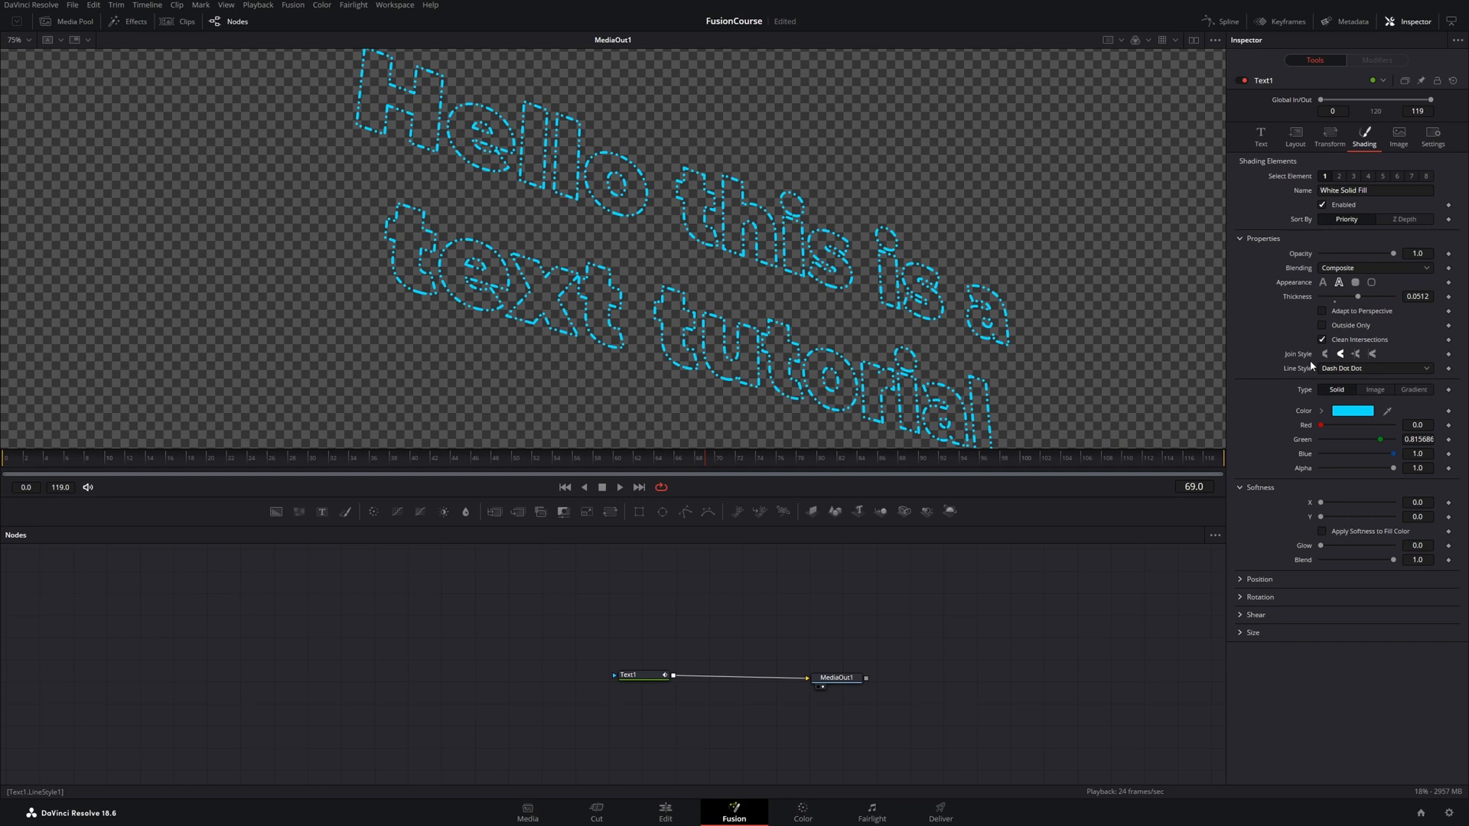
pyautogui.click(1372, 367)
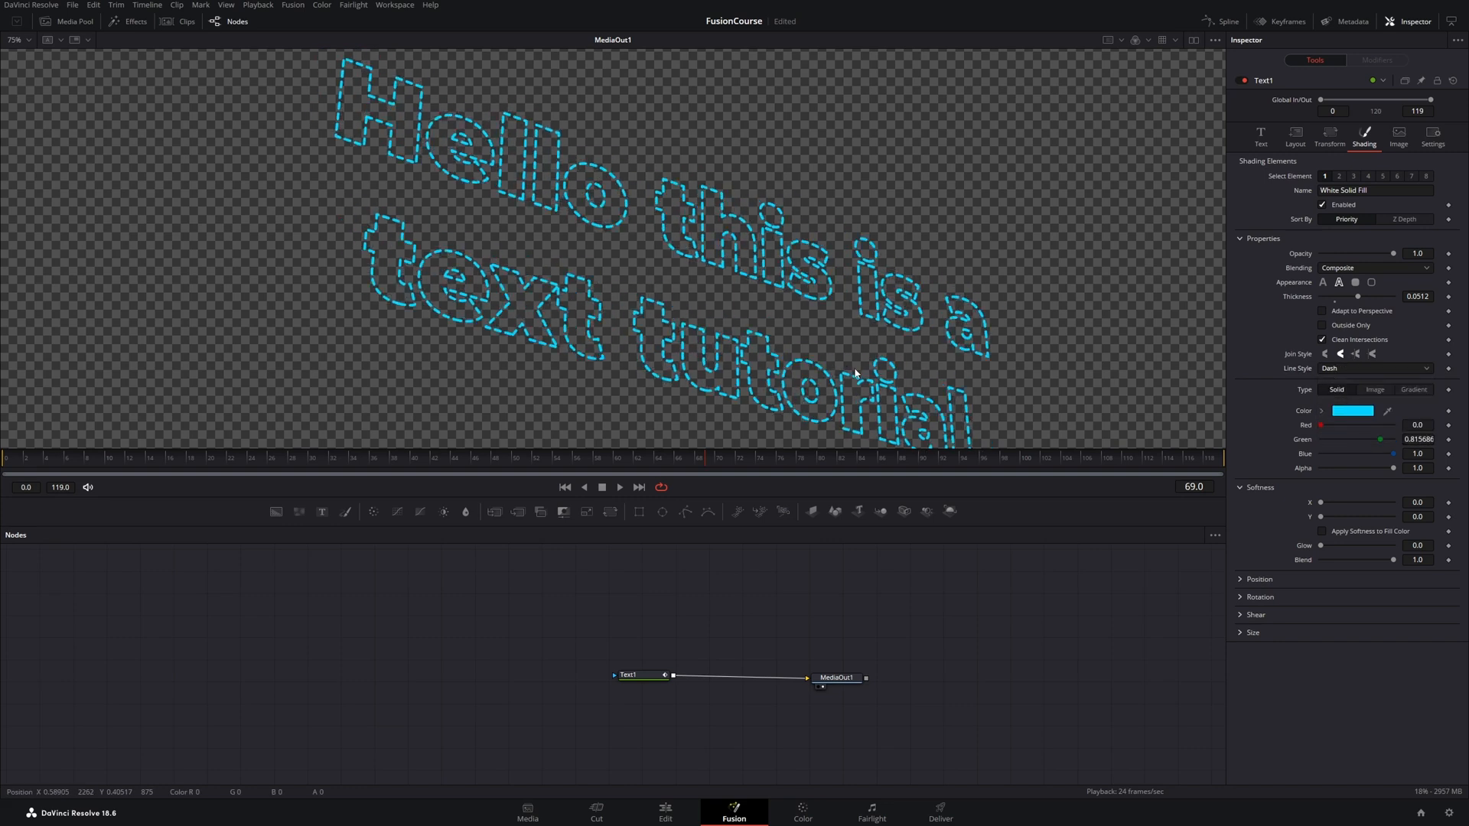
# Step: Try mitered and other corner join styles, then return the outline to a solid line
pyautogui.click(1354, 353)
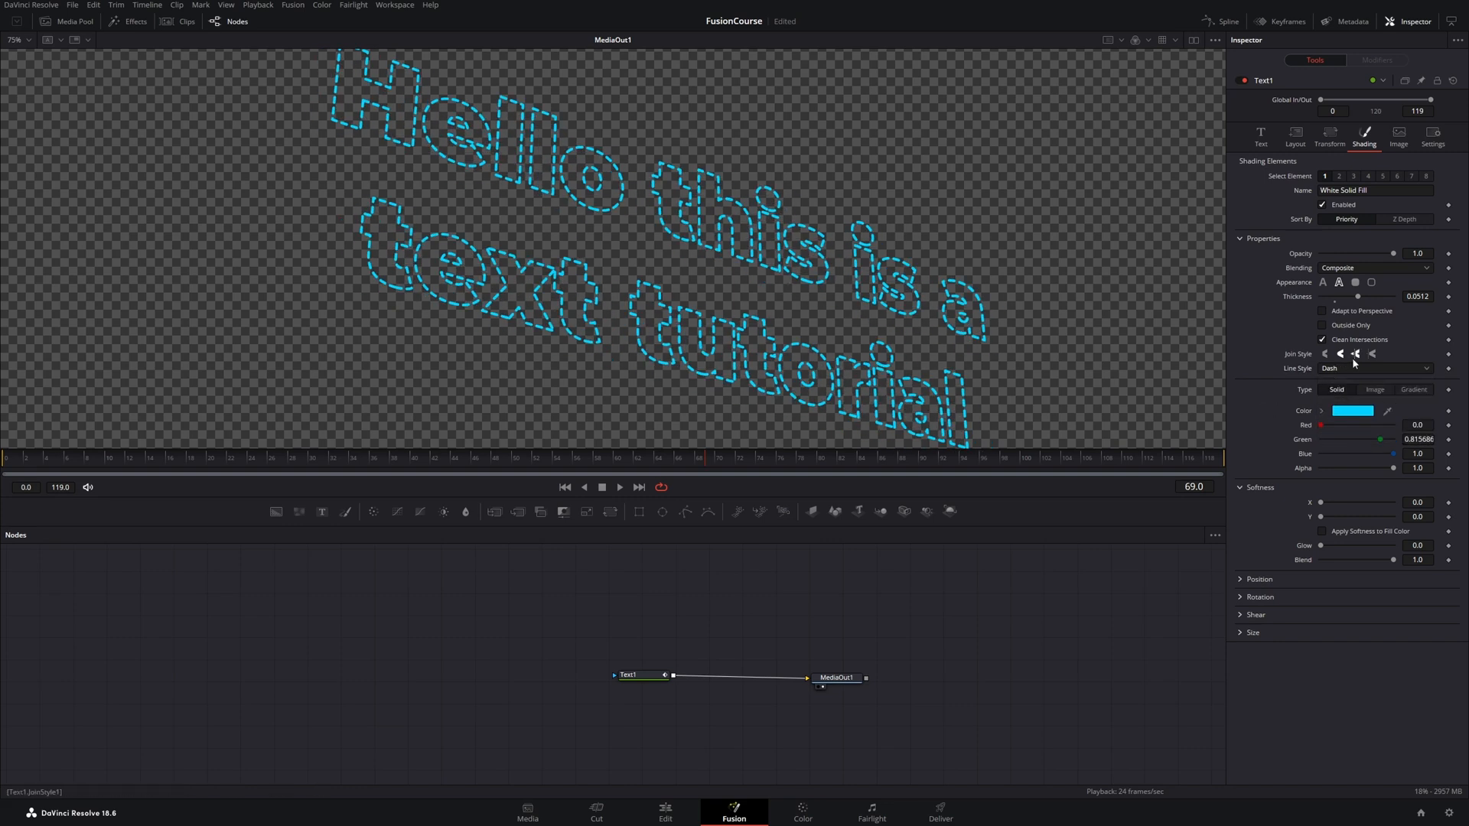
pyautogui.click(1355, 353)
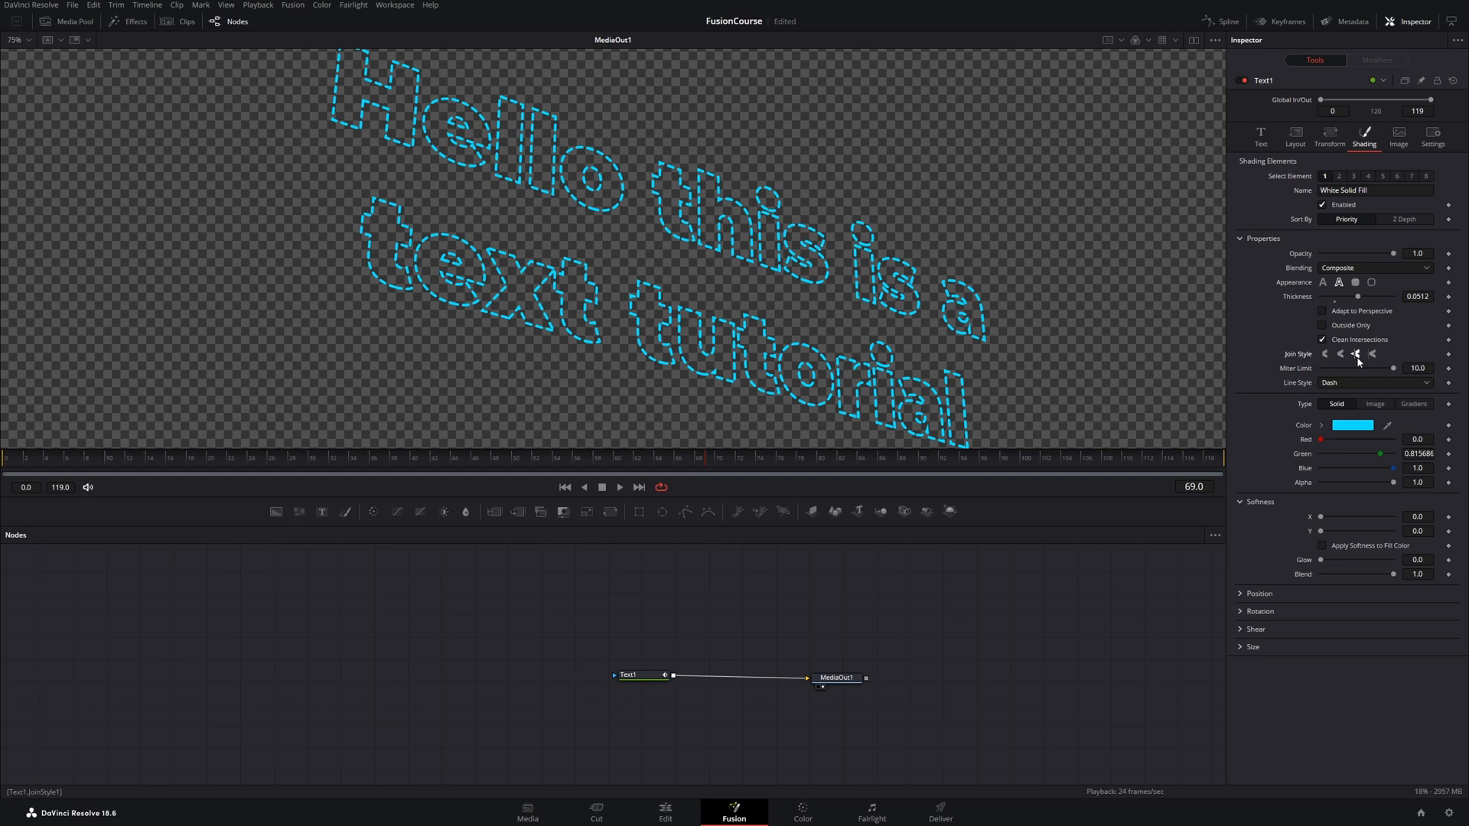
pyautogui.click(1325, 353)
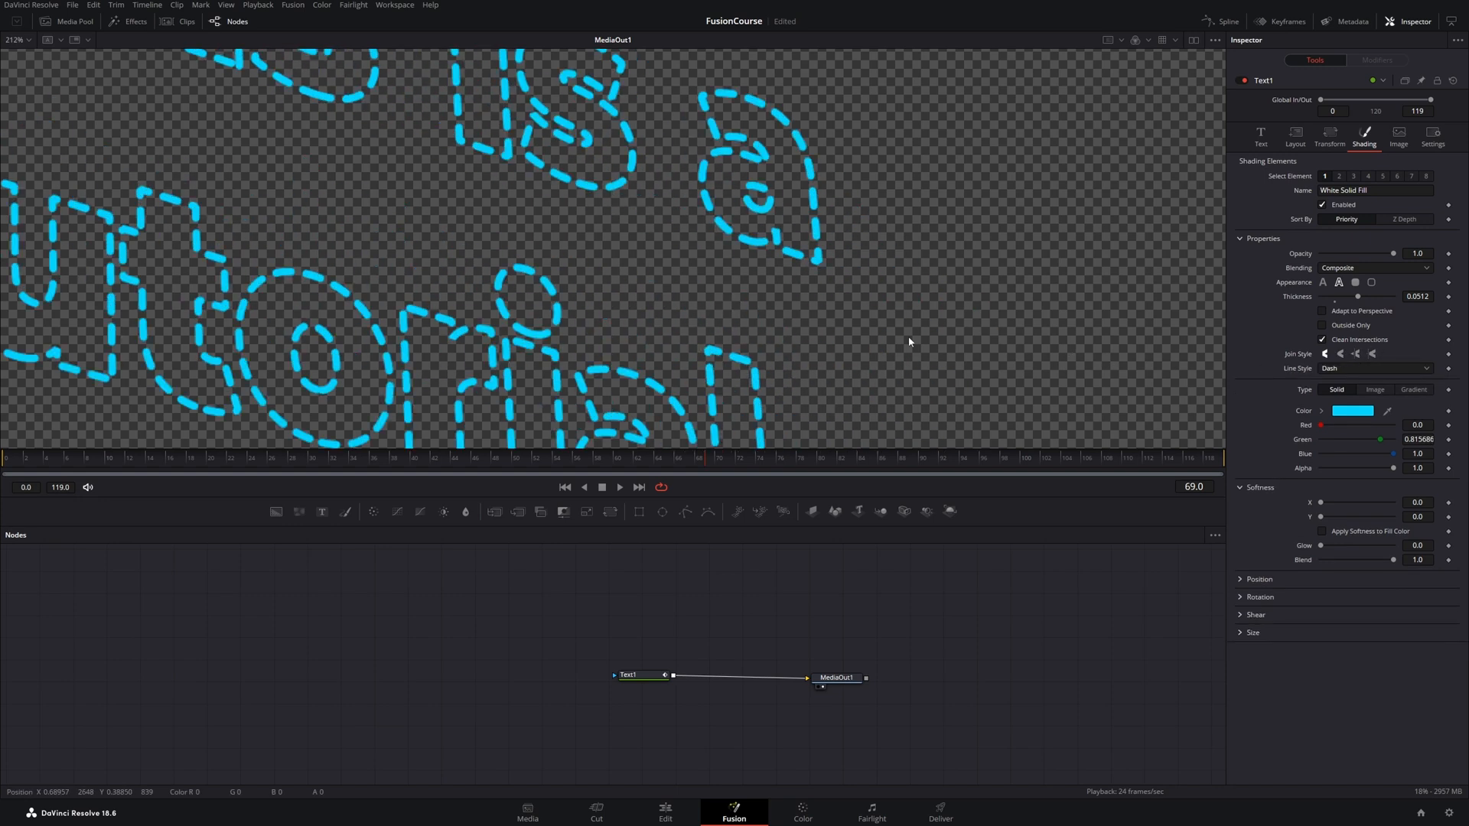
pyautogui.click(1373, 367)
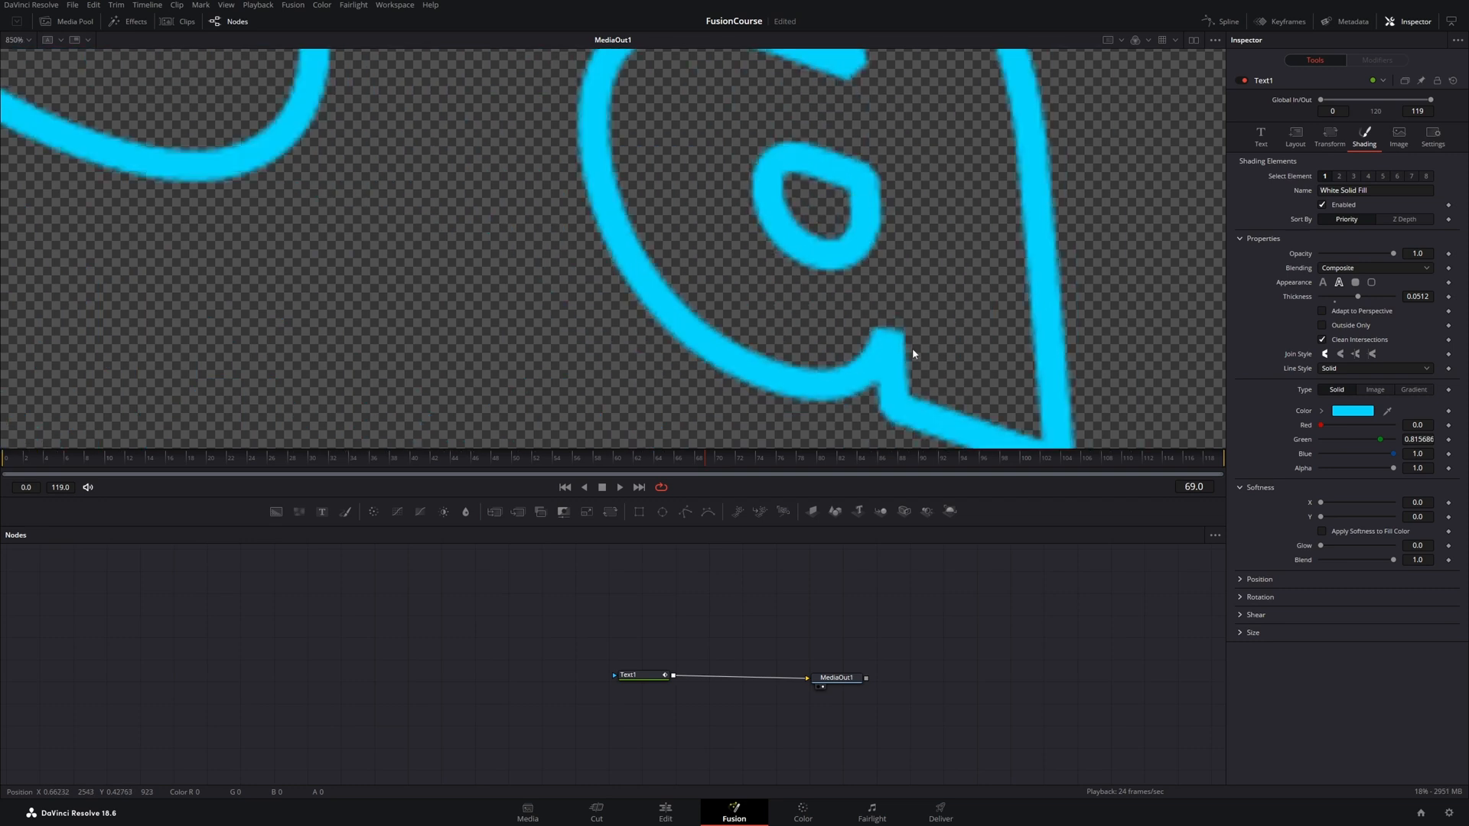
# Step: Settle the cyan outline on a rounded corner join style
pyautogui.click(1339, 354)
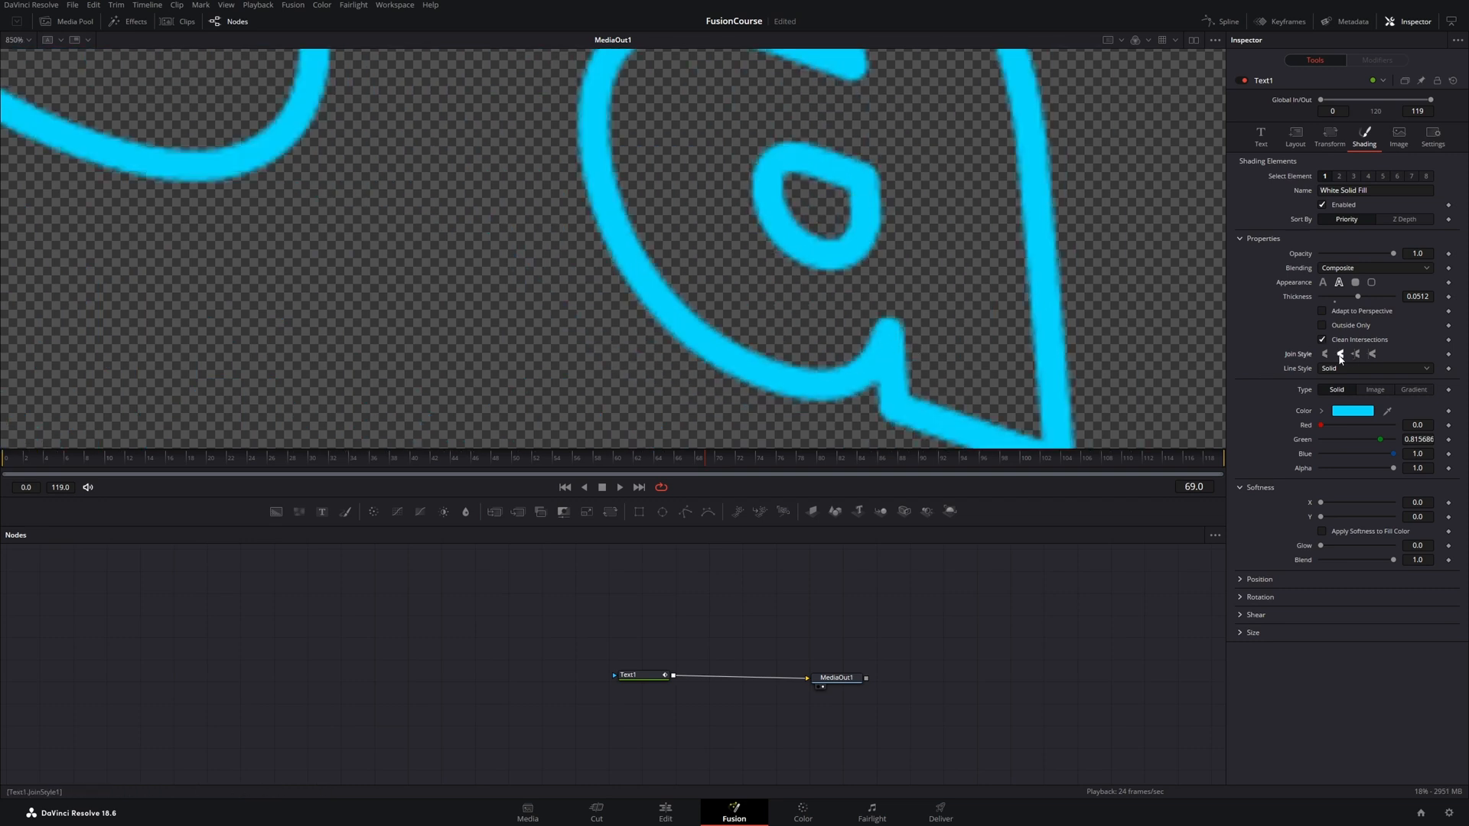
pyautogui.click(1356, 353)
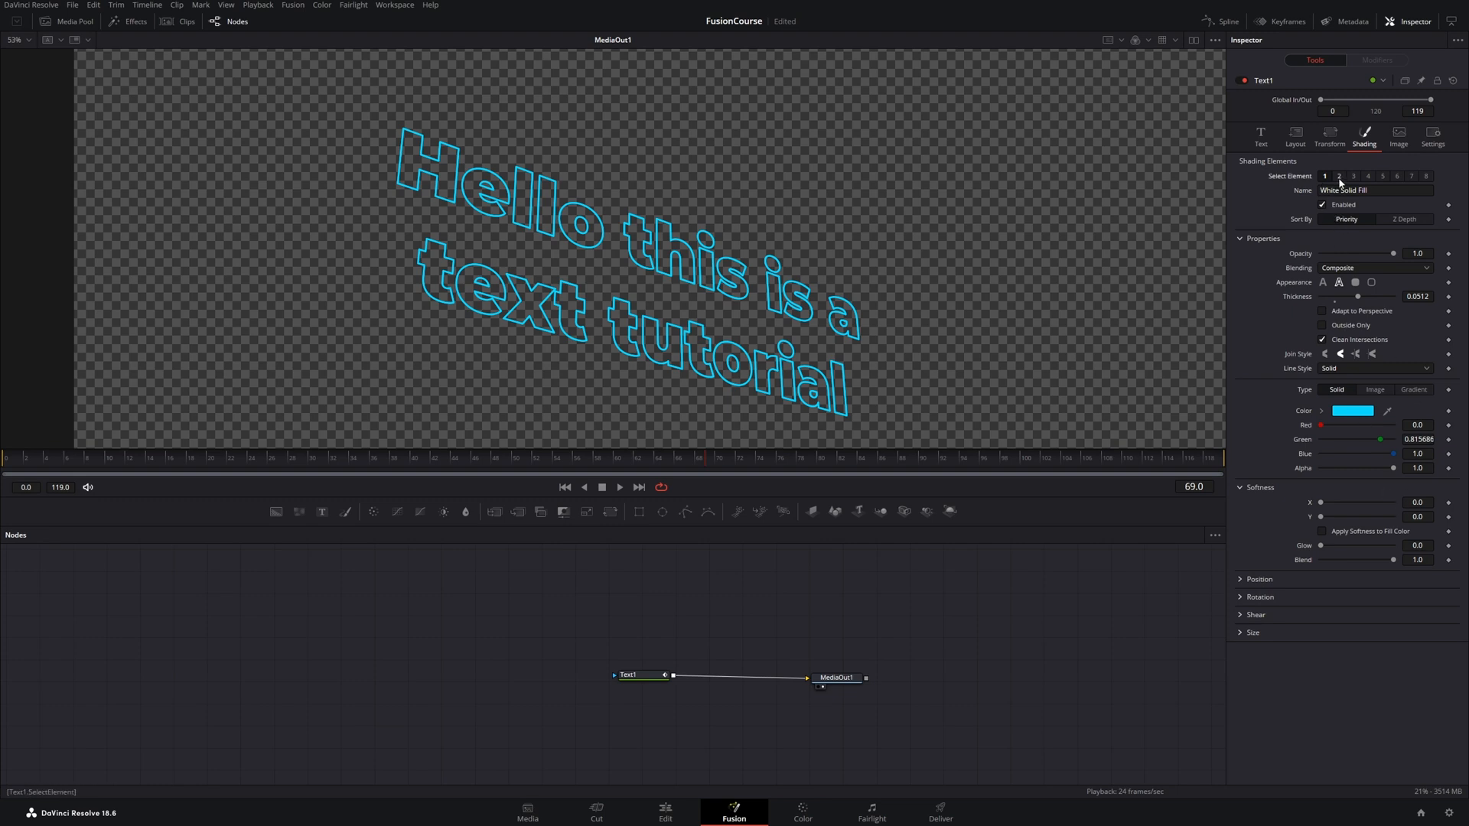
# Step: Enable the Red Outline element and make element 1 a solid black fill
pyautogui.click(1324, 176)
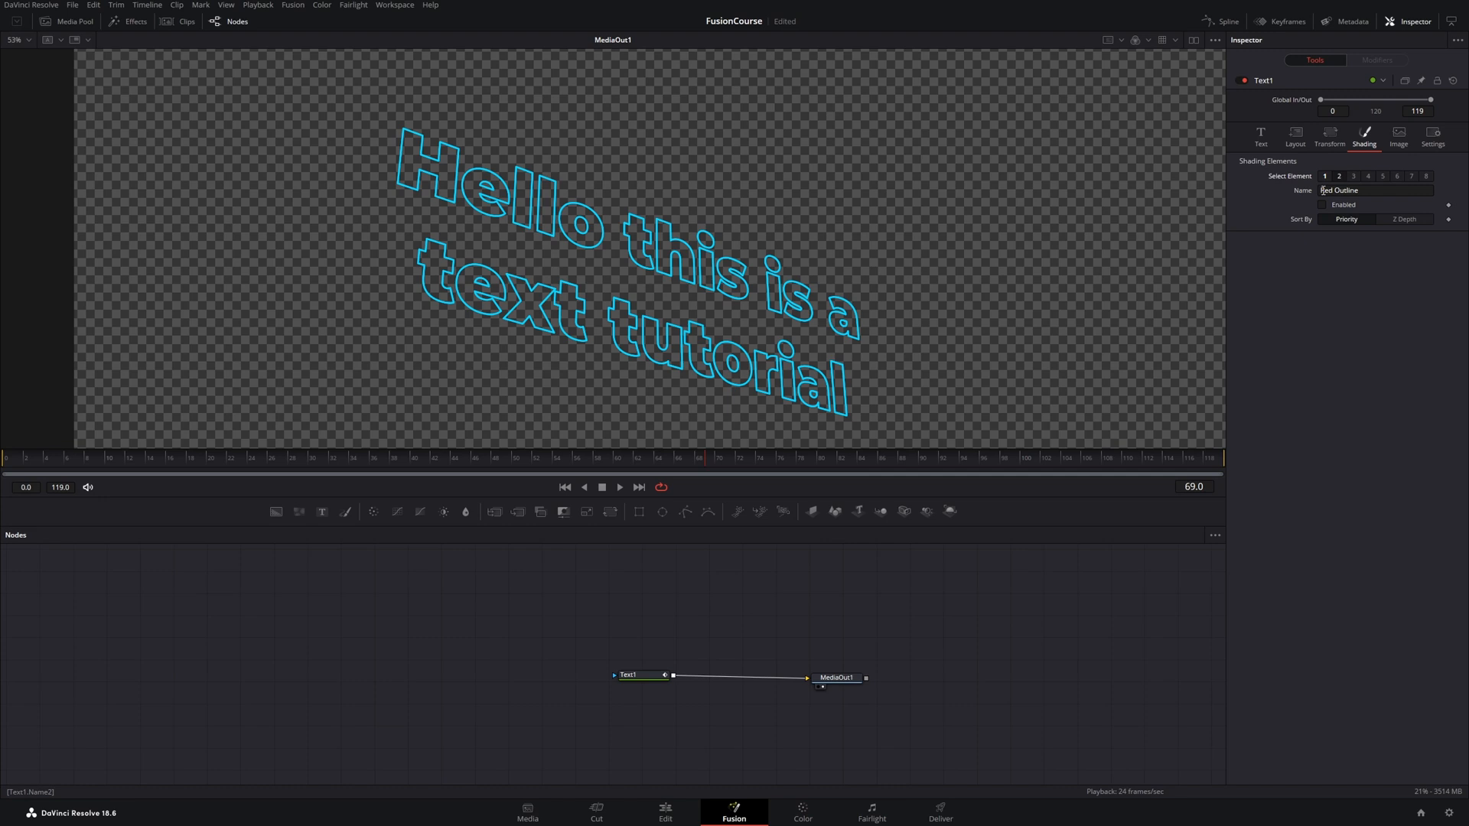
pyautogui.moveTo(1341, 190)
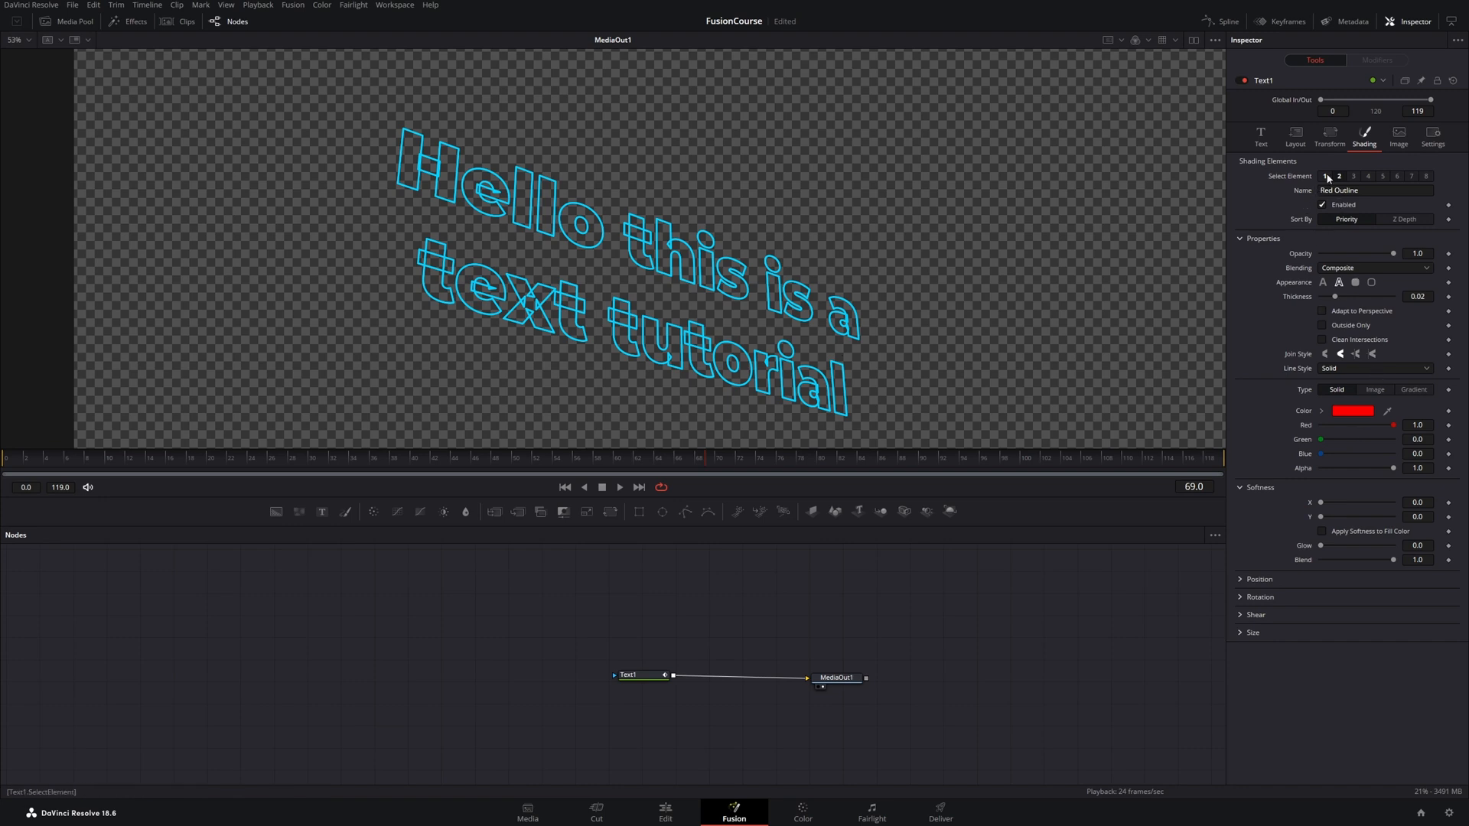
pyautogui.click(1341, 175)
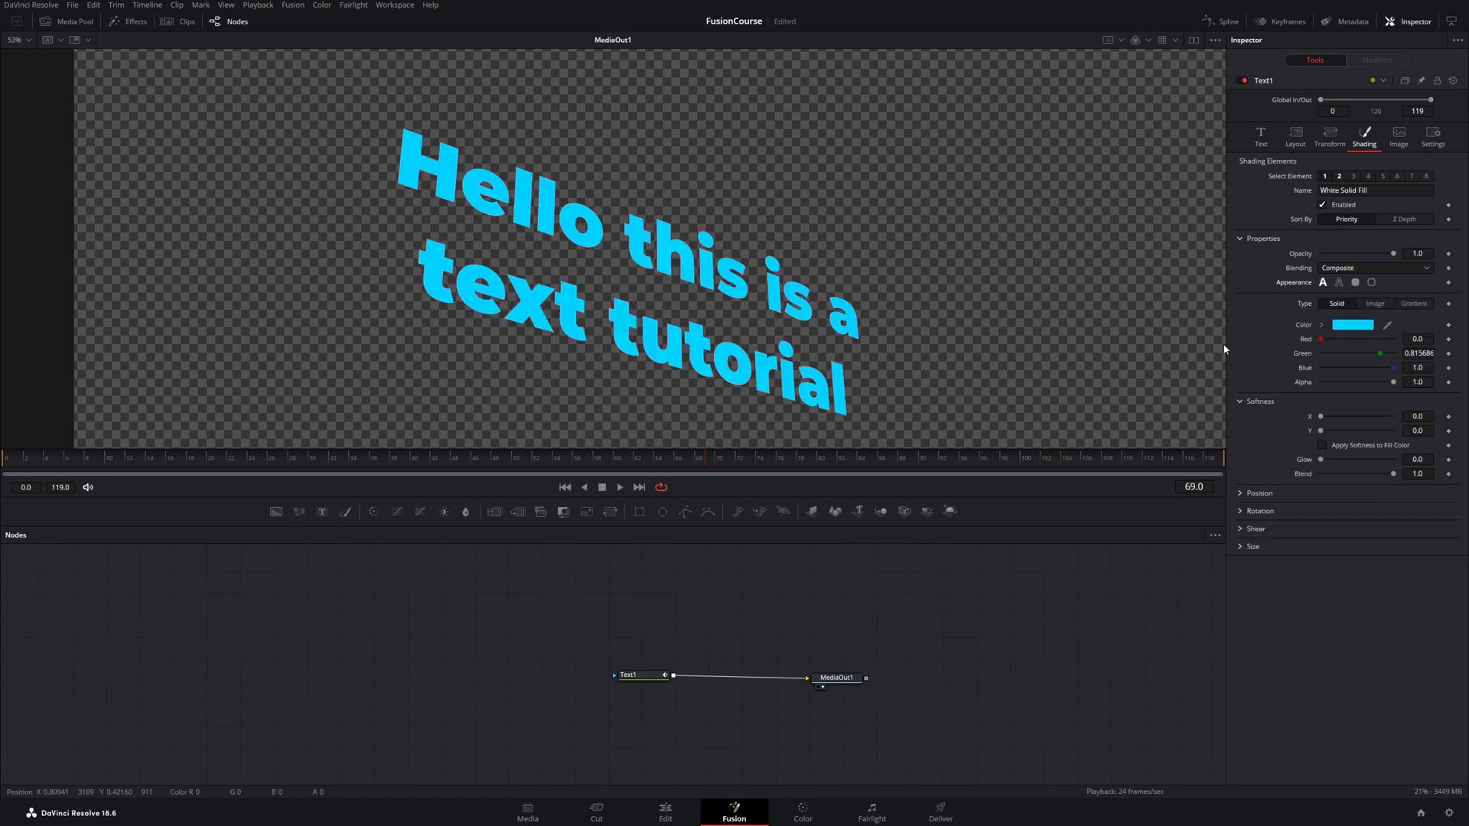
pyautogui.click(1350, 325)
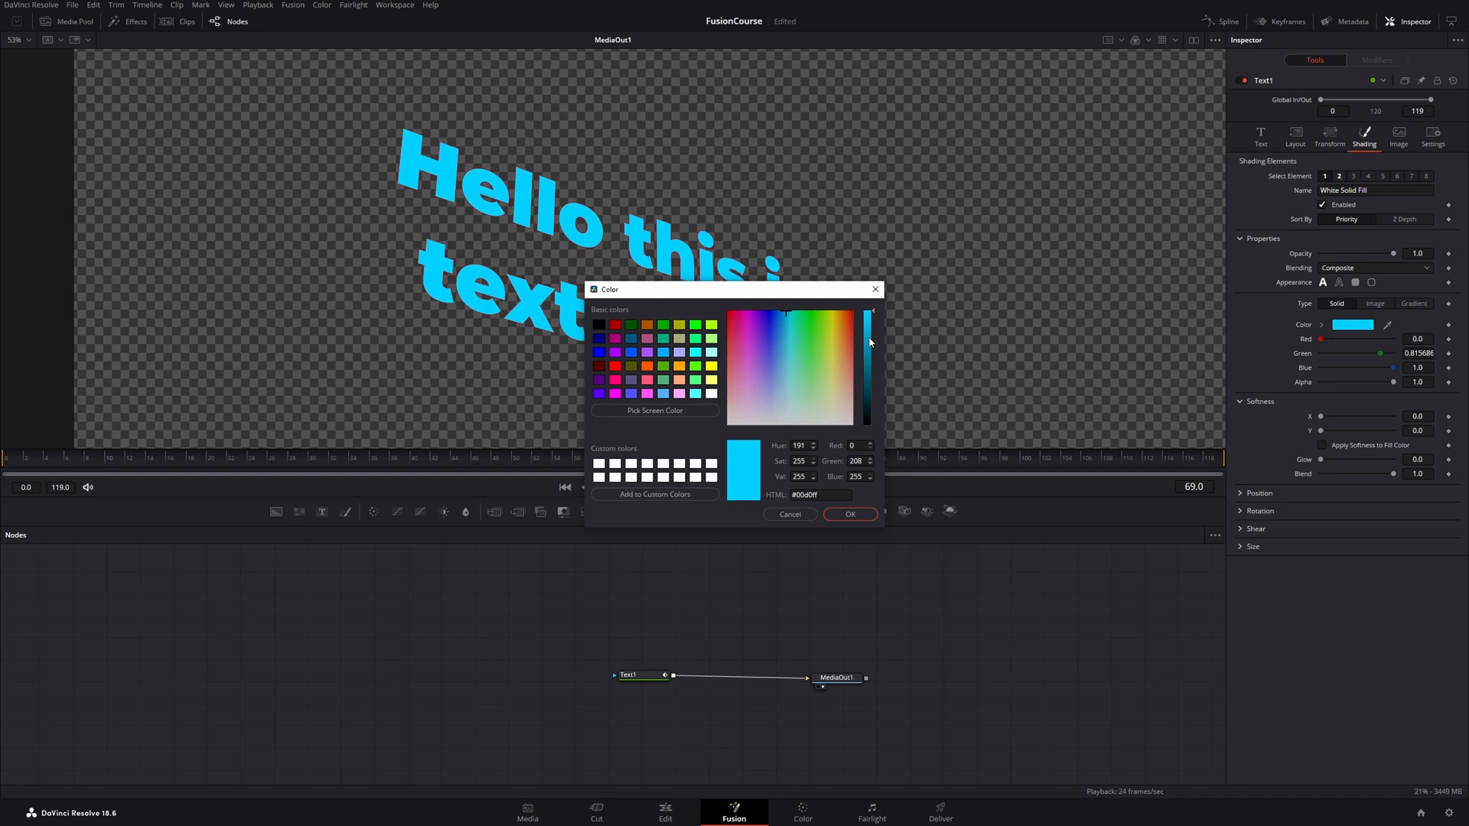
pyautogui.click(847, 514)
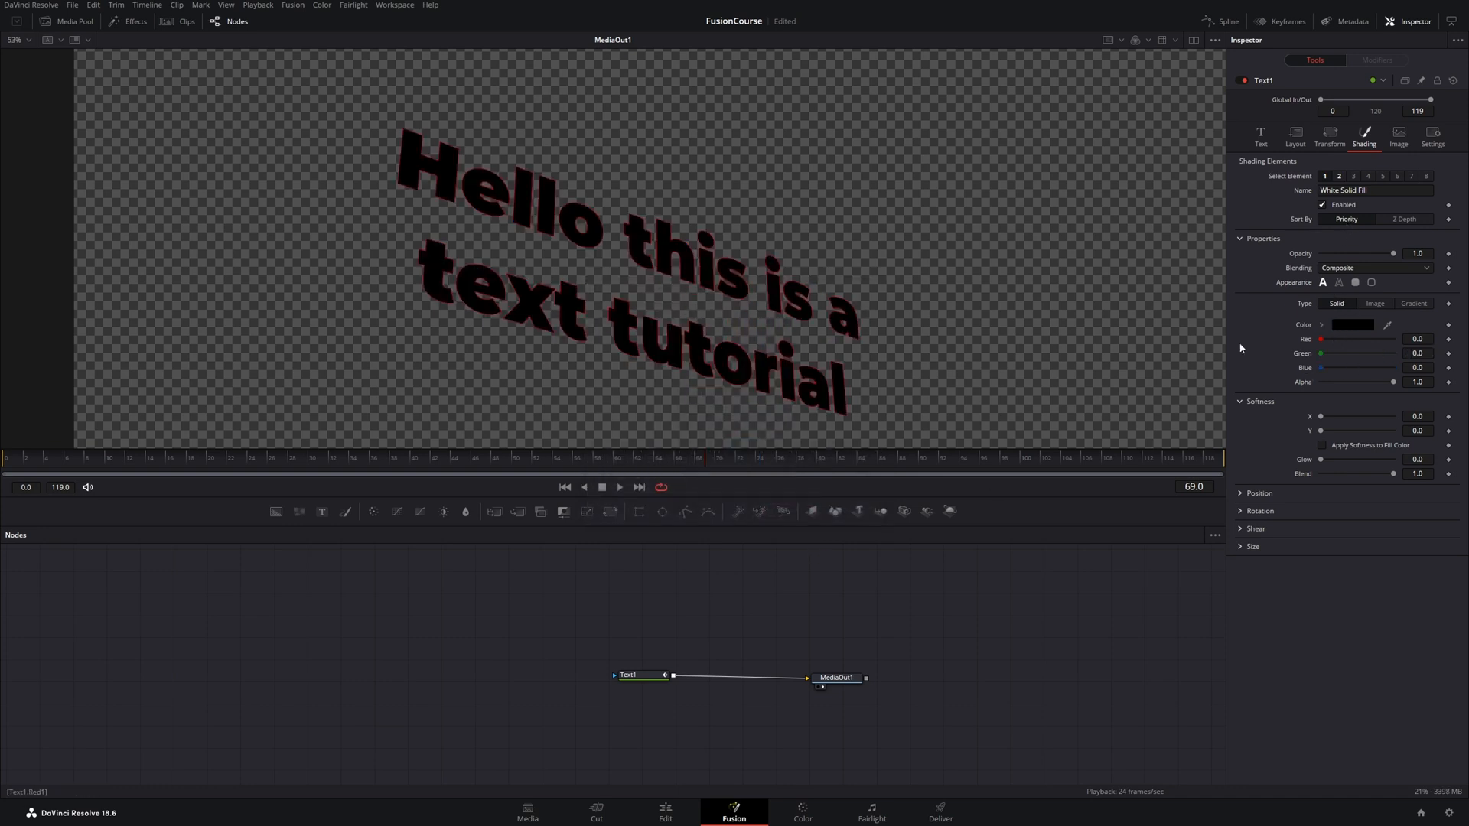
# Step: Make element 2 a thicker pink outline at Thickness 0.1 instead of thin red
pyautogui.click(1338, 174)
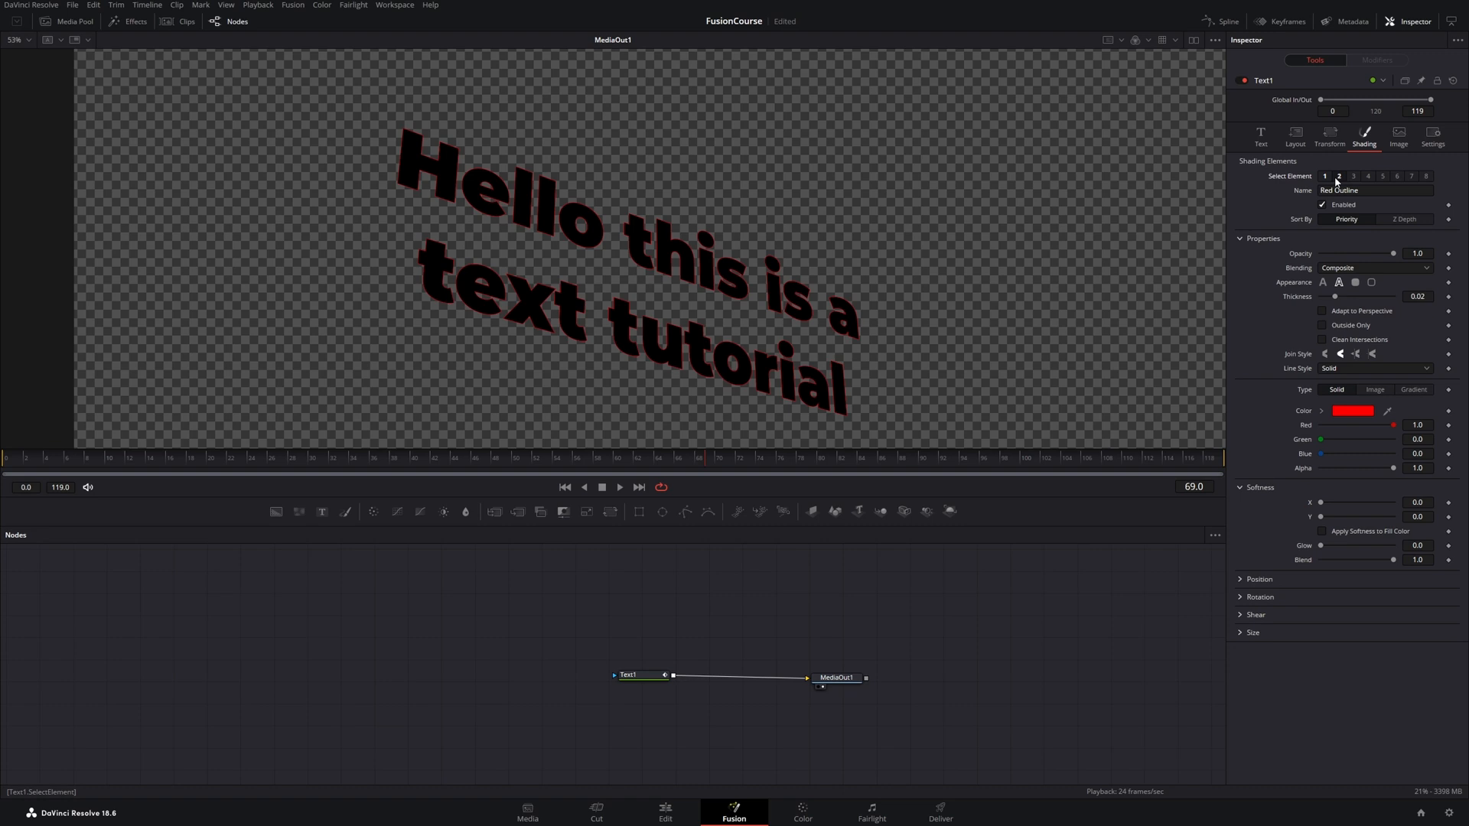
pyautogui.moveTo(632, 347)
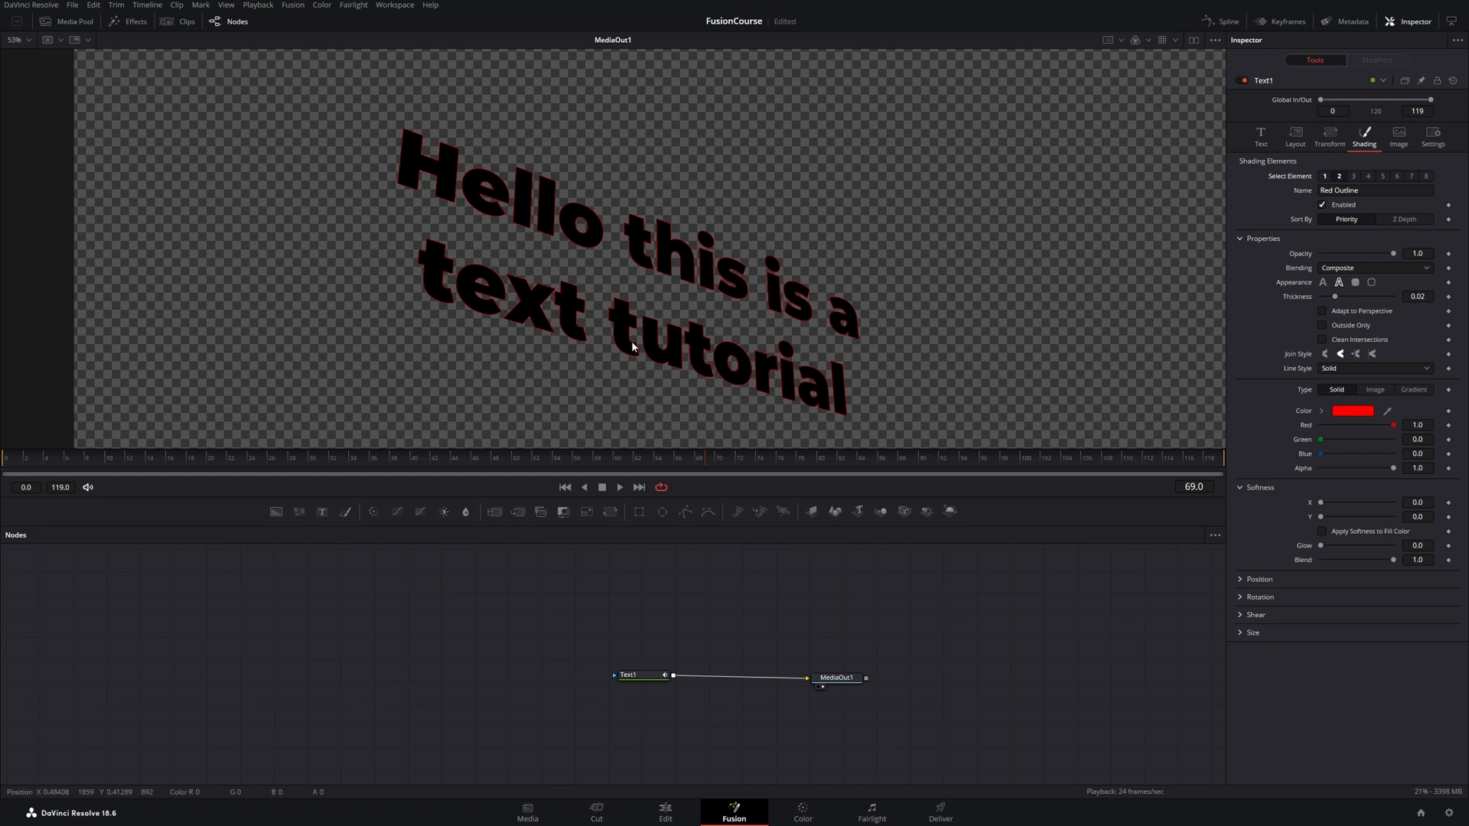
pyautogui.moveTo(462, 328)
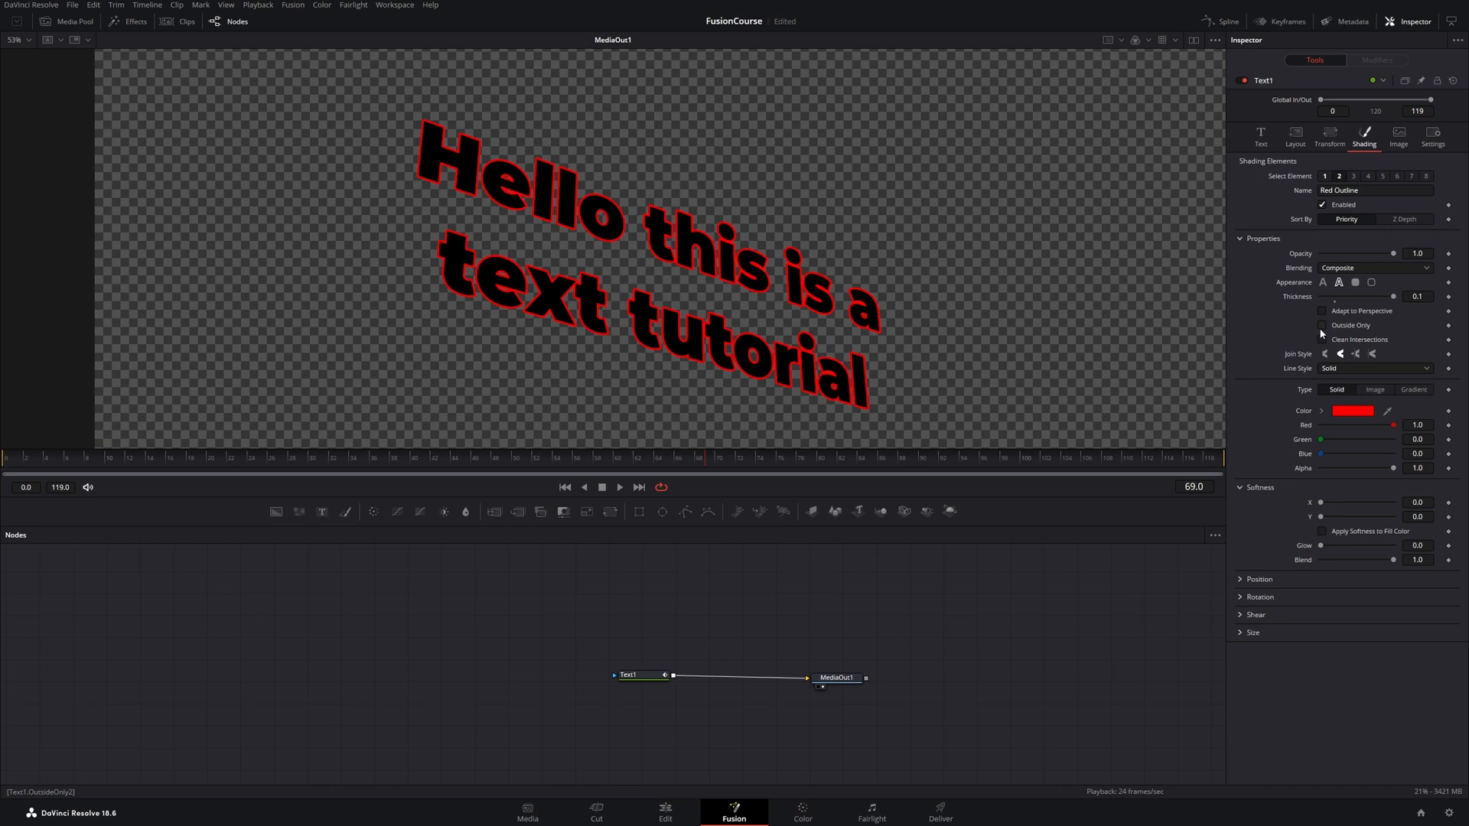
pyautogui.moveTo(1325, 384)
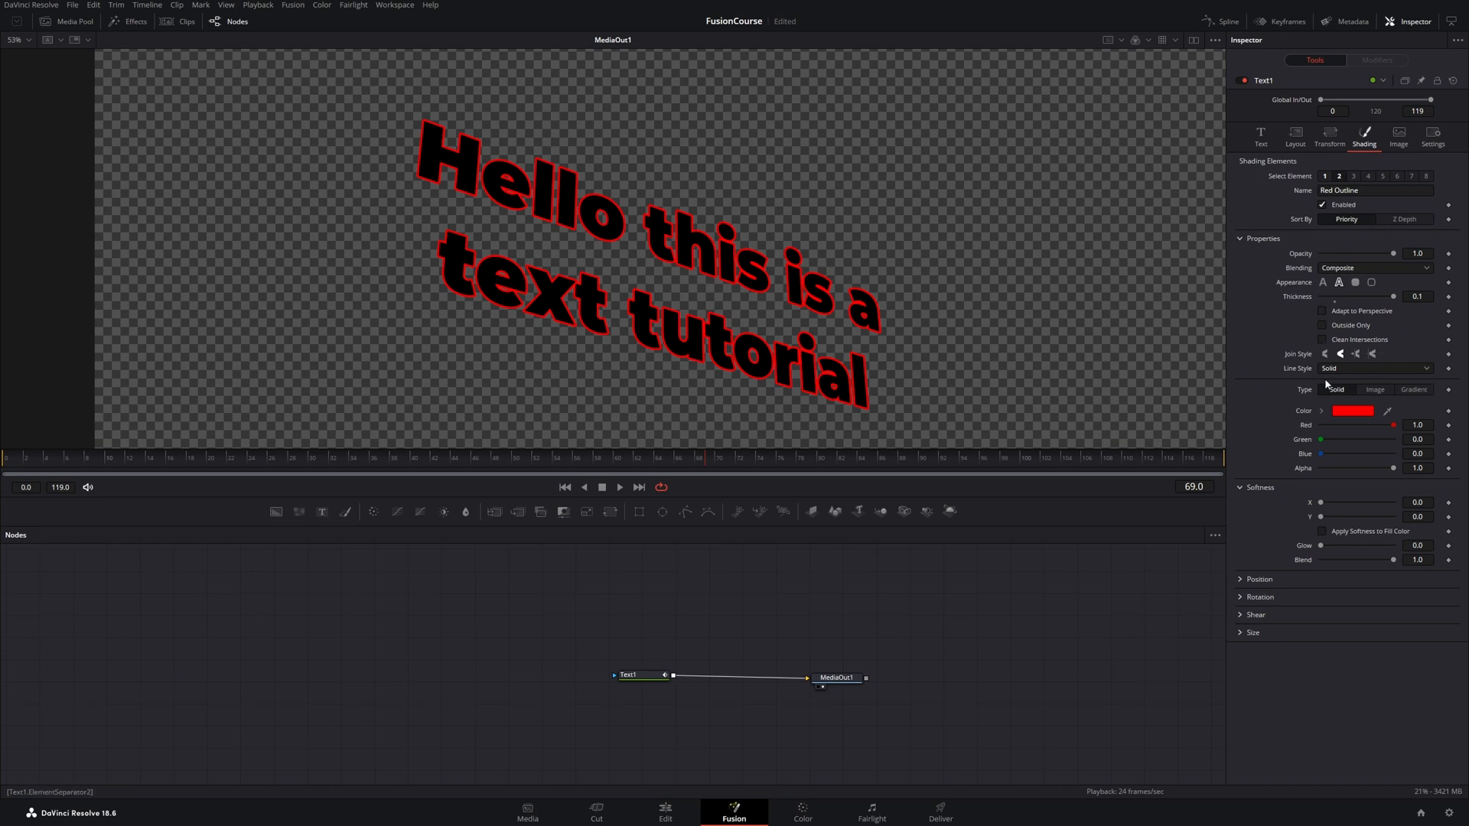
pyautogui.moveTo(1353, 416)
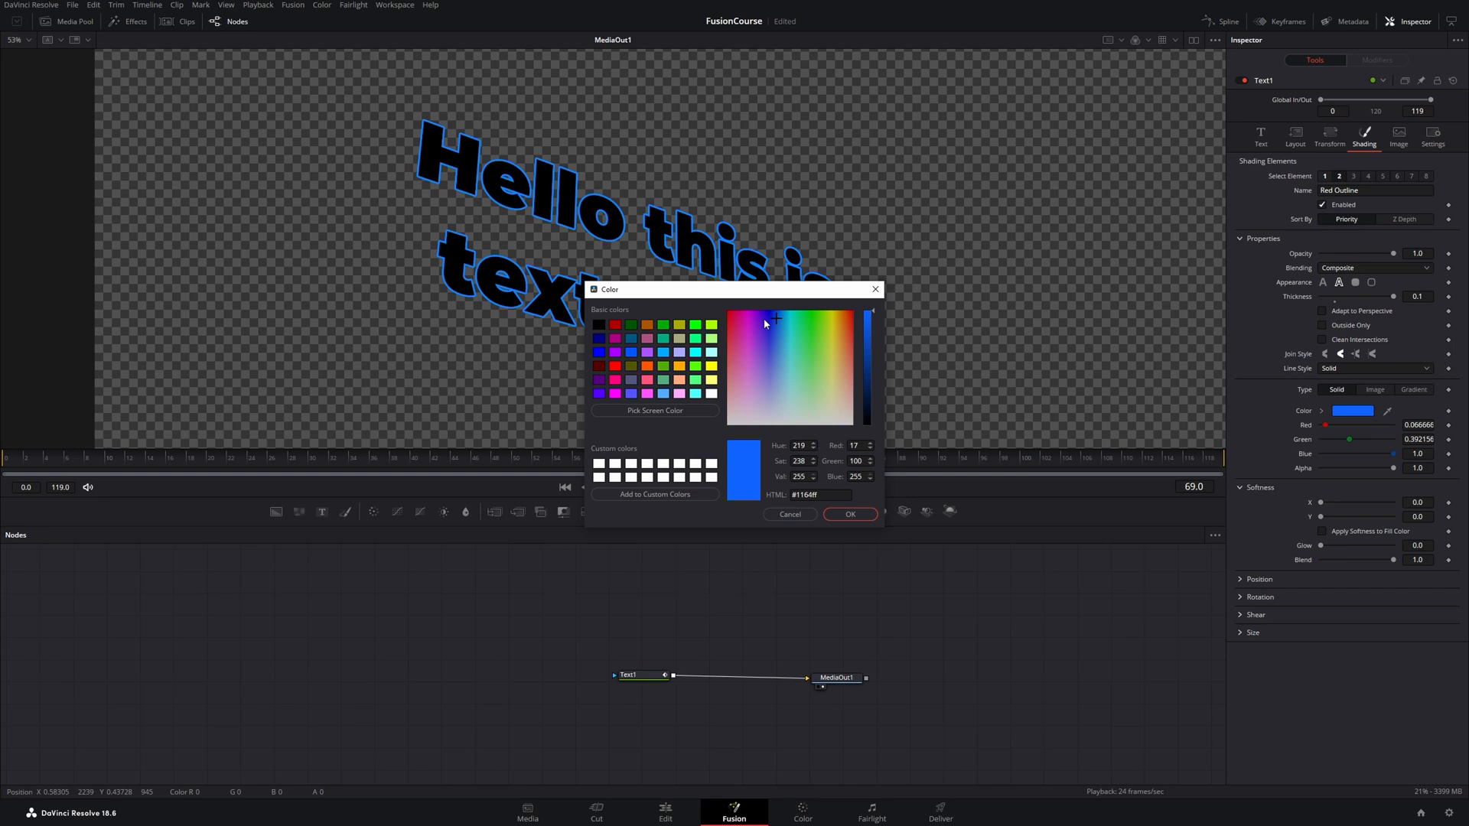
pyautogui.click(744, 323)
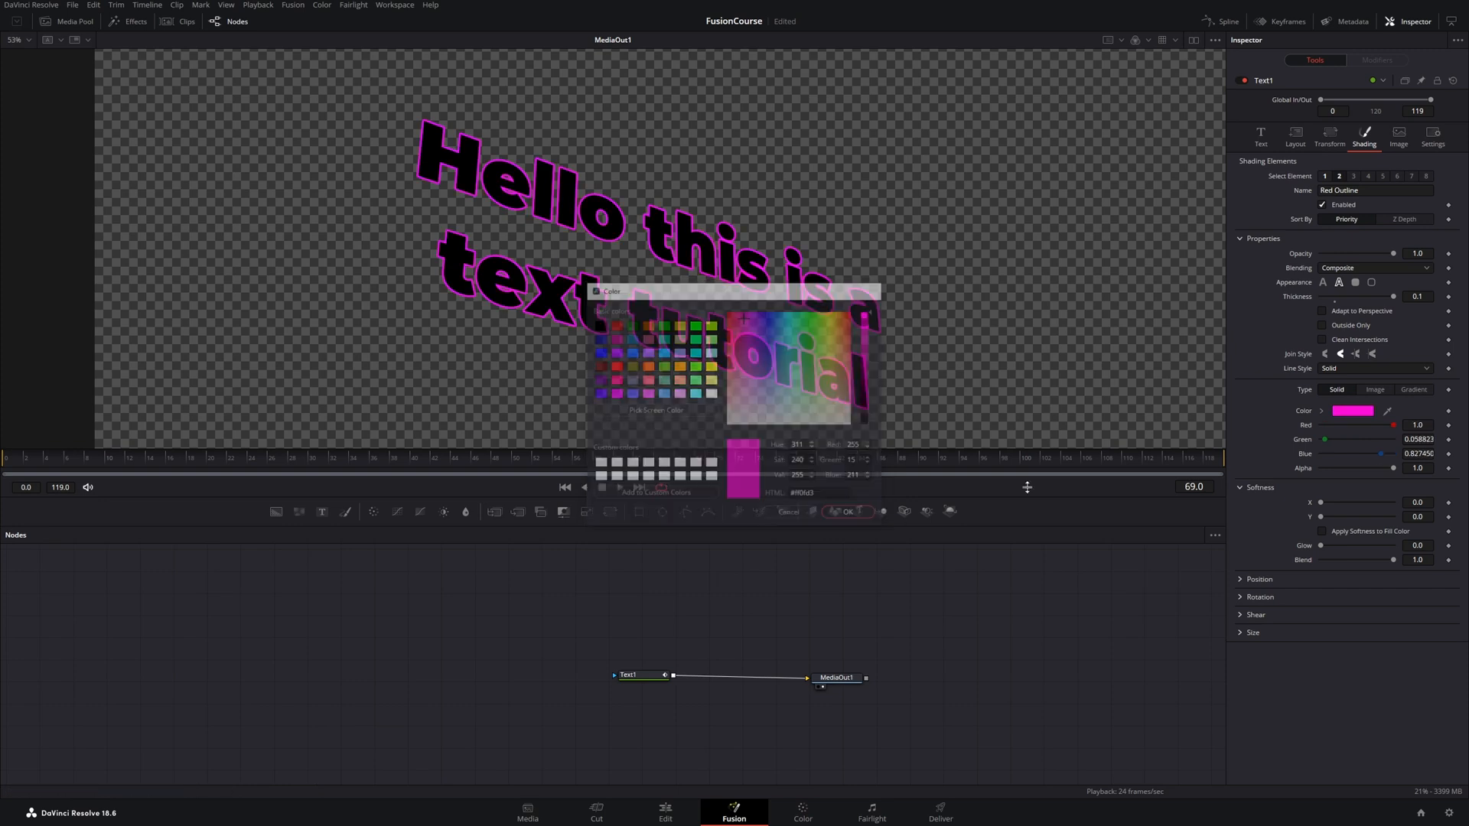
pyautogui.click(845, 511)
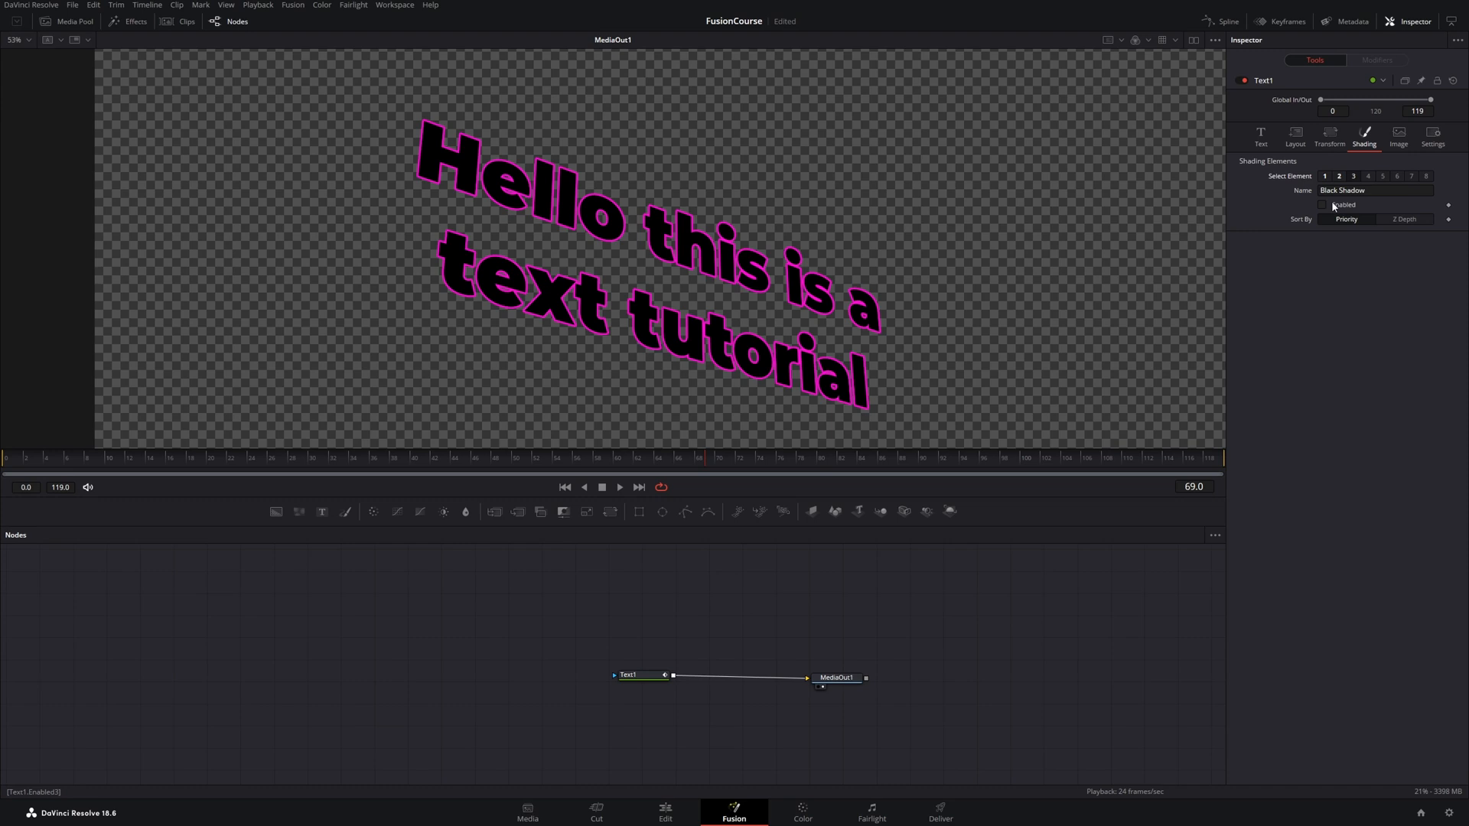
# Step: Turn on the Black Shadow element, check the Blue Border colour, then switch Blue Border off
pyautogui.click(1322, 204)
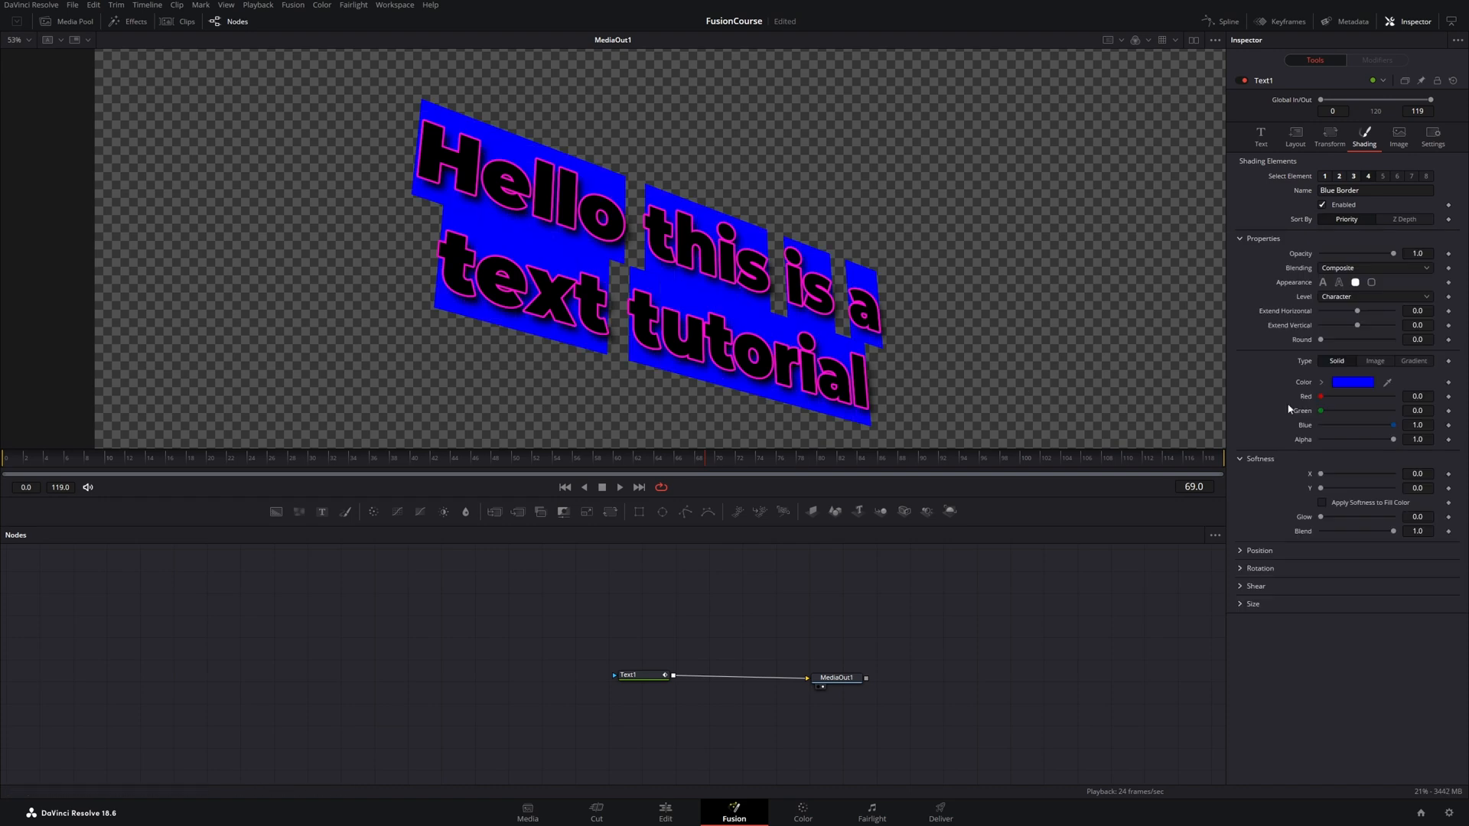
pyautogui.click(1351, 382)
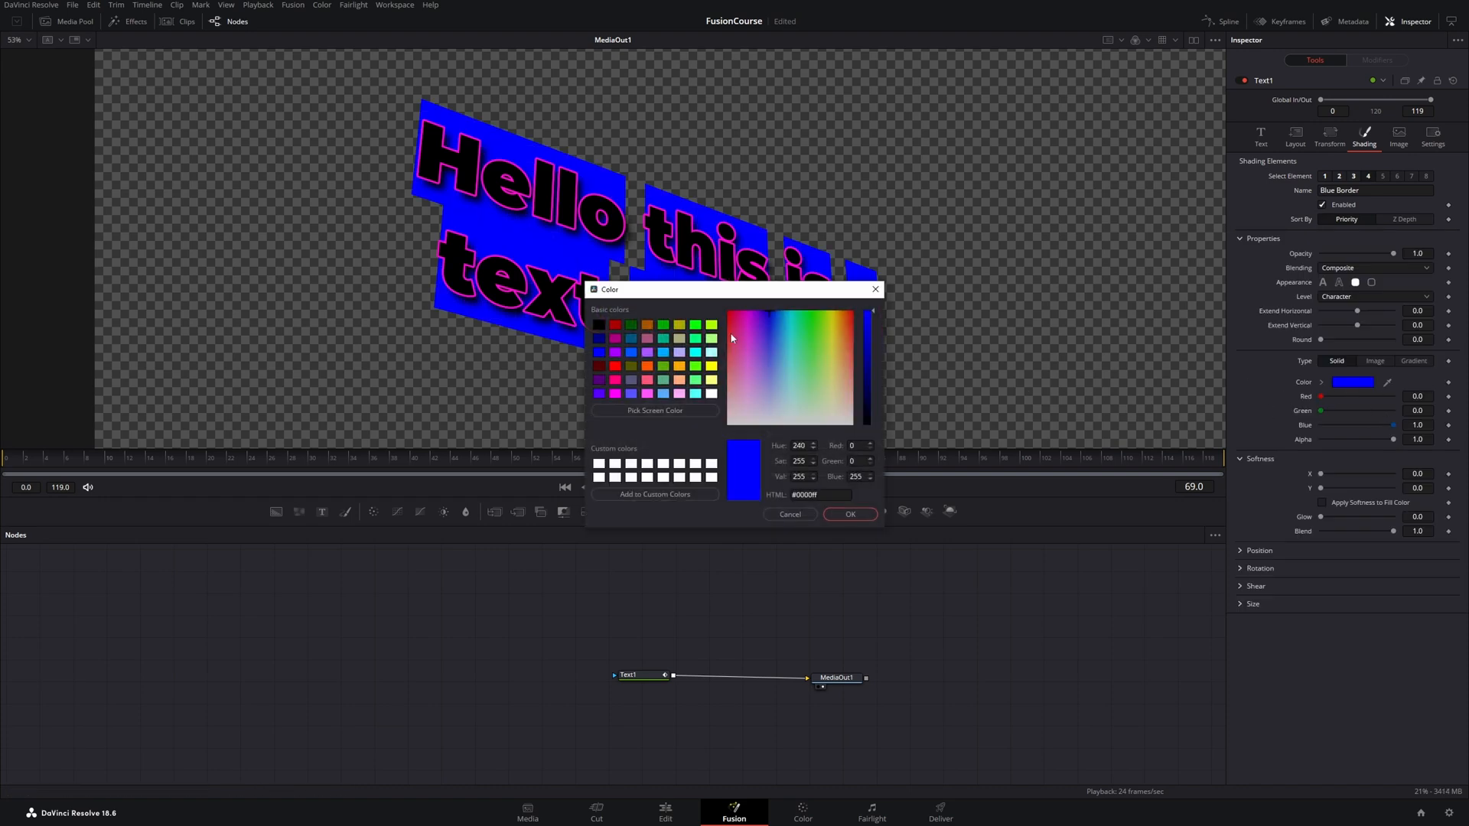
pyautogui.click(848, 514)
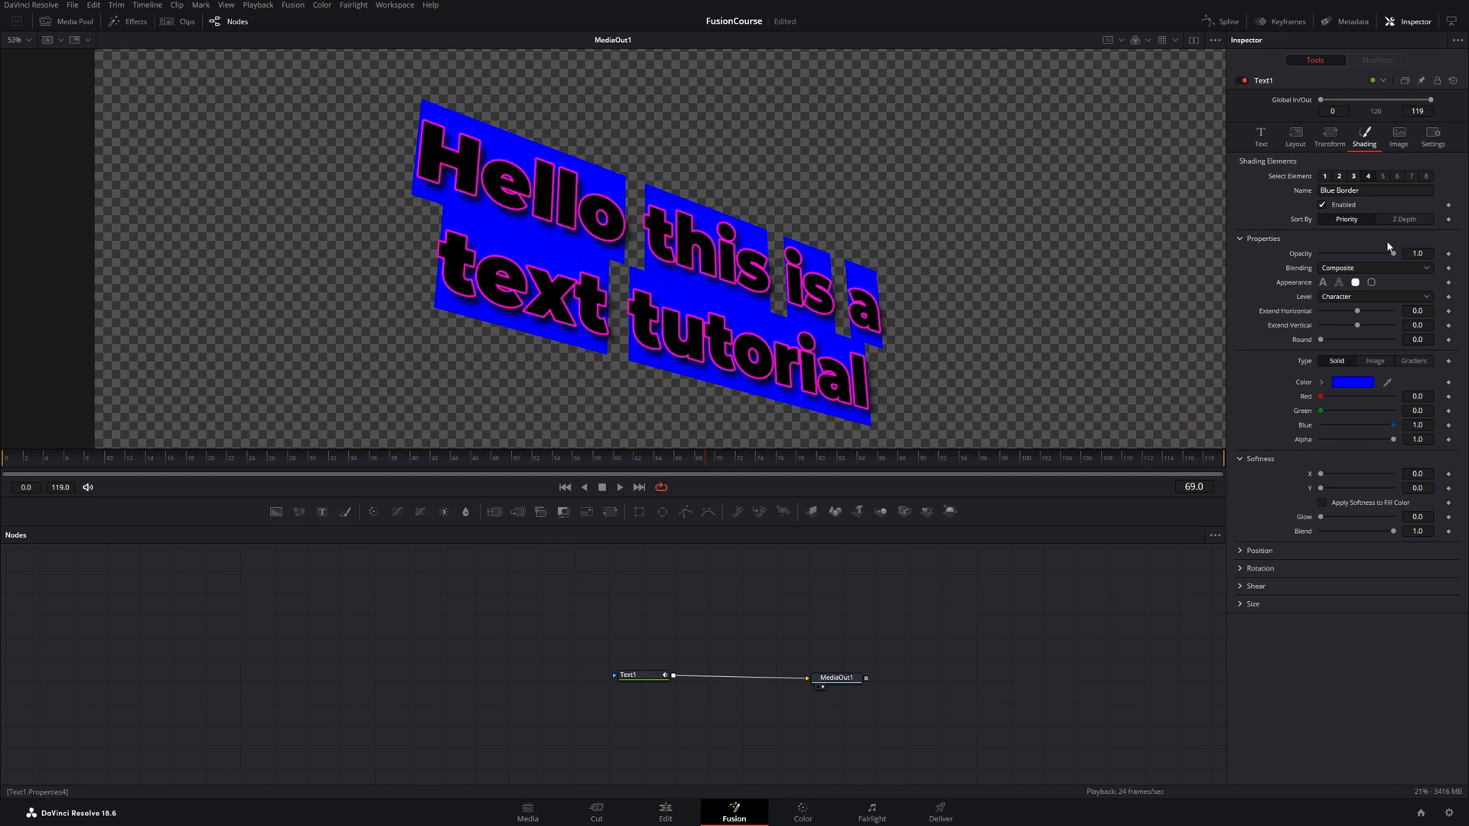
pyautogui.click(1322, 203)
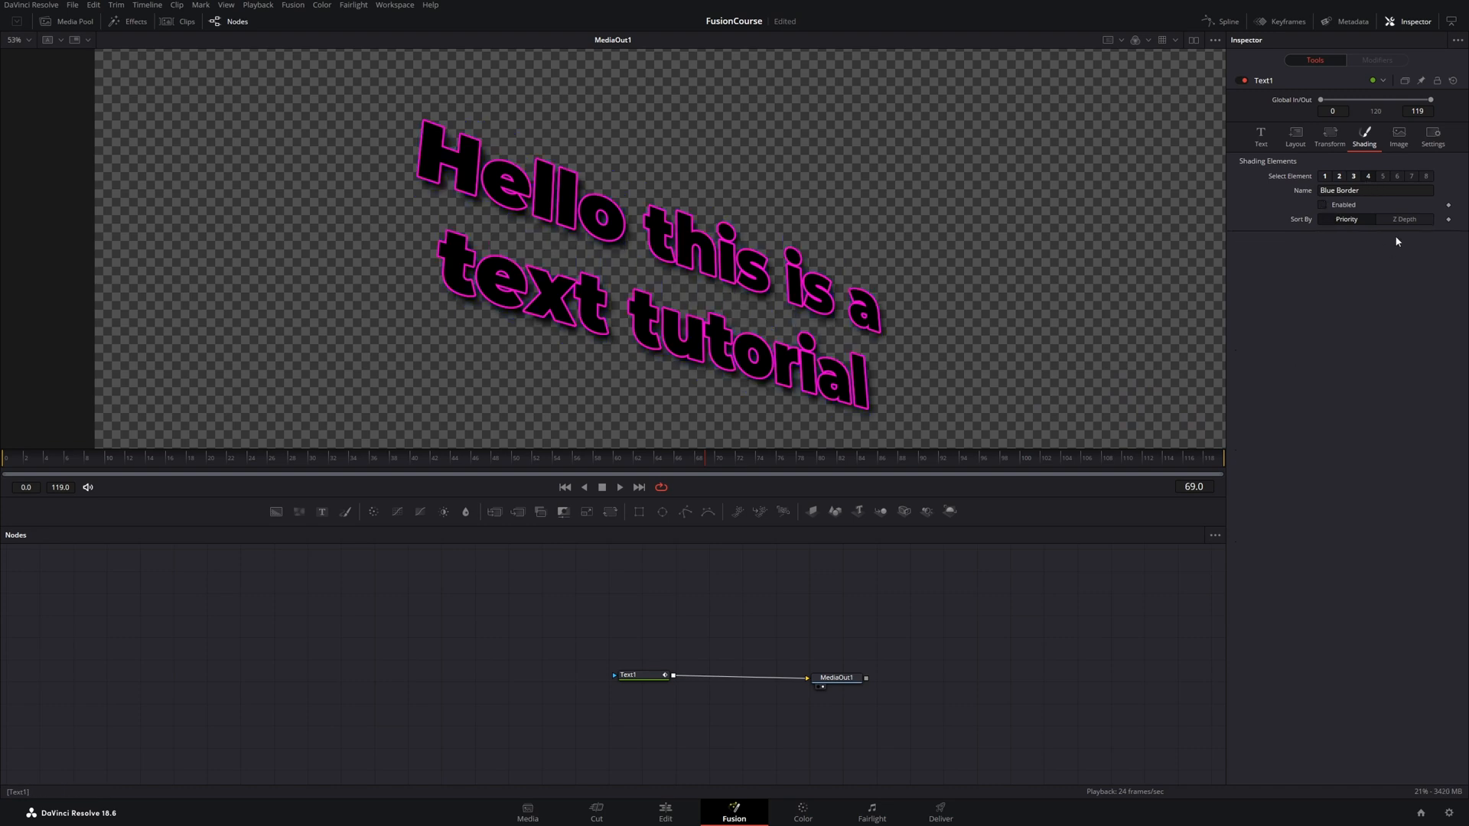
pyautogui.click(1381, 176)
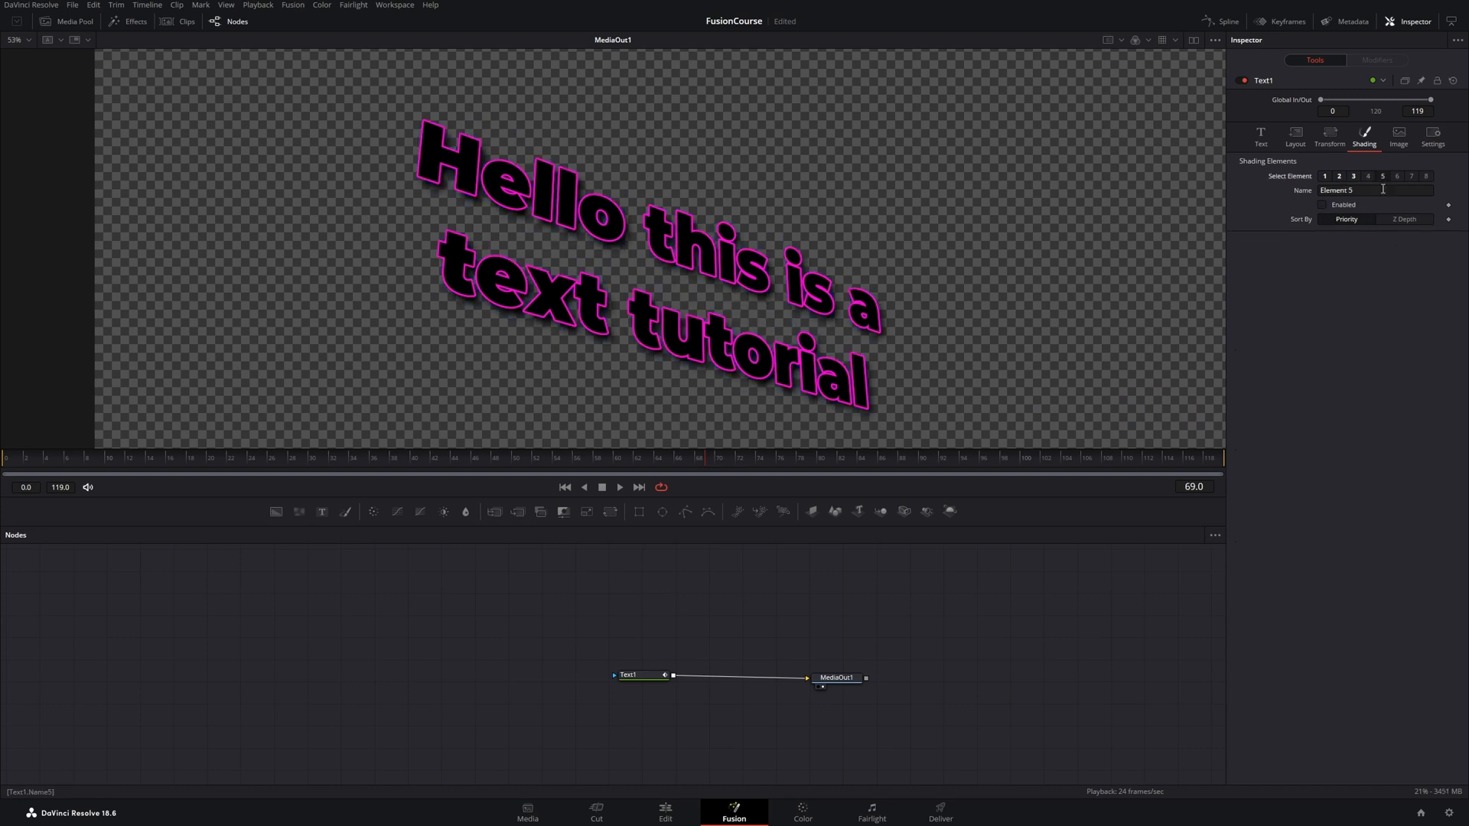
pyautogui.click(1426, 175)
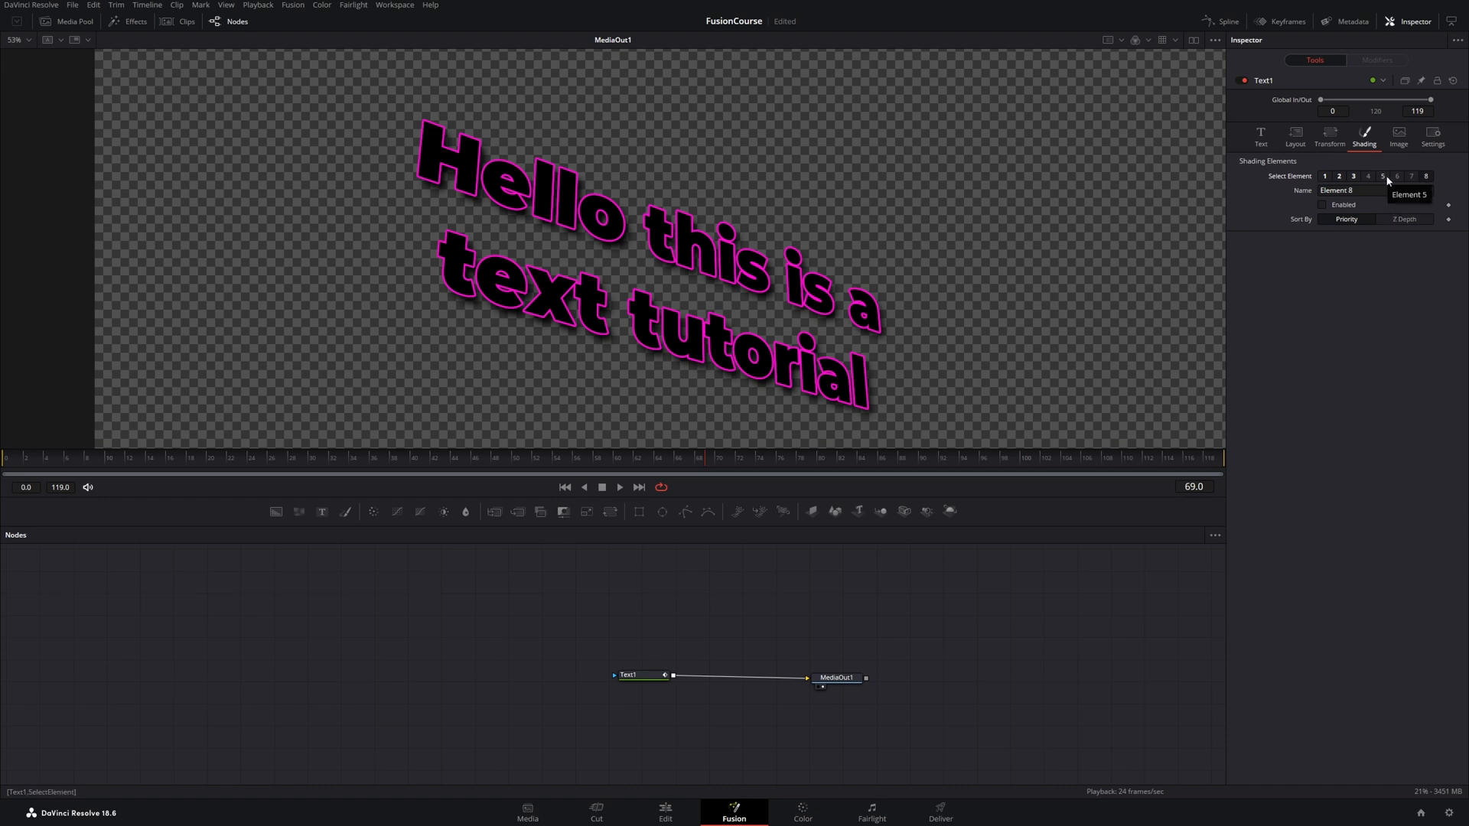
pyautogui.click(1325, 176)
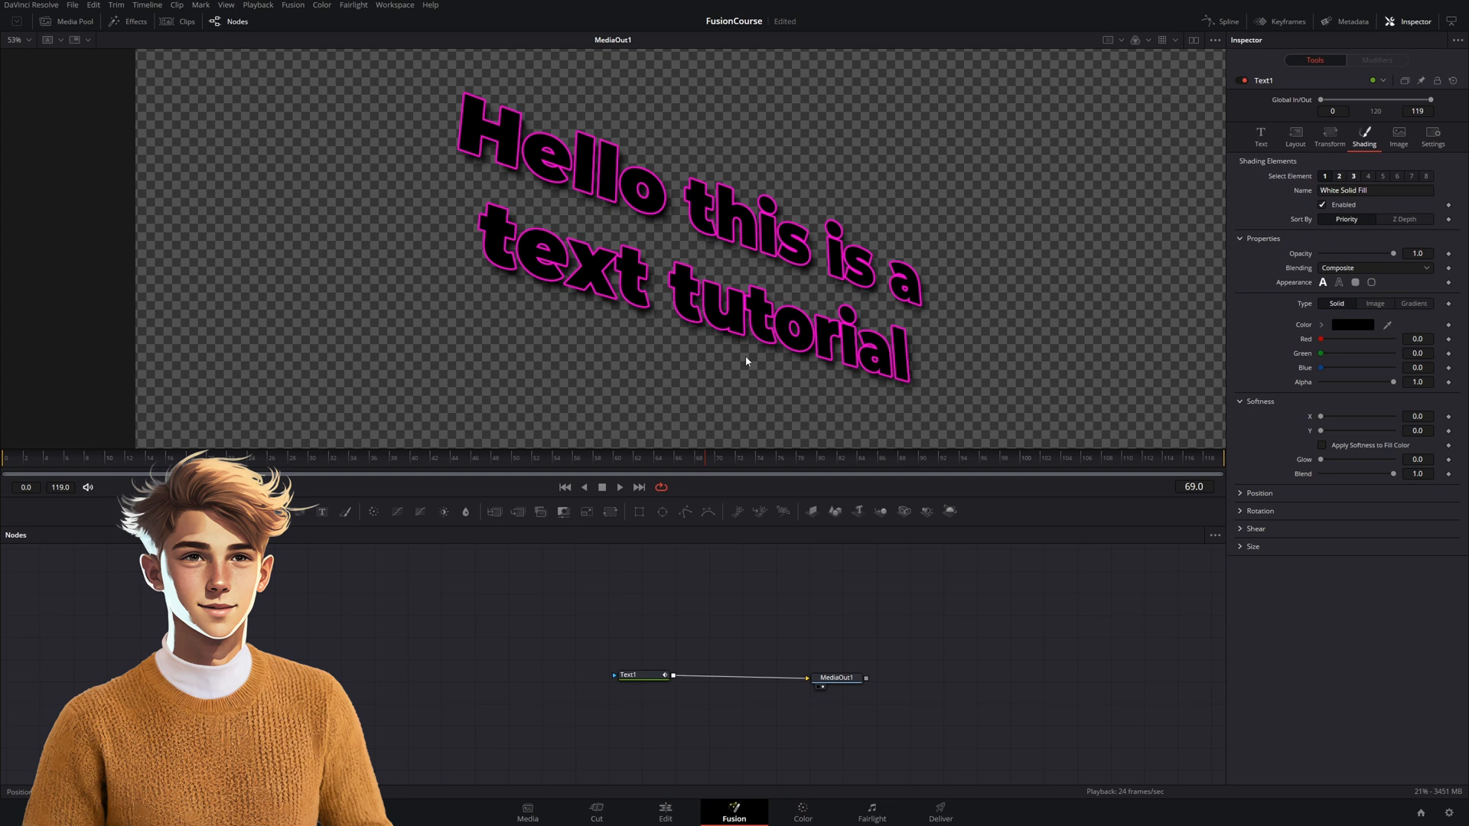
pyautogui.moveTo(775, 320)
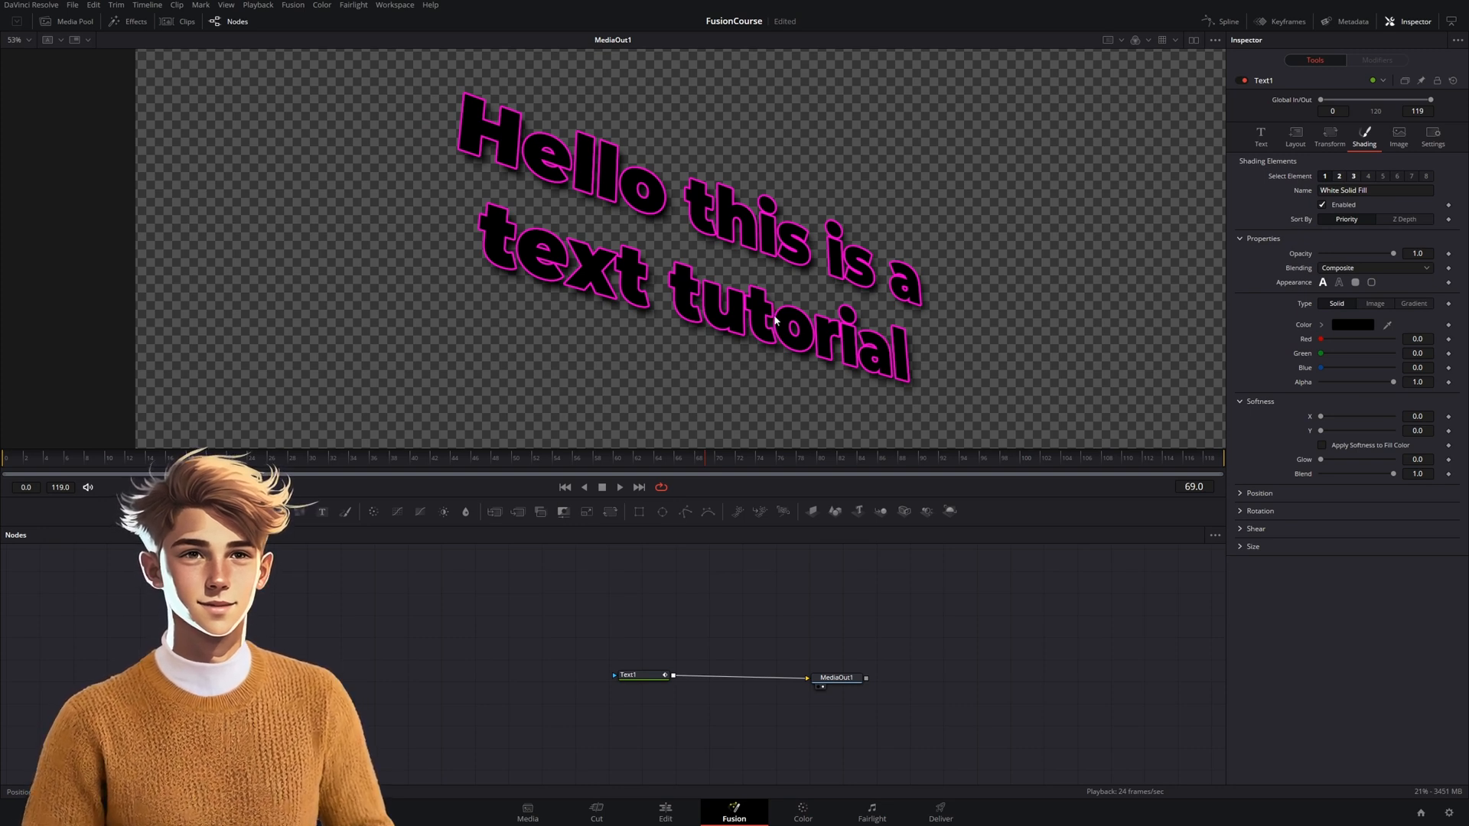
pyautogui.moveTo(715, 252)
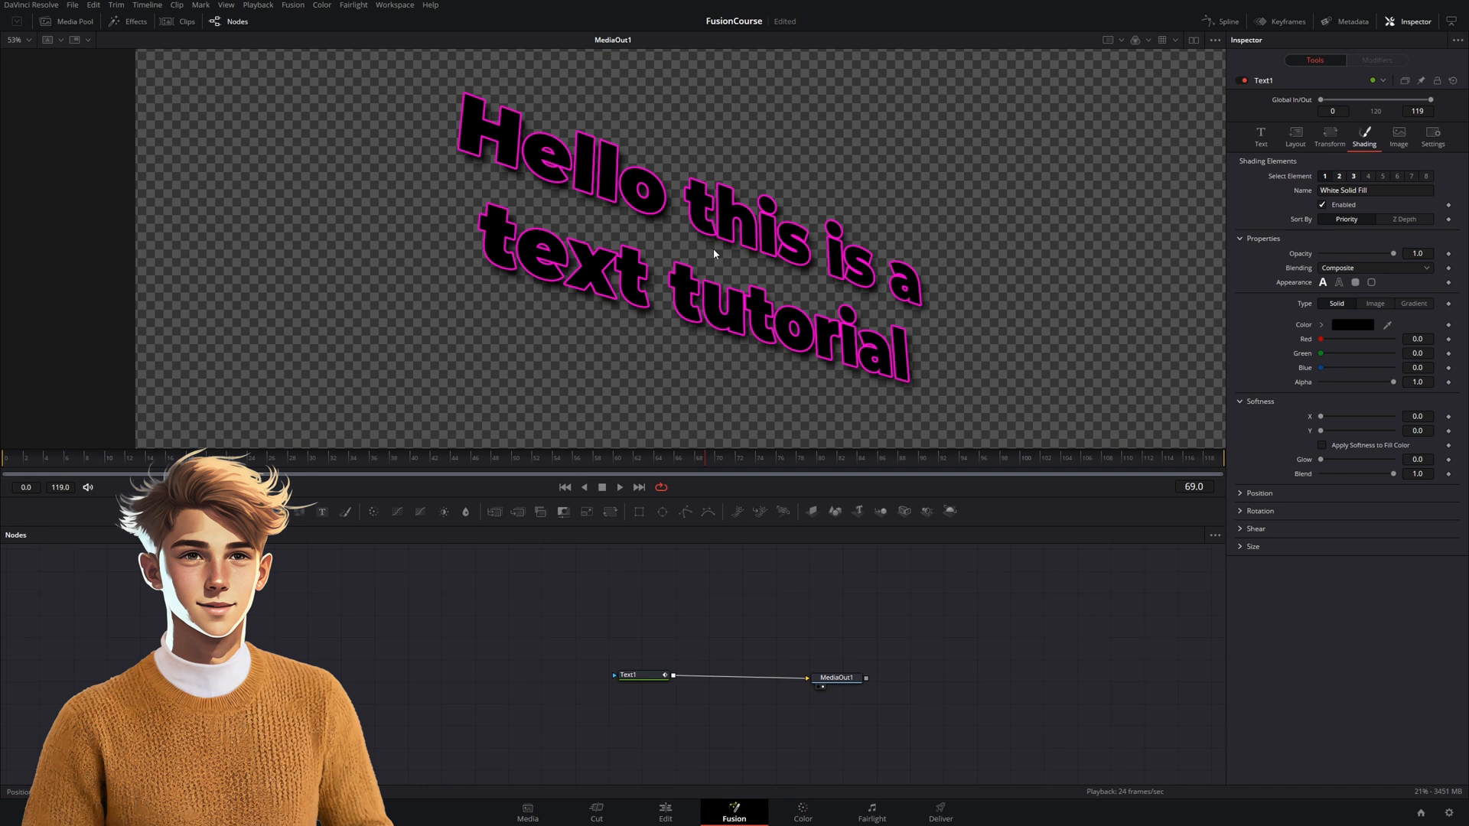
pyautogui.moveTo(788, 401)
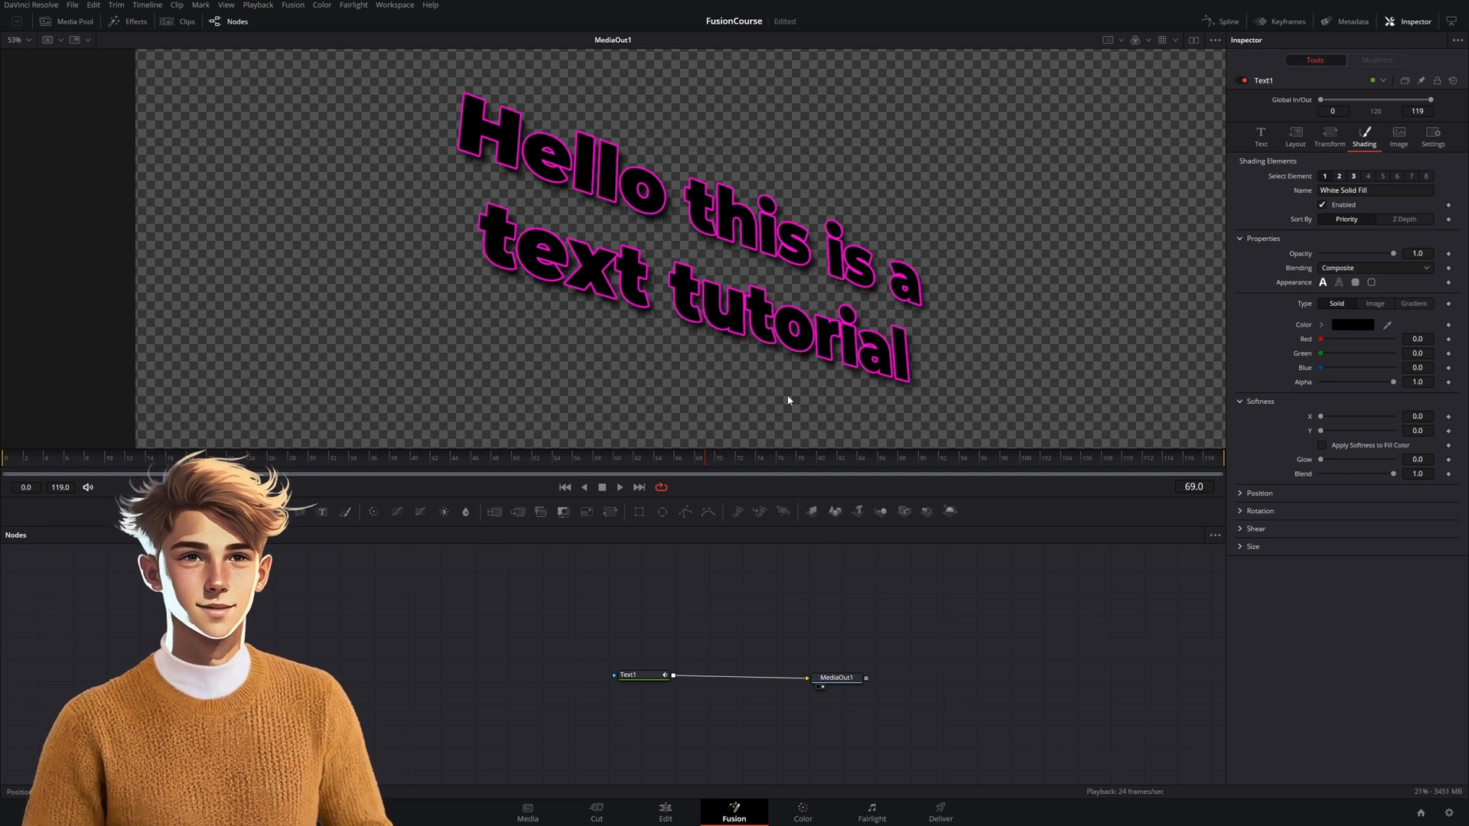